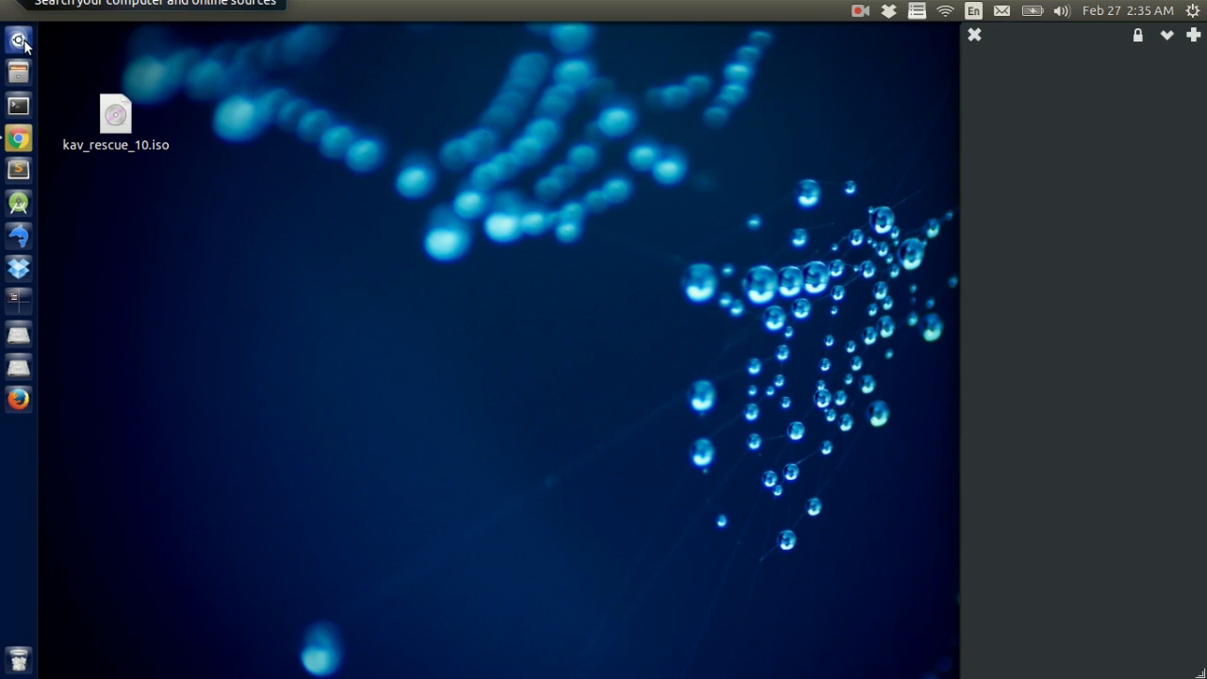
Step: Launch Oracle VM VirtualBox from the Unity Dash search
type("kazam")
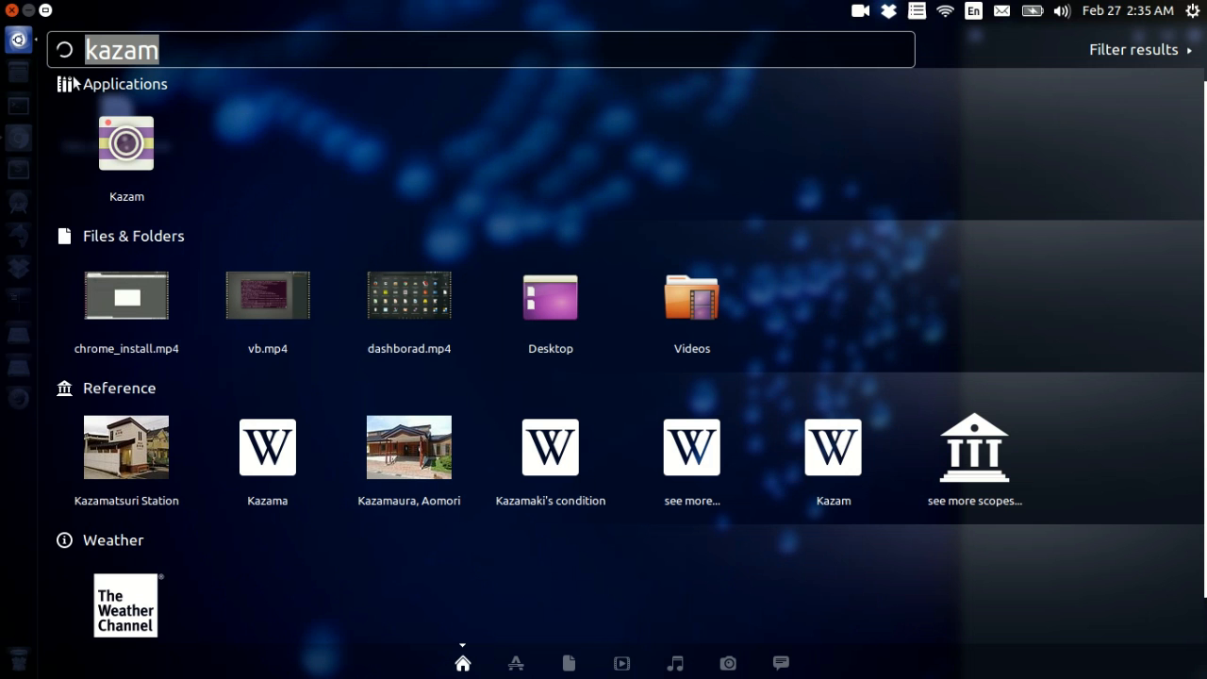
type("v")
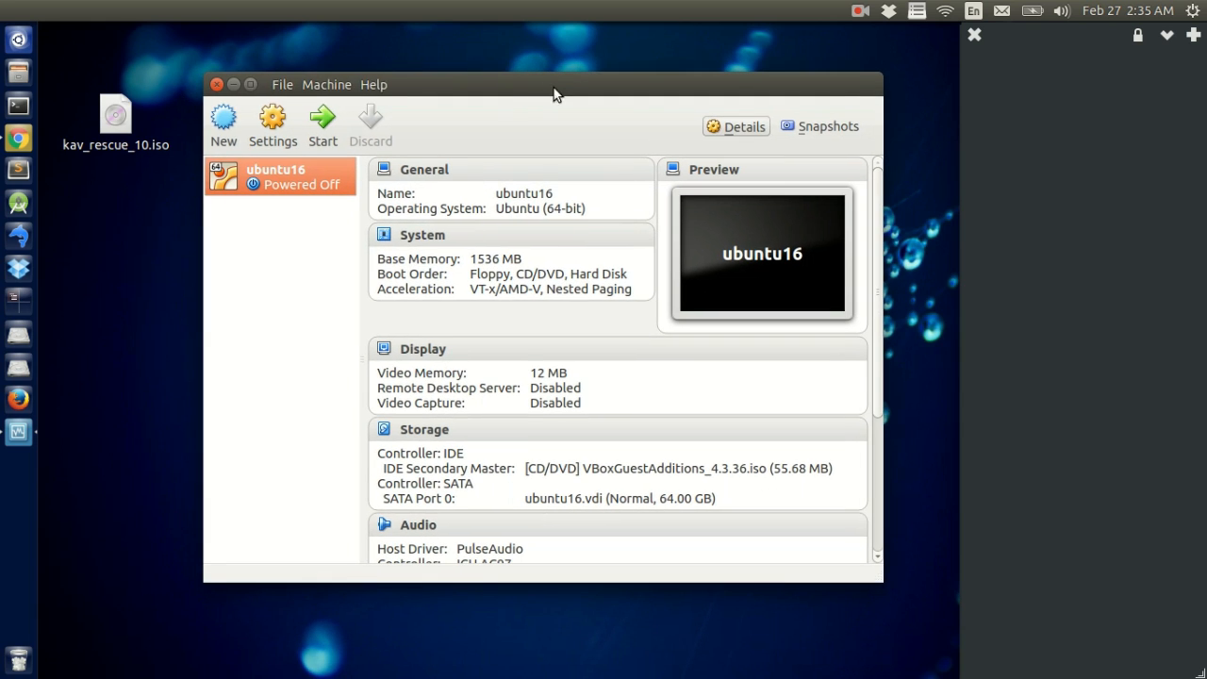
Step: Start a new virtual machine named kav with type Other and version Other/Unknown
left_click(223, 124)
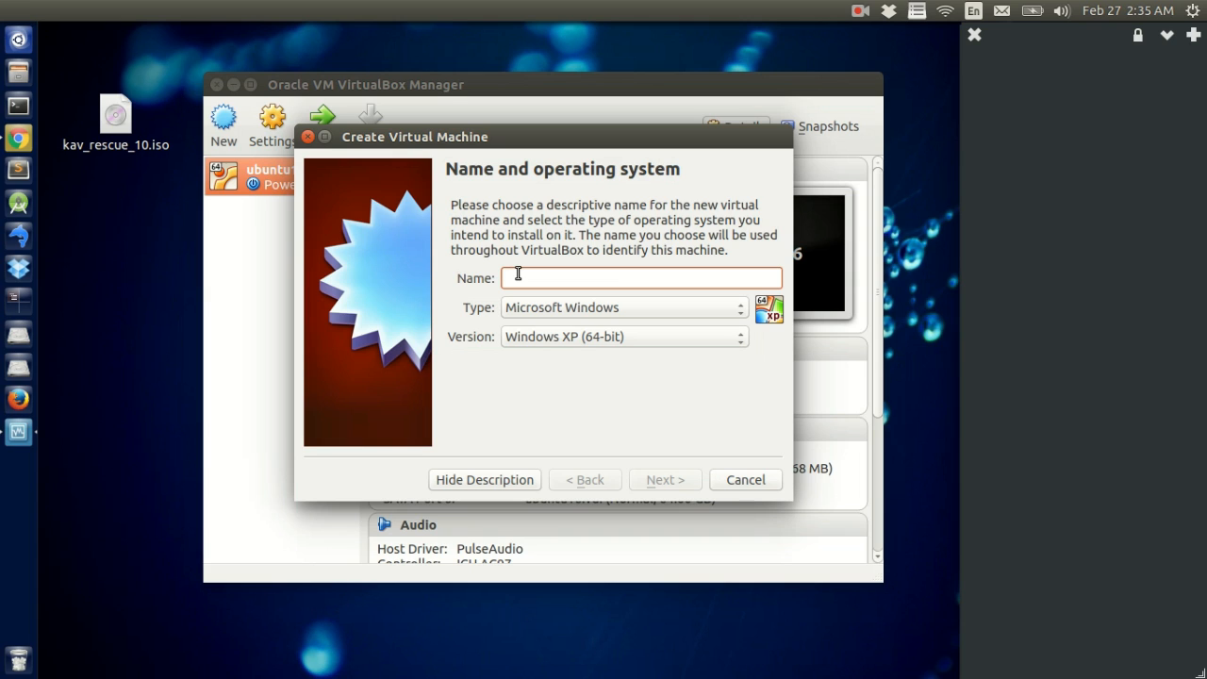
type("kav")
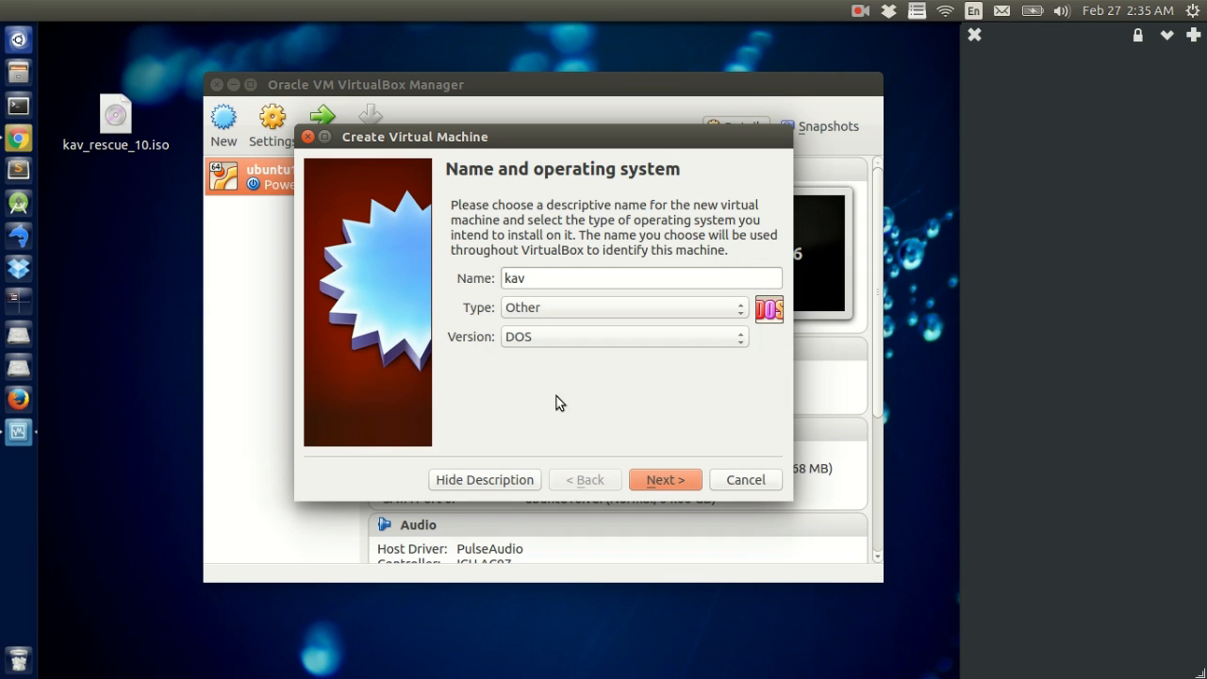
left_click(623, 335)
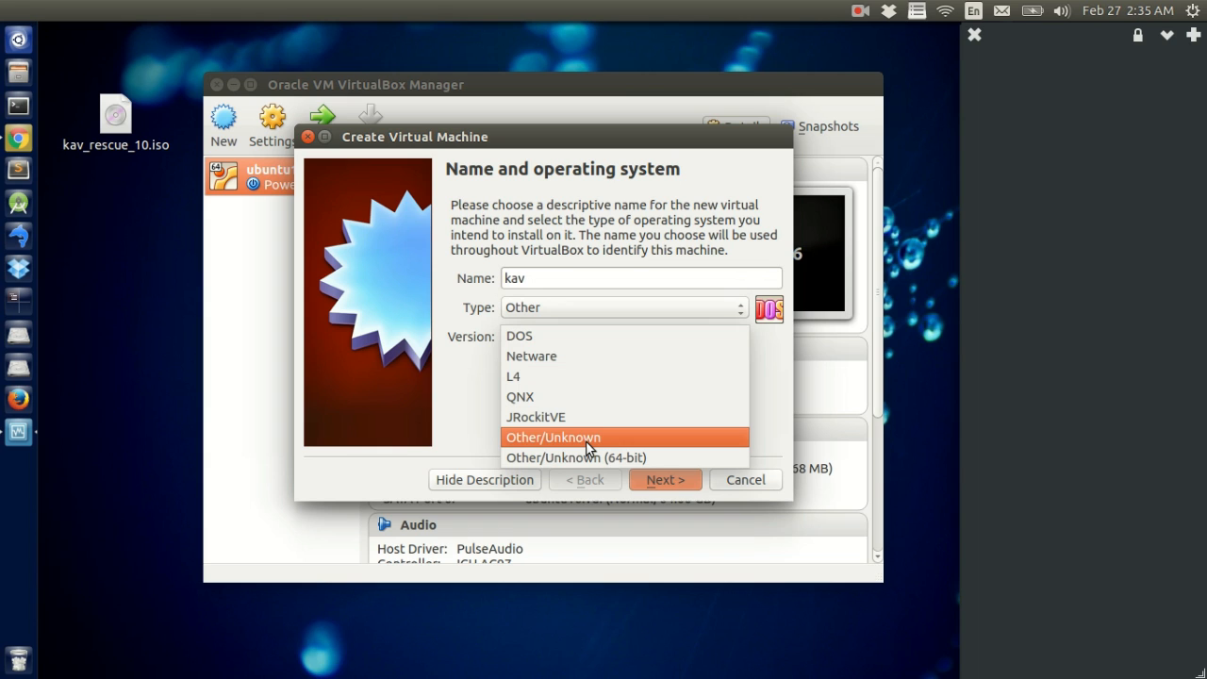
left_click(552, 437)
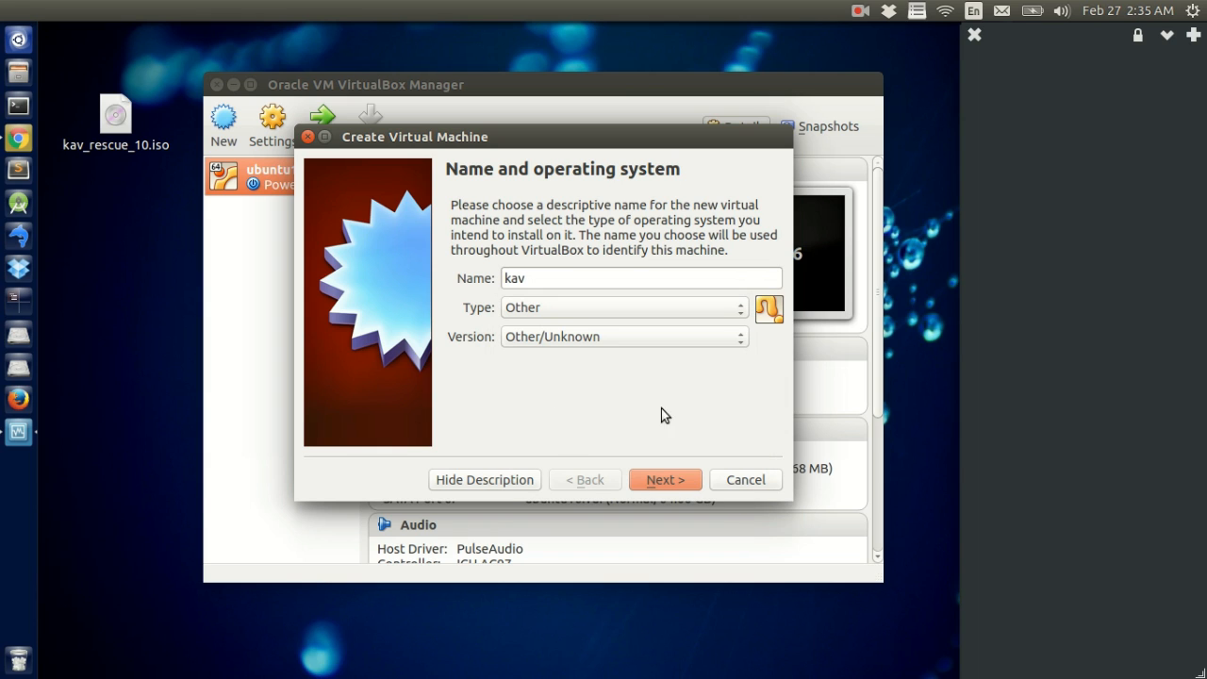
left_click(664, 479)
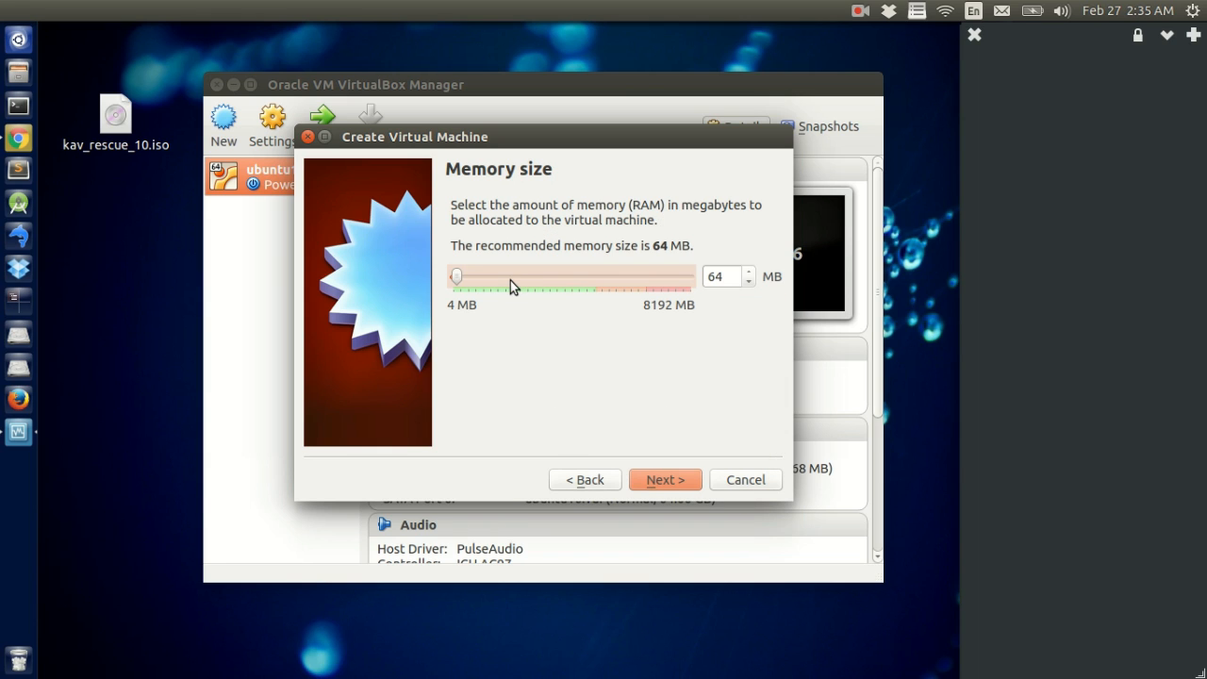
Step: Give the kav machine 1344 MB of memory and continue to the hard drive step
left_click_drag(457, 276, 487, 275)
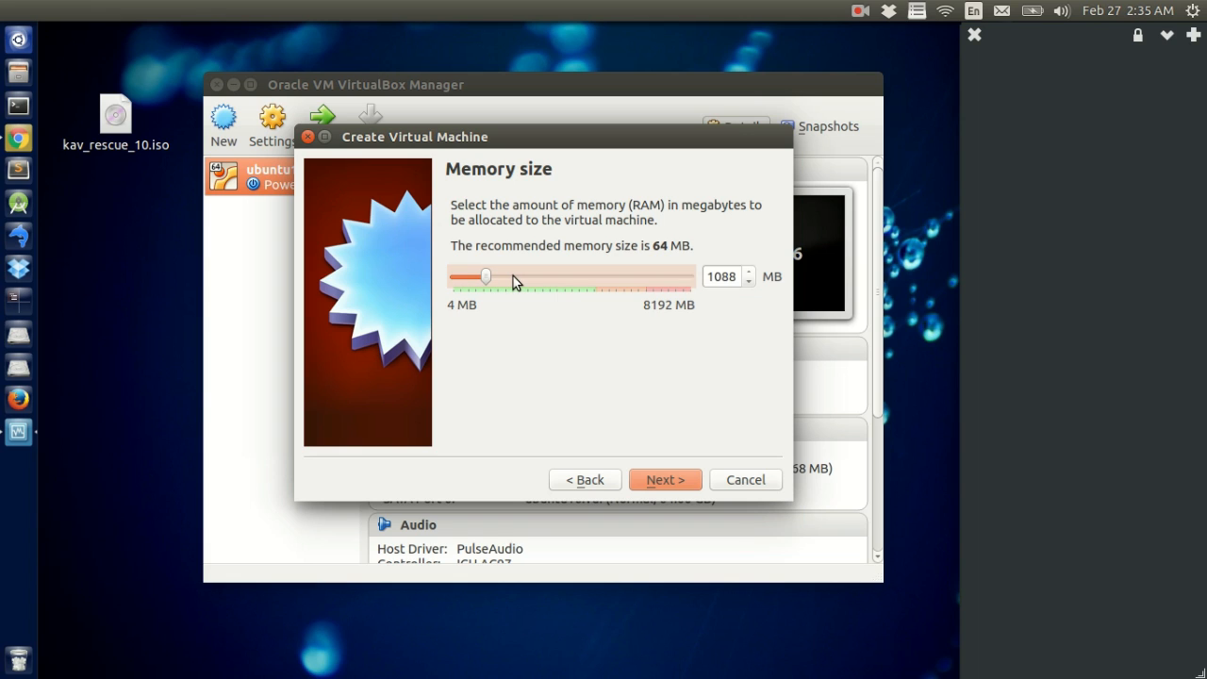
left_click_drag(486, 276, 492, 275)
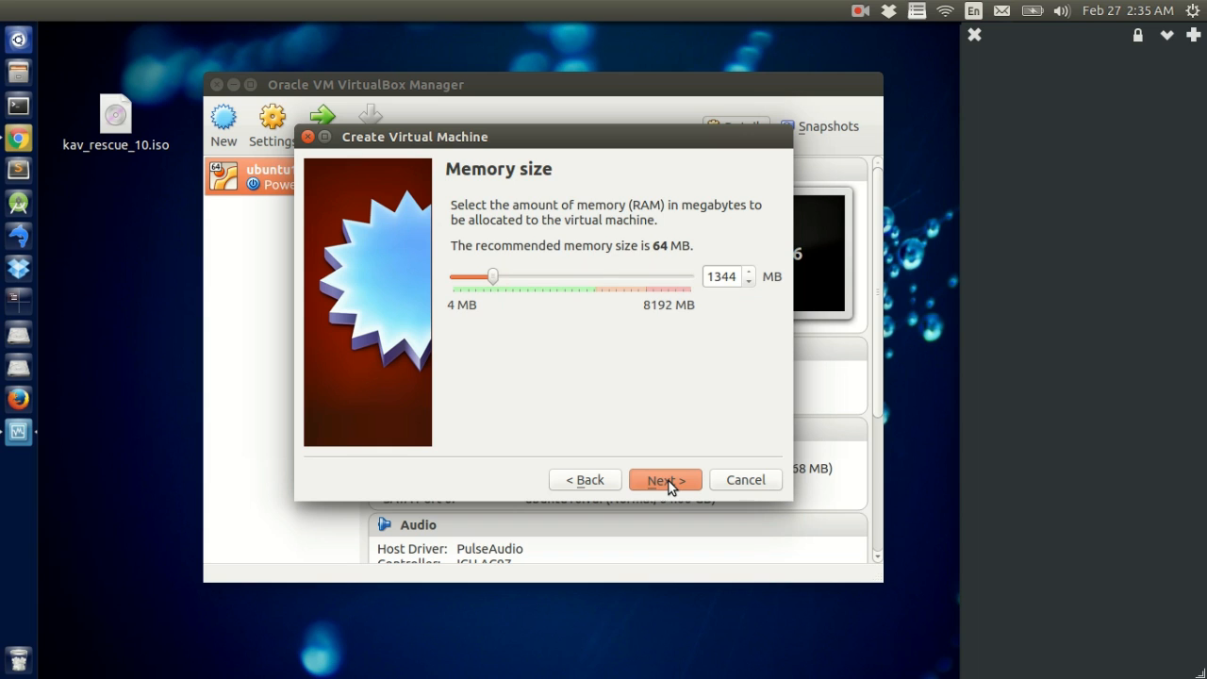
left_click(664, 481)
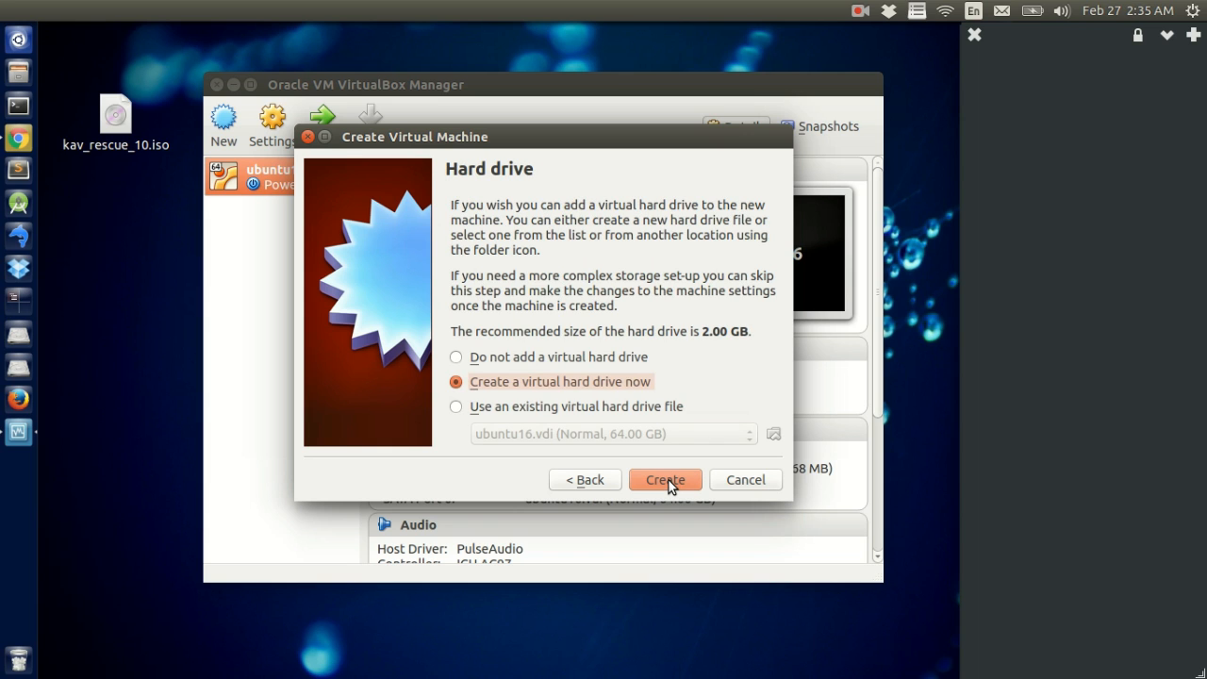
Step: Create a dynamically allocated 16 GB VDI hard drive and finish the kav machine
left_click(664, 479)
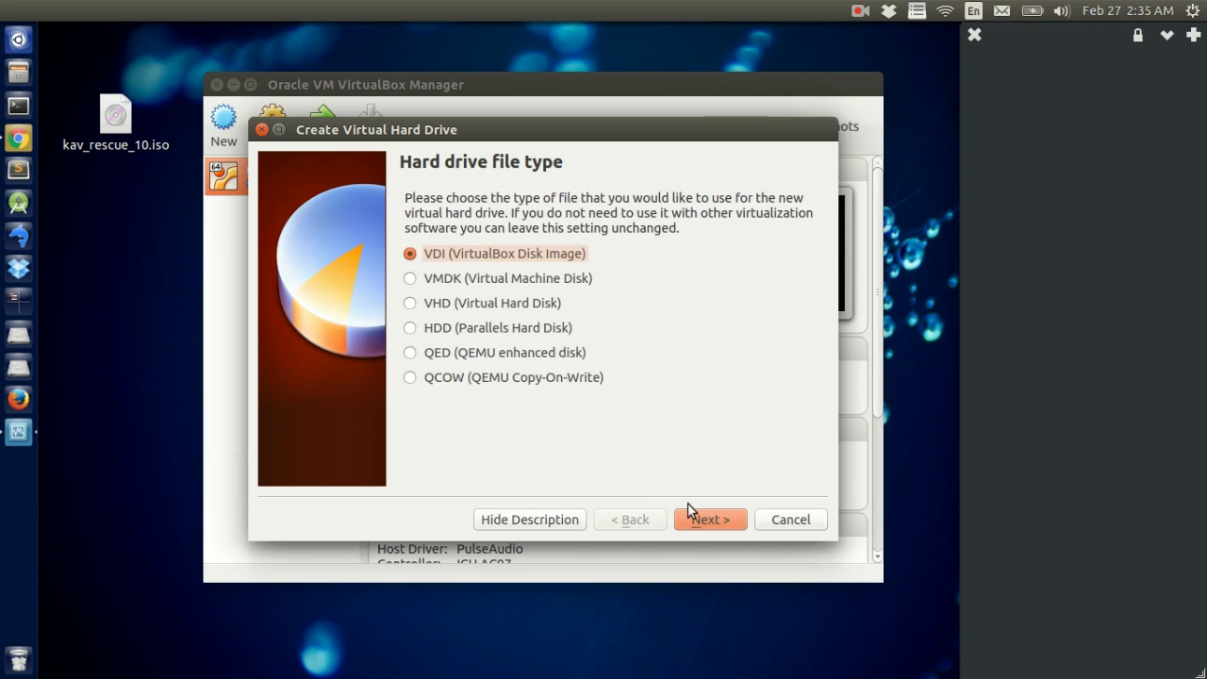
left_click(710, 520)
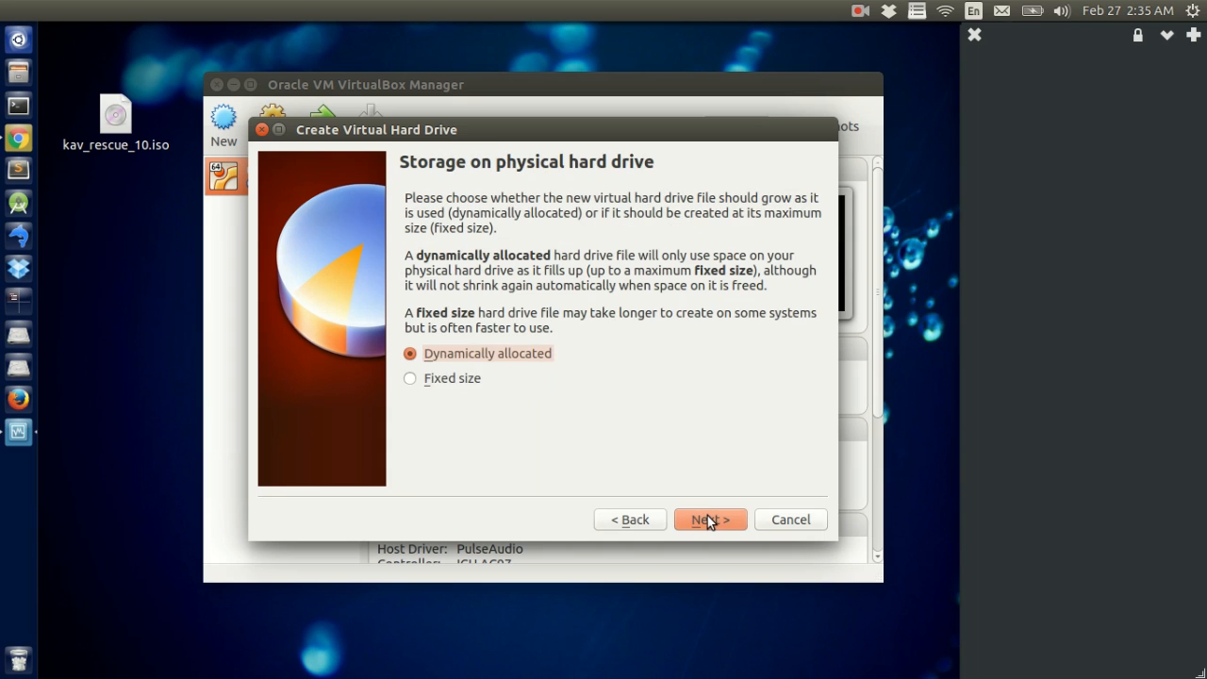
left_click(709, 520)
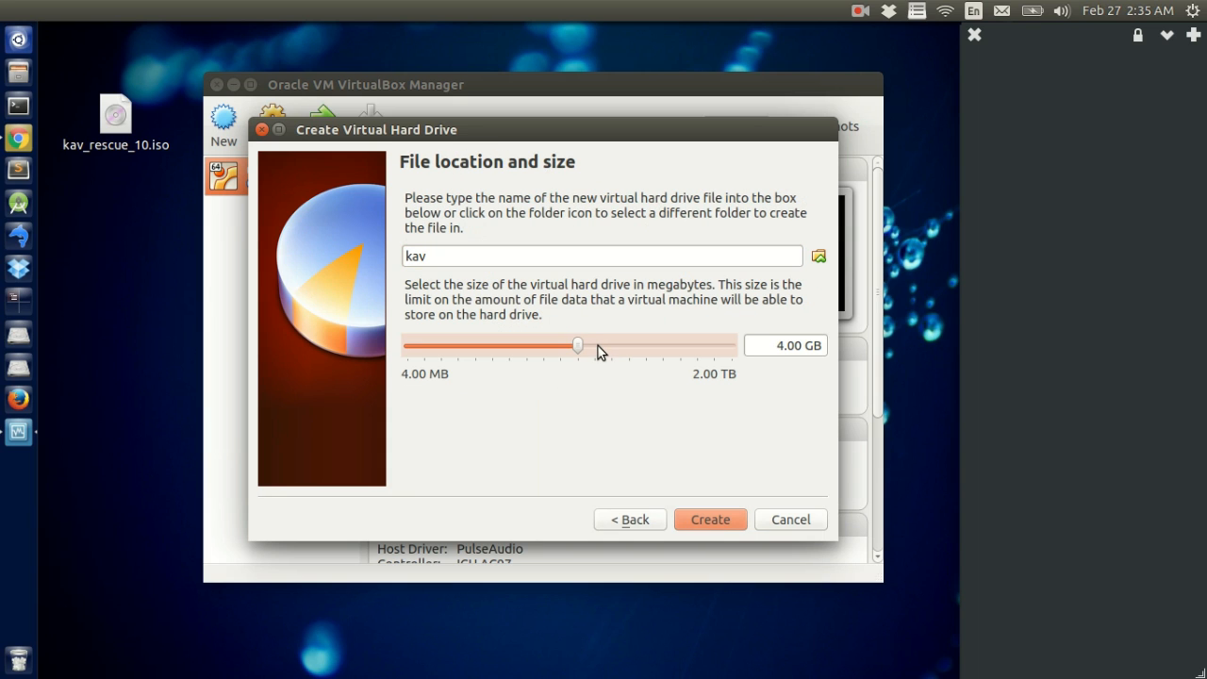
left_click_drag(577, 344, 611, 343)
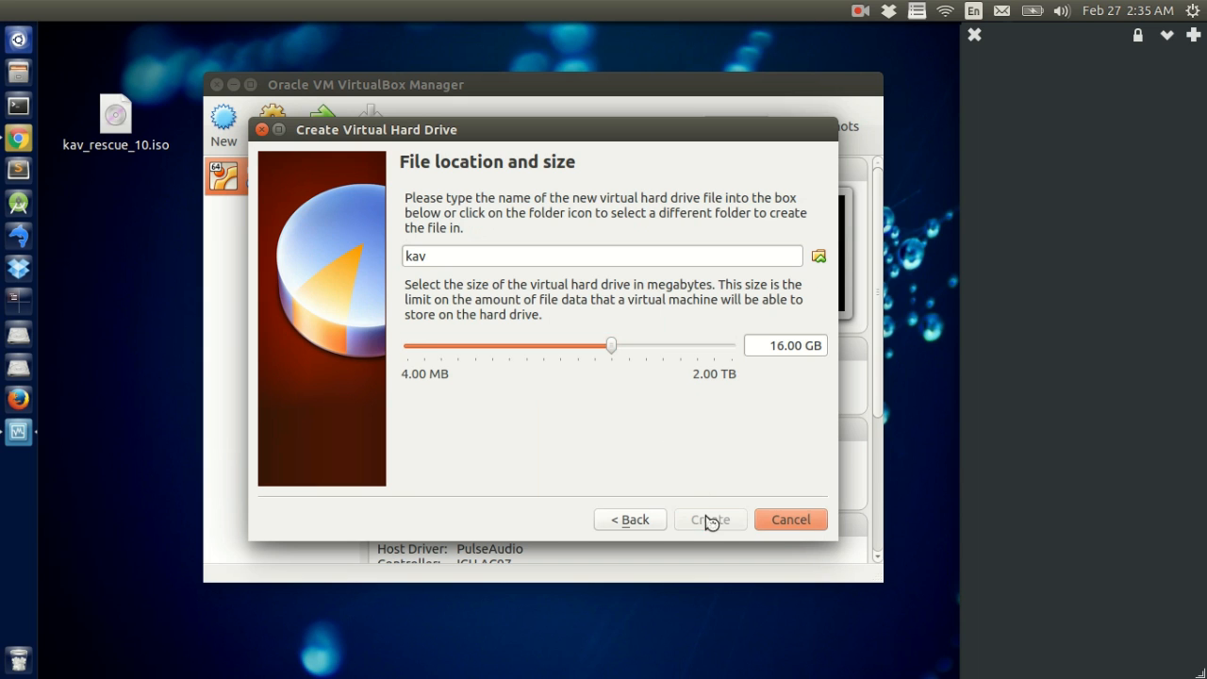
left_click(709, 520)
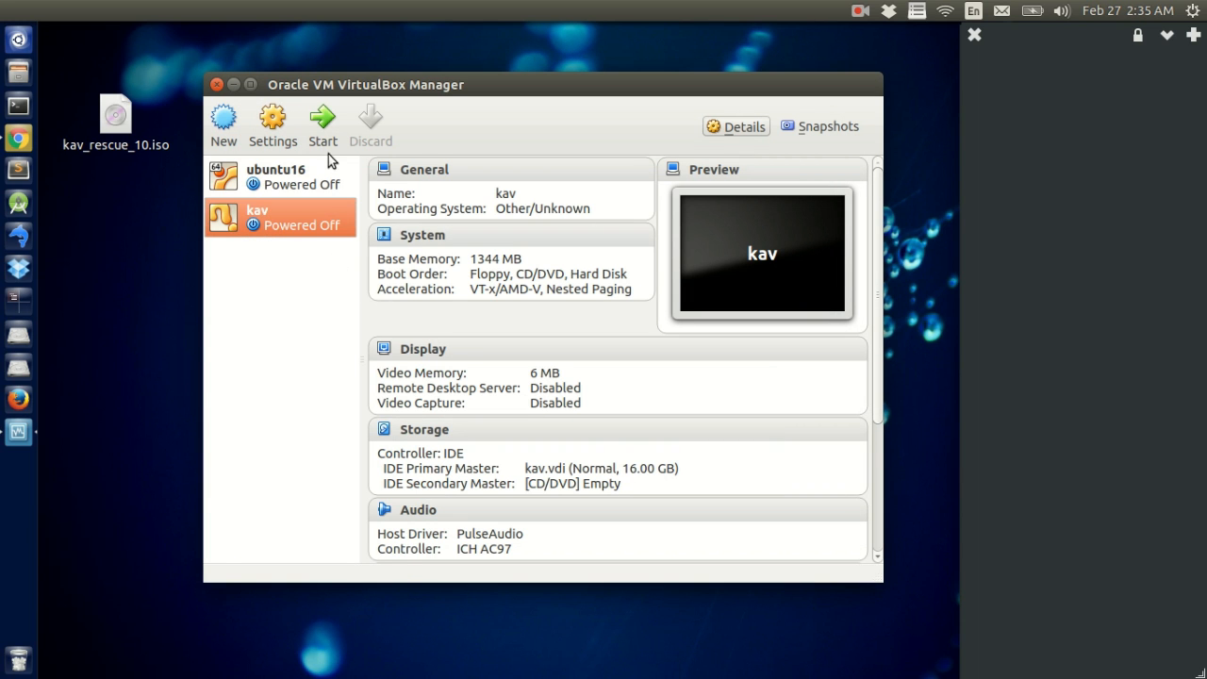
Step: Start kav booting from kav_rescue_10.iso chosen from the Desktop
left_click(322, 122)
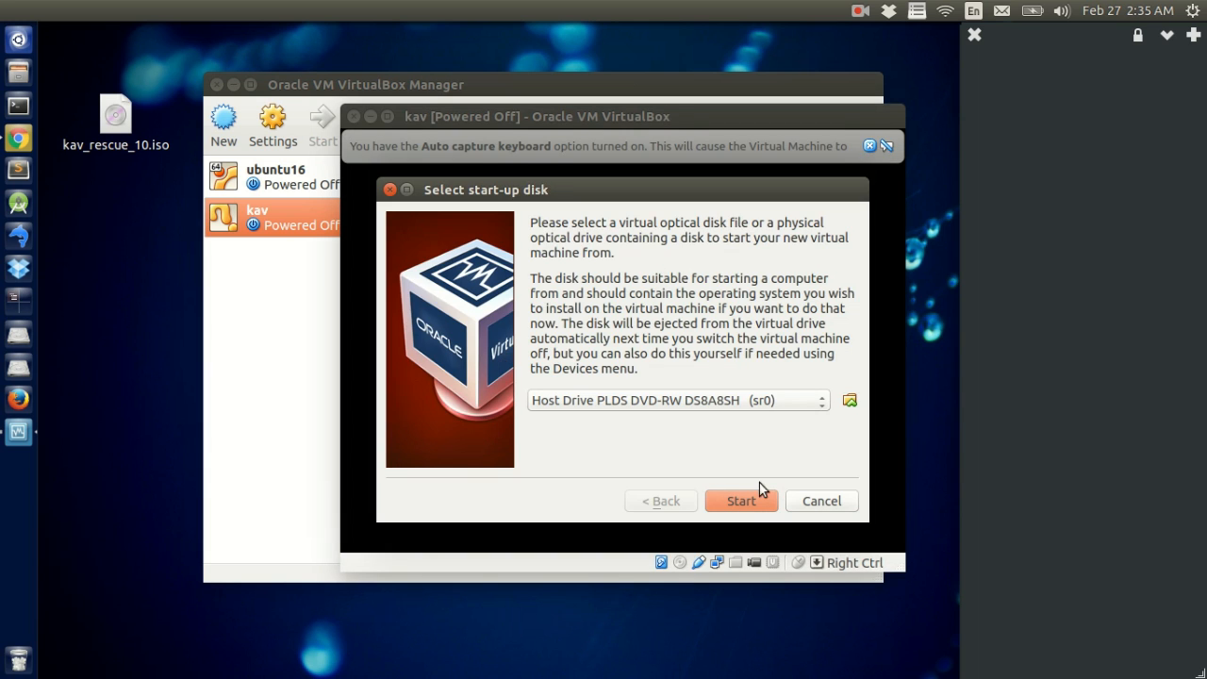
left_click(849, 400)
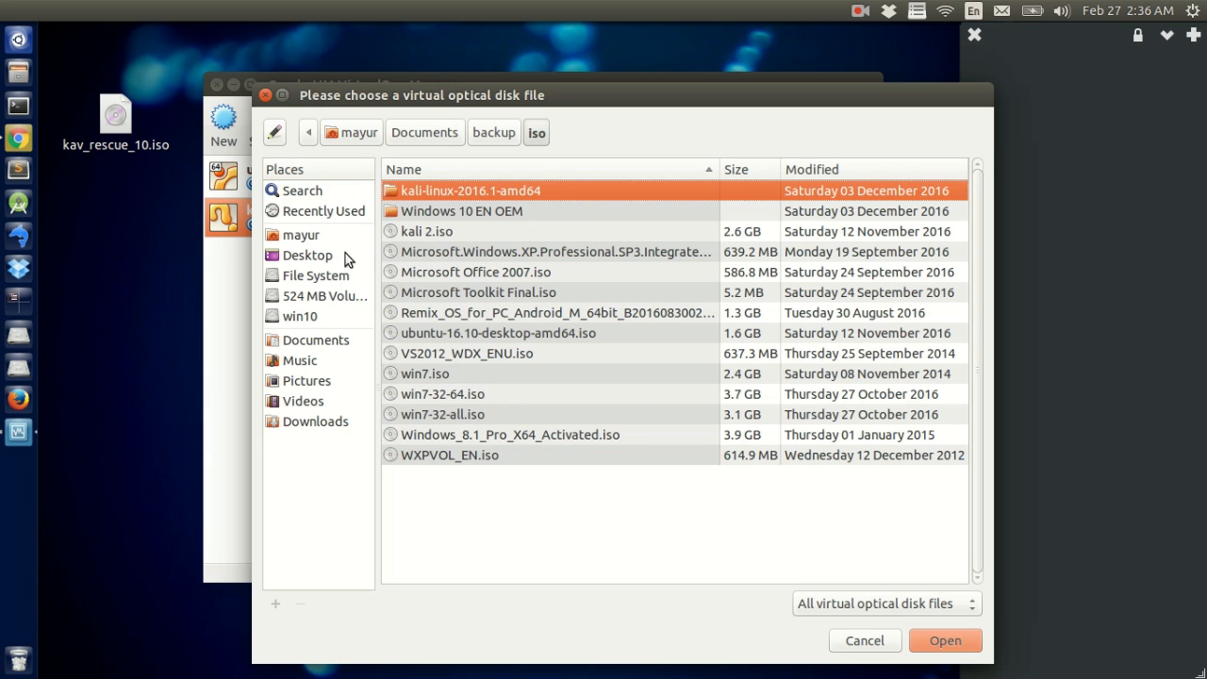
left_click(306, 255)
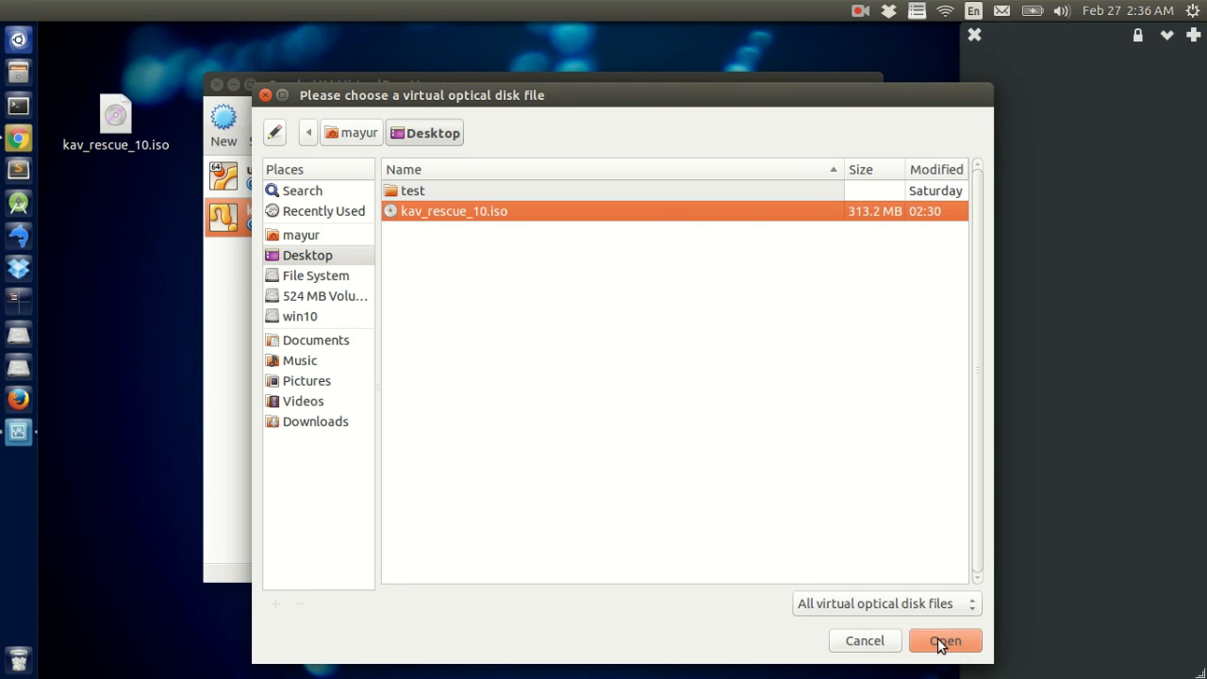
left_click(943, 641)
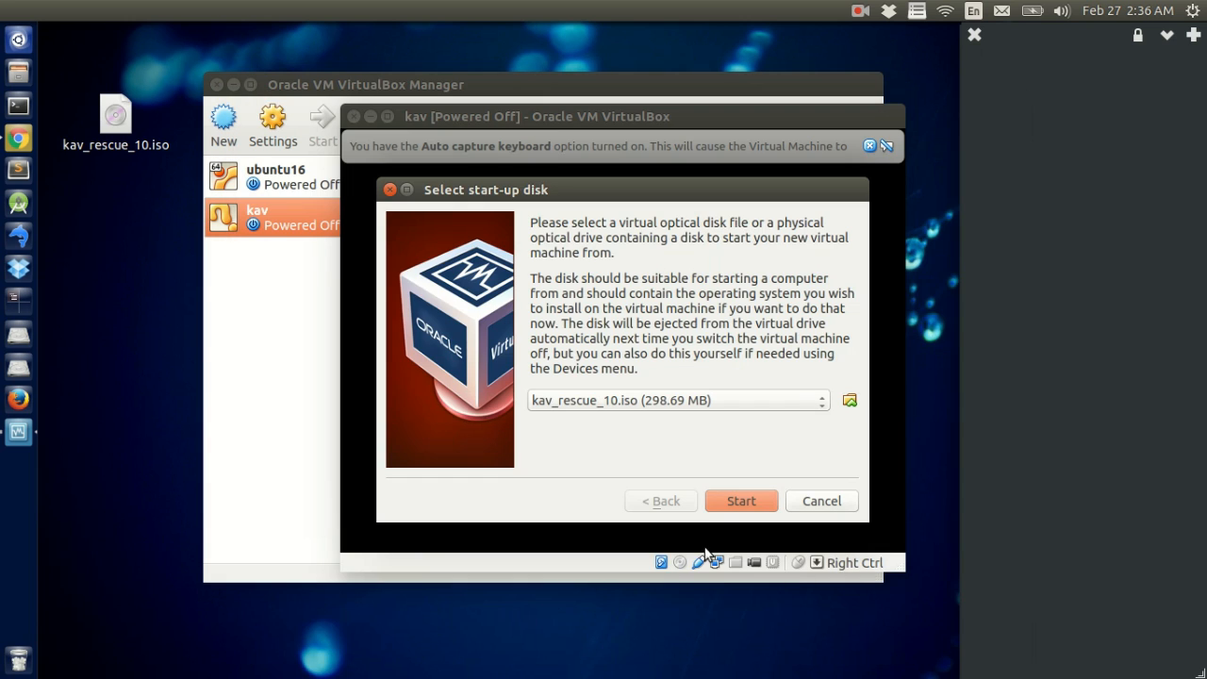
left_click(741, 501)
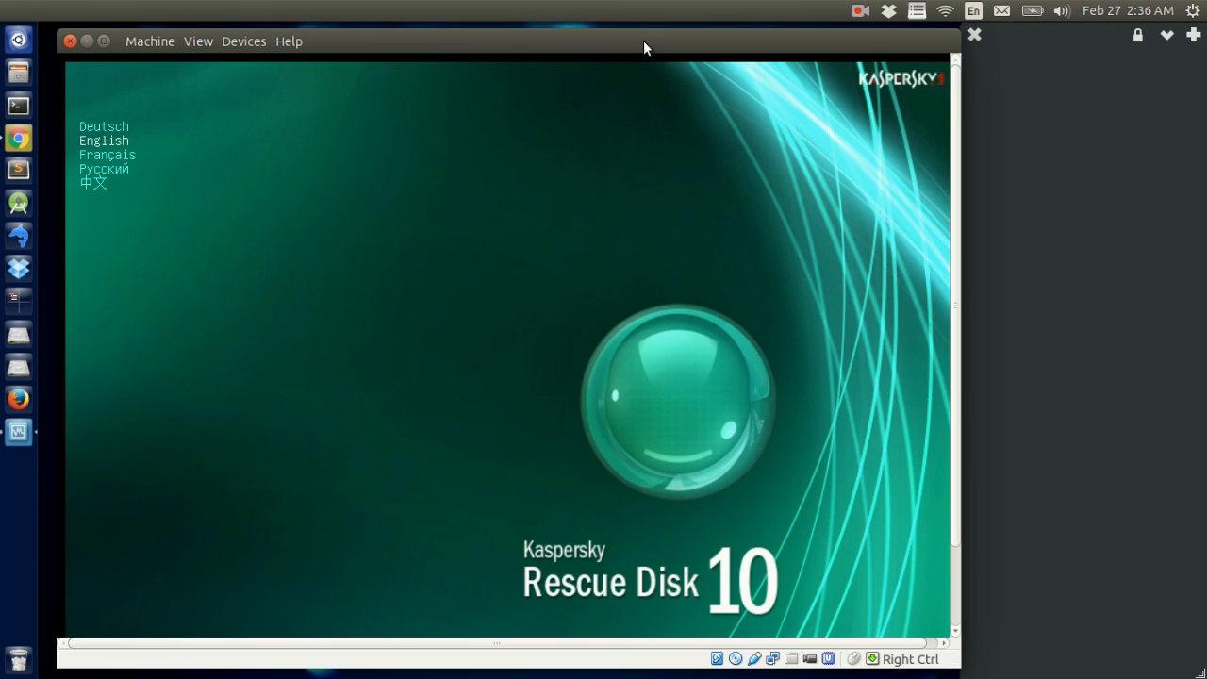
Step: Choose the rescue disk language, review the EULA and accept it with 1
left_click(103, 140)
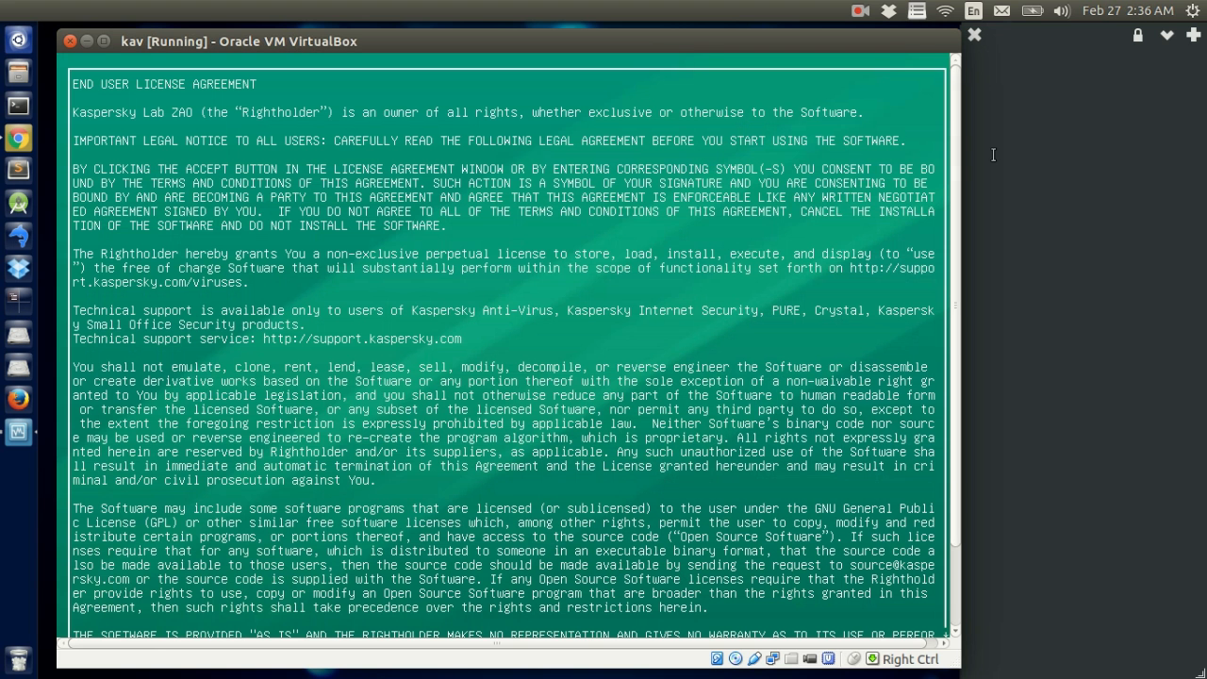
scroll("down", 3)
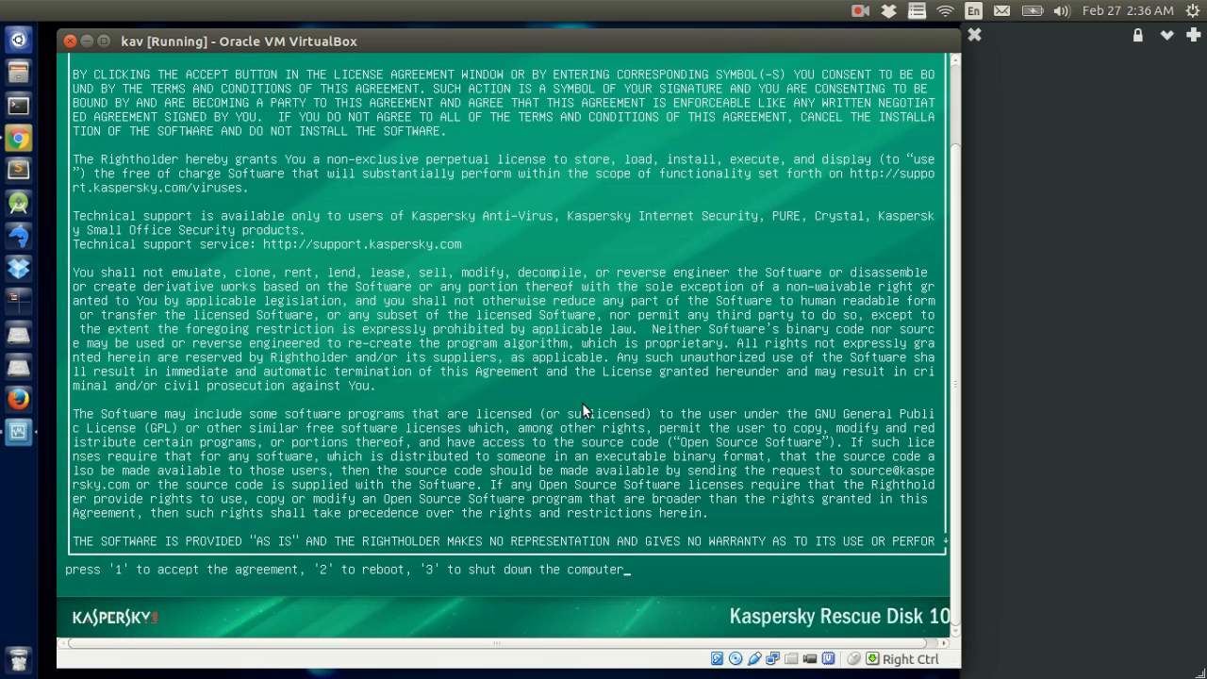
mouse_move(524, 432)
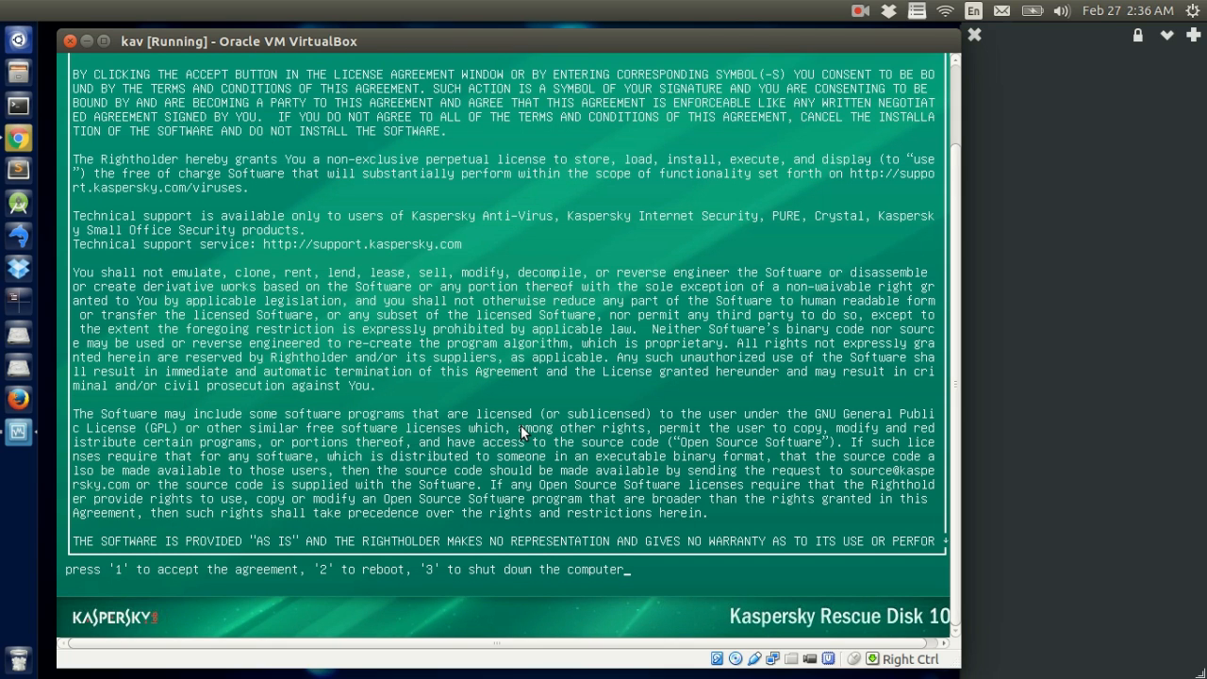
mouse_move(110, 579)
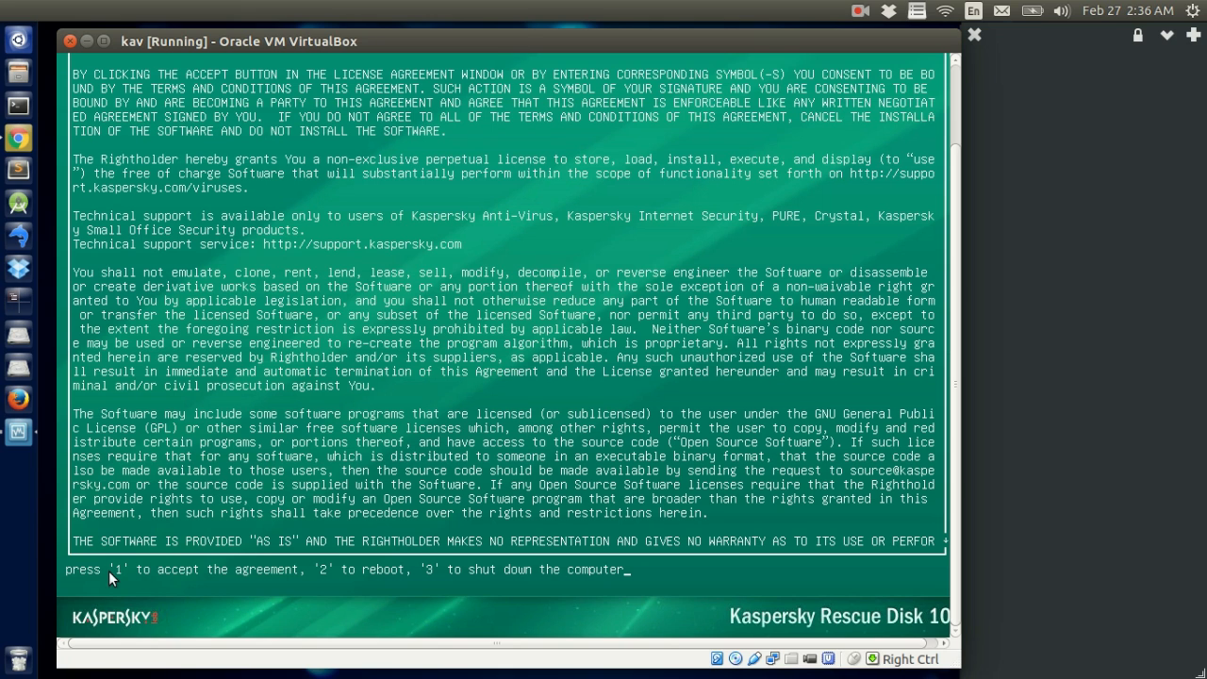
mouse_move(159, 583)
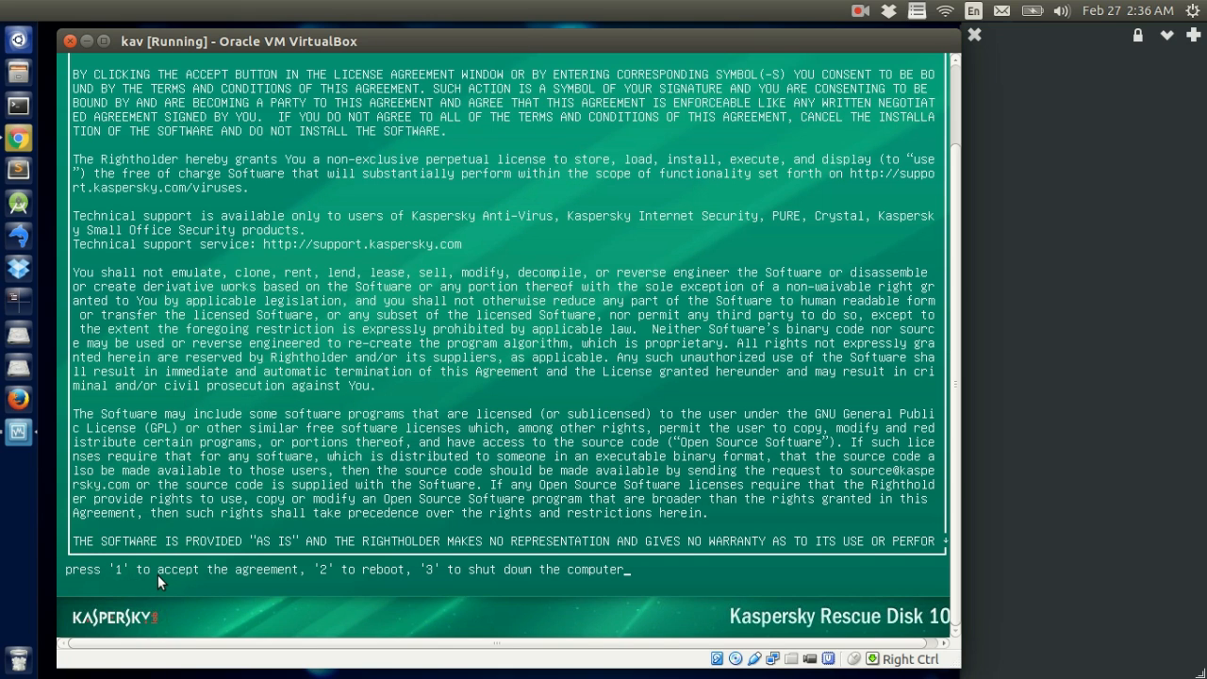
key("1")
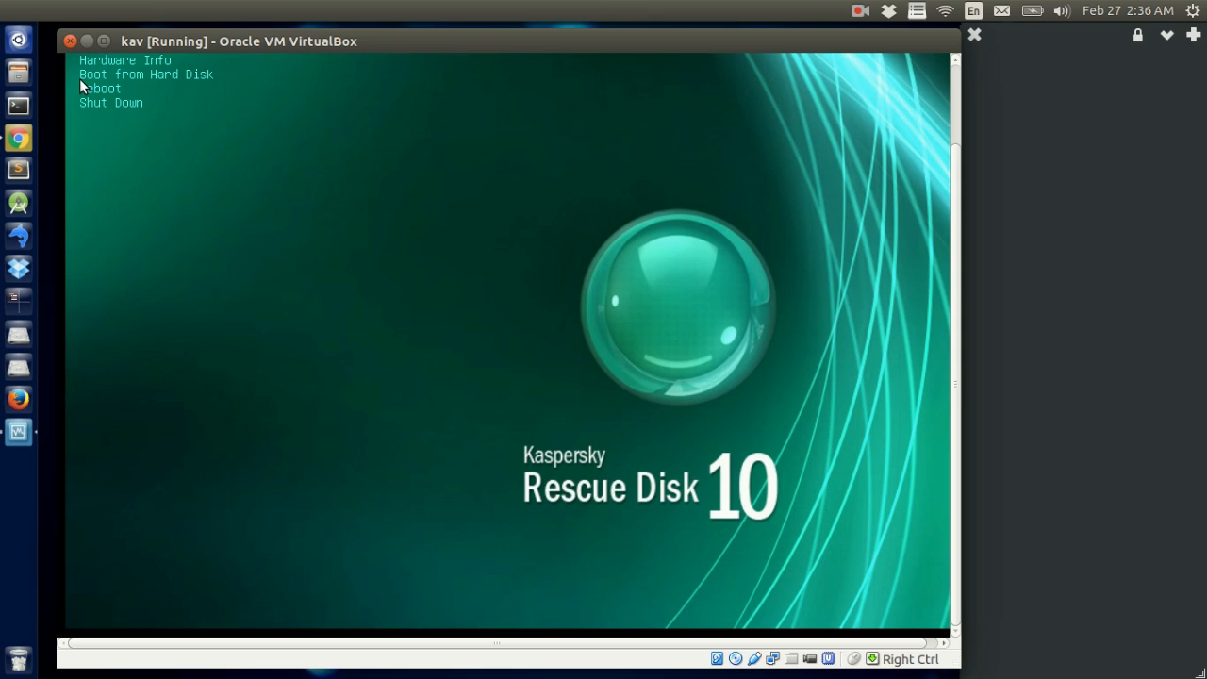
mouse_move(109, 91)
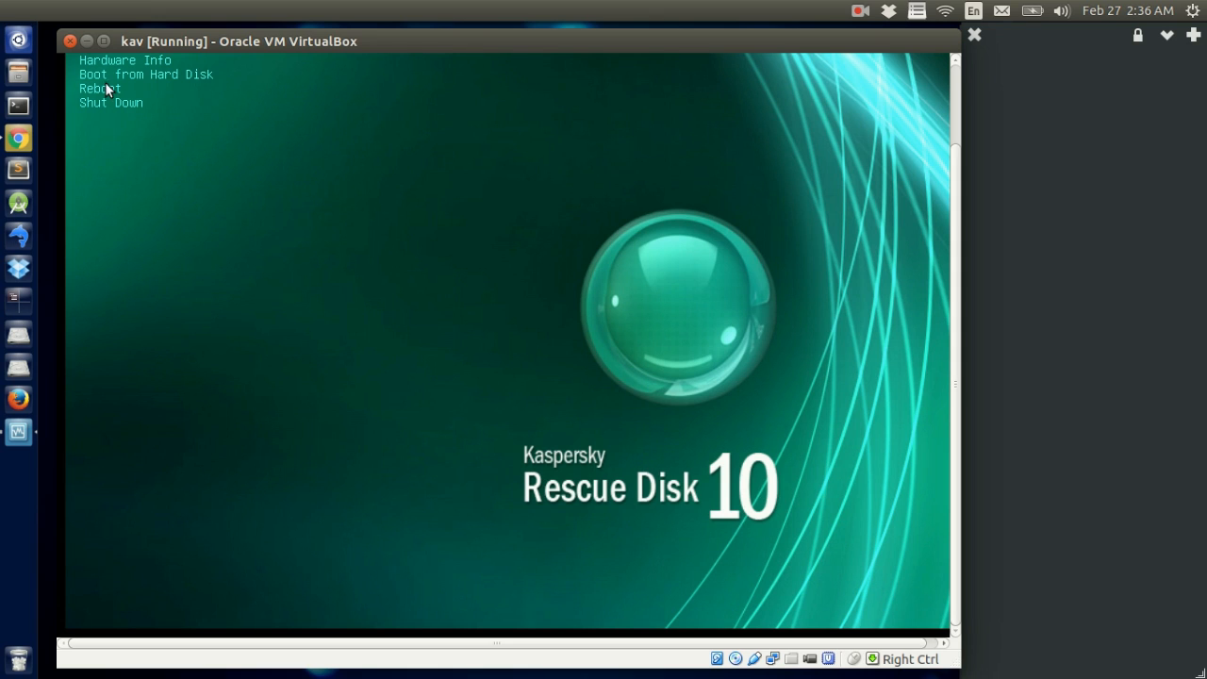
mouse_move(204, 79)
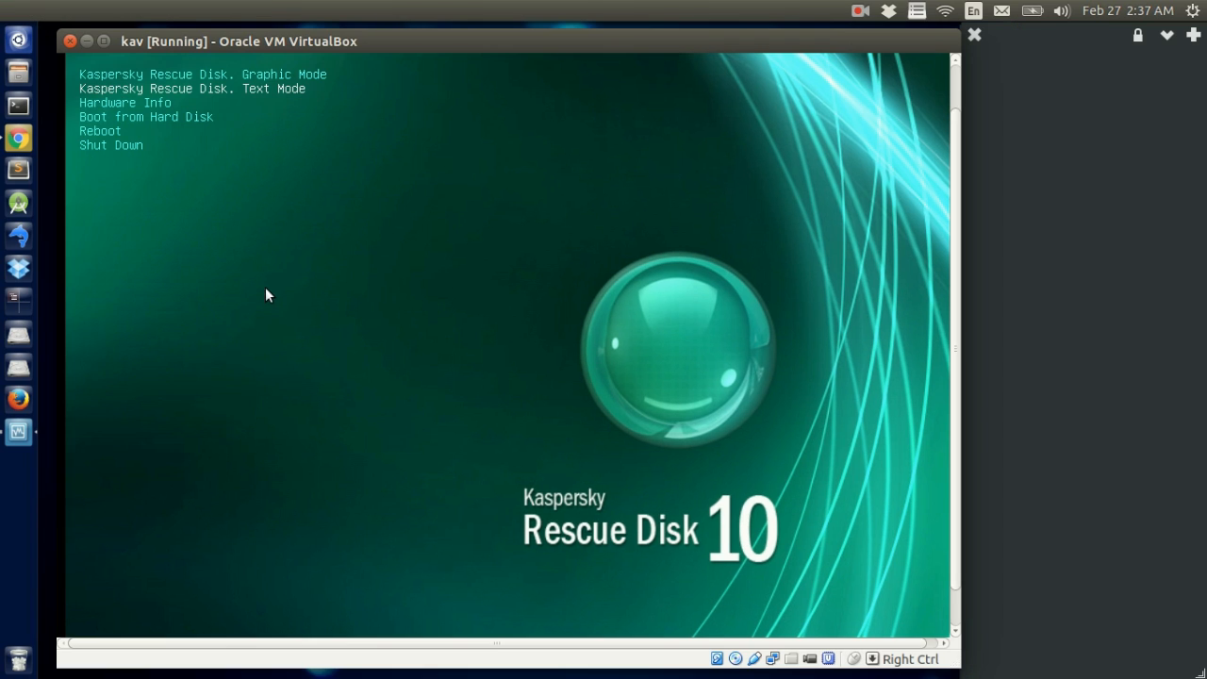
mouse_move(277, 274)
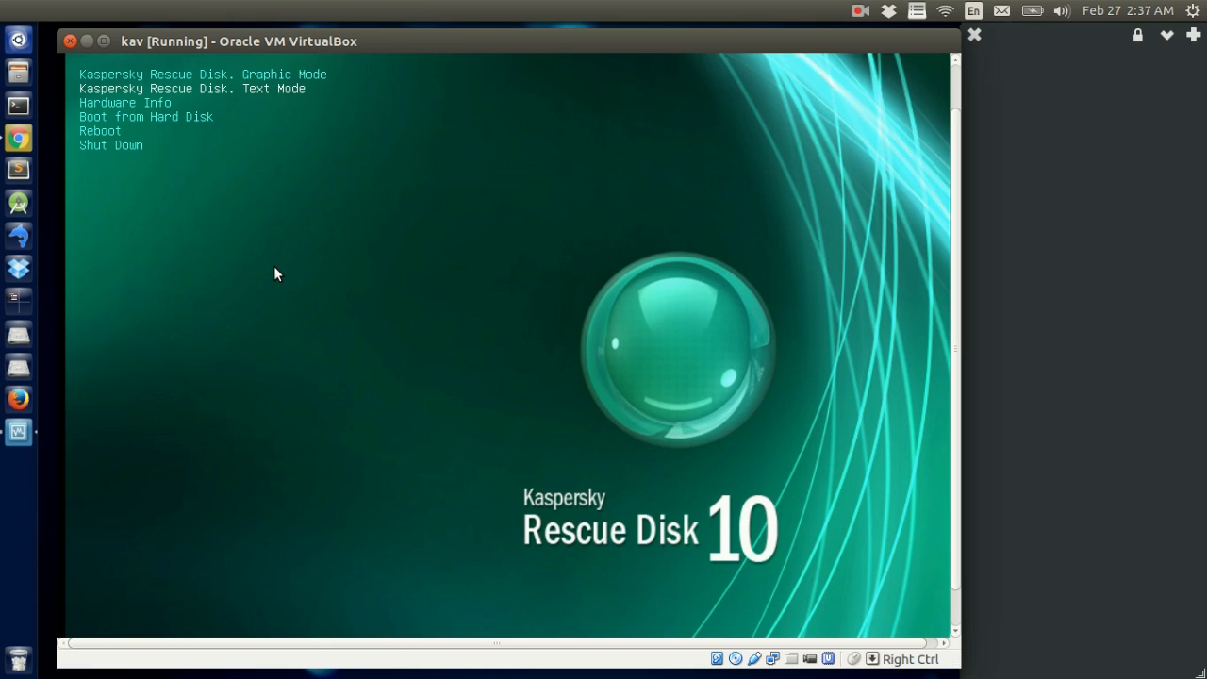
mouse_move(395, 340)
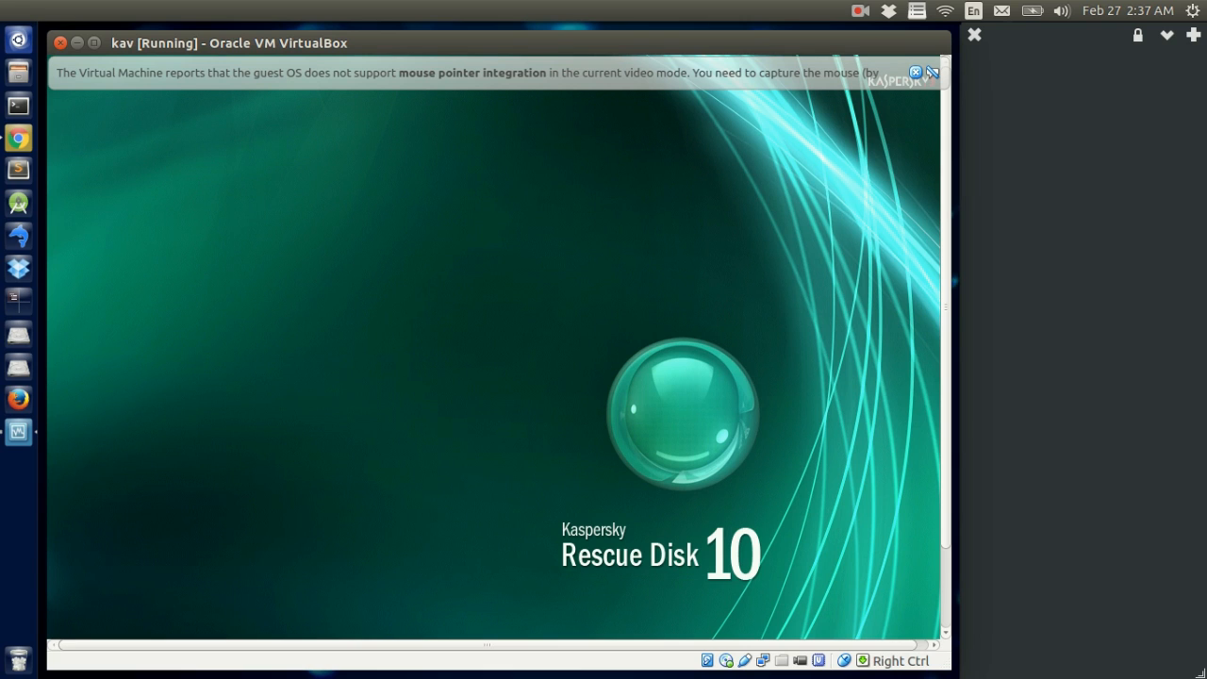
mouse_move(396, 340)
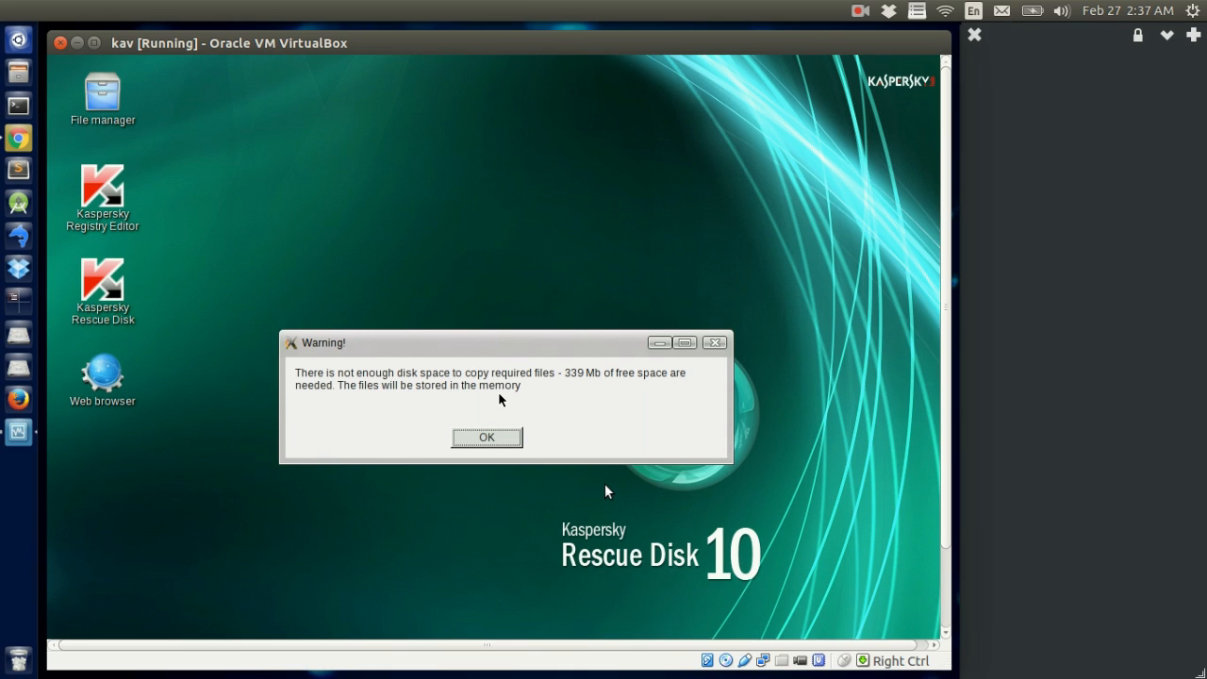
mouse_move(374, 400)
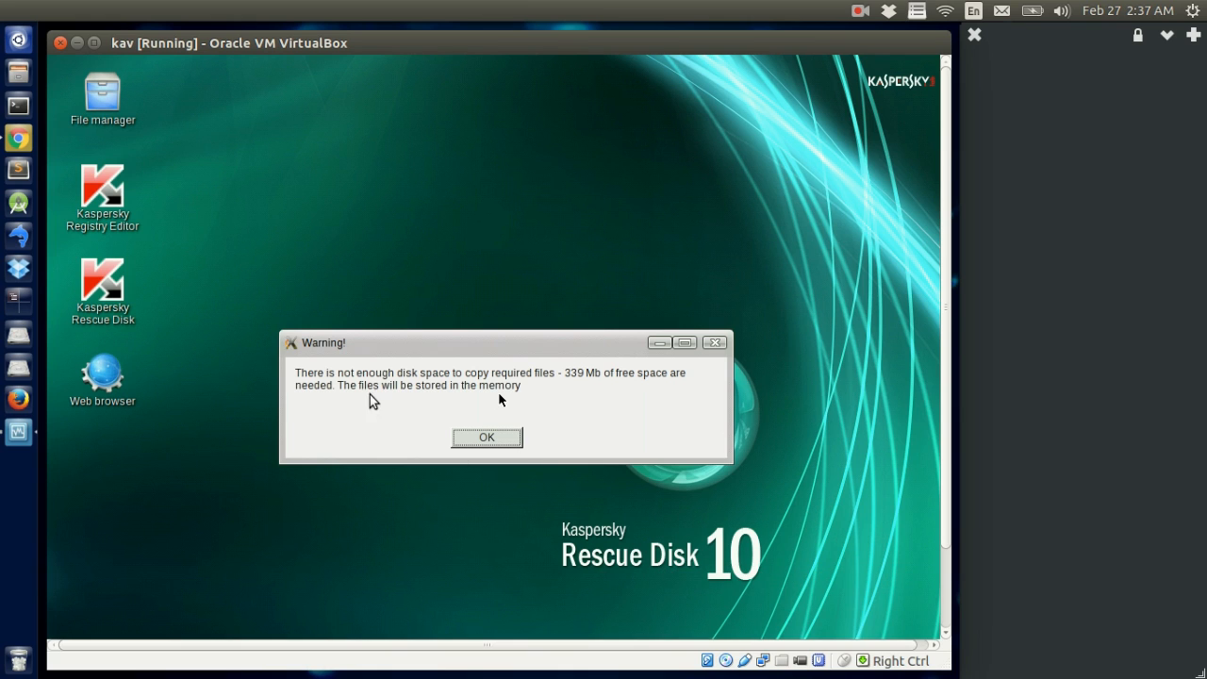
mouse_move(607, 392)
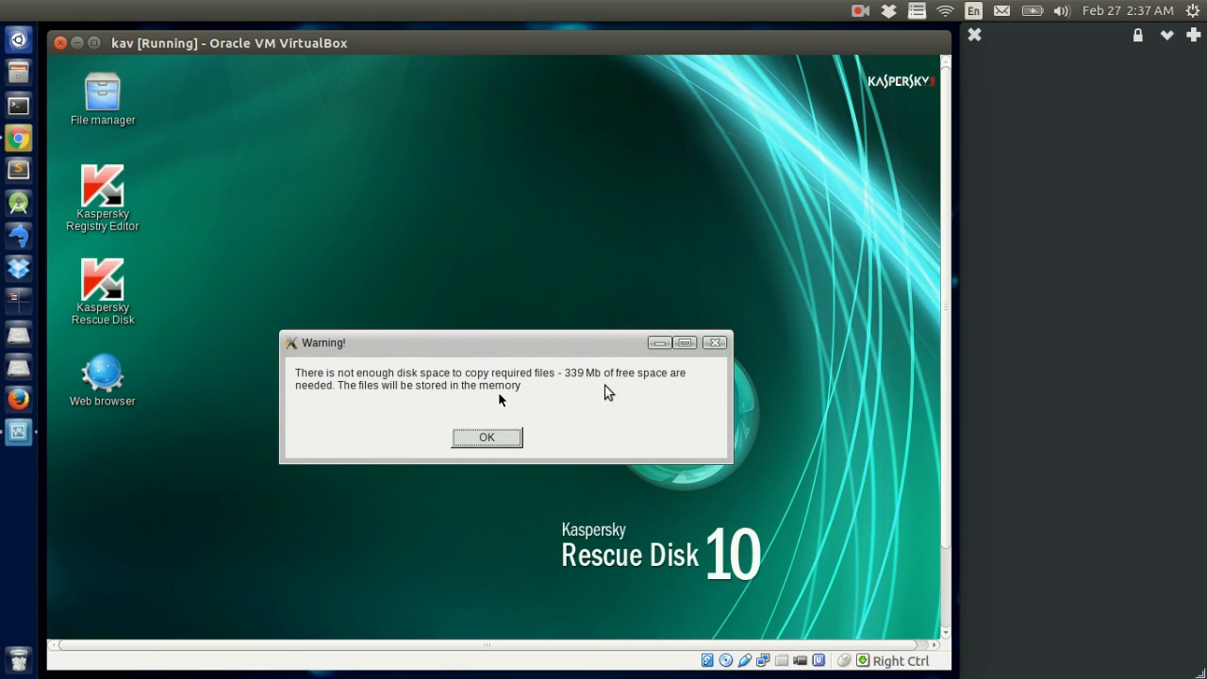
mouse_move(366, 403)
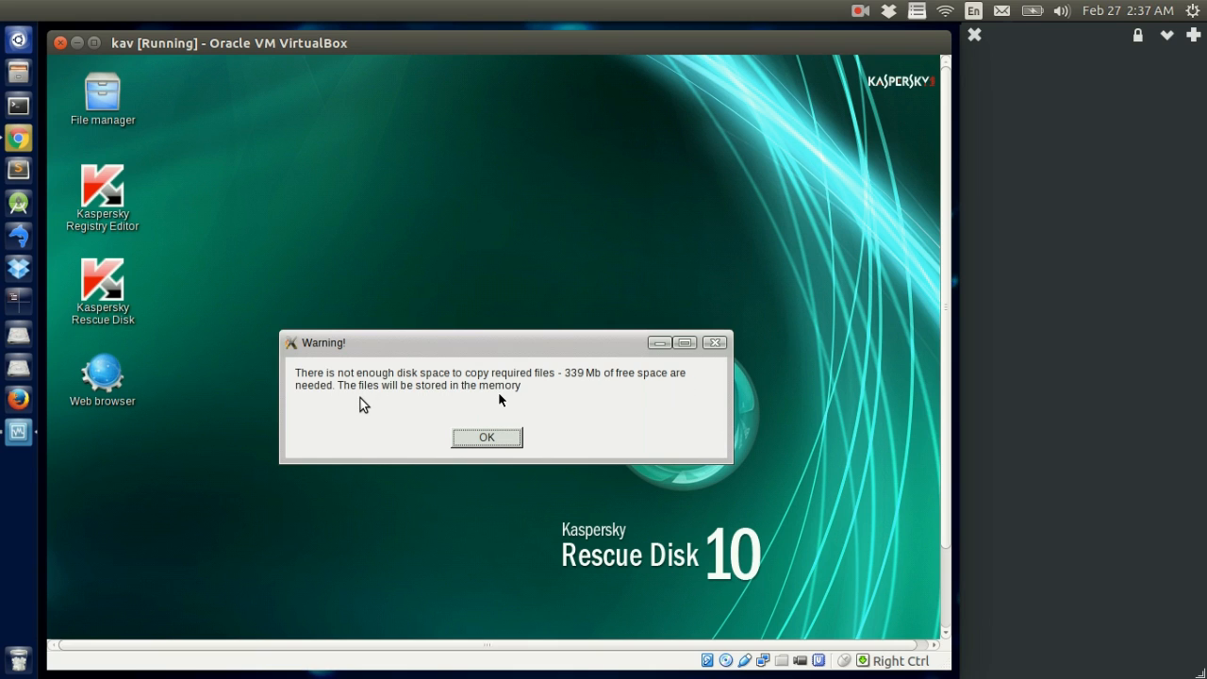
mouse_move(462, 396)
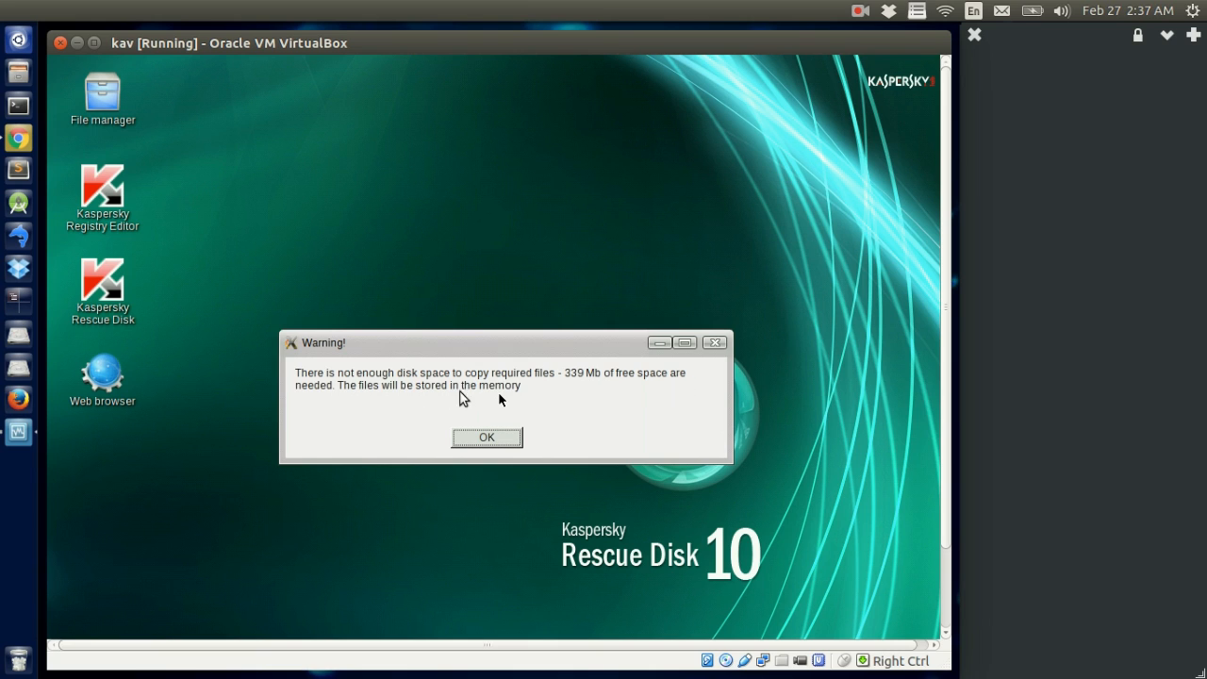
mouse_move(464, 404)
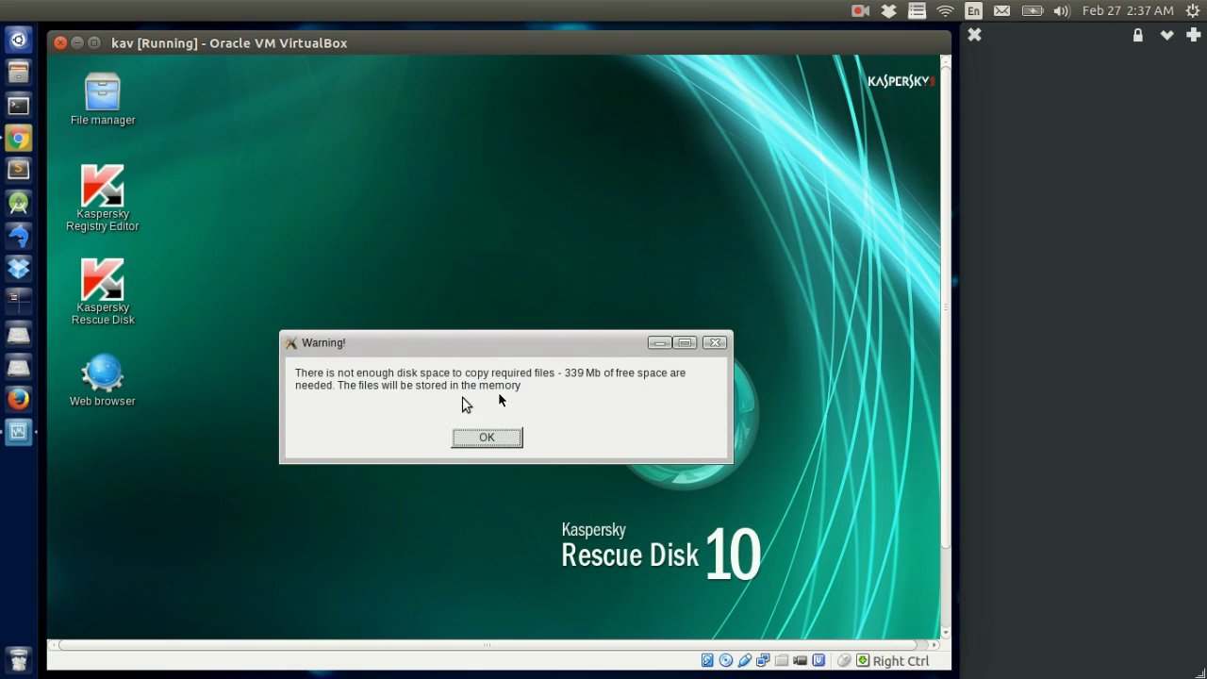
mouse_move(230, 281)
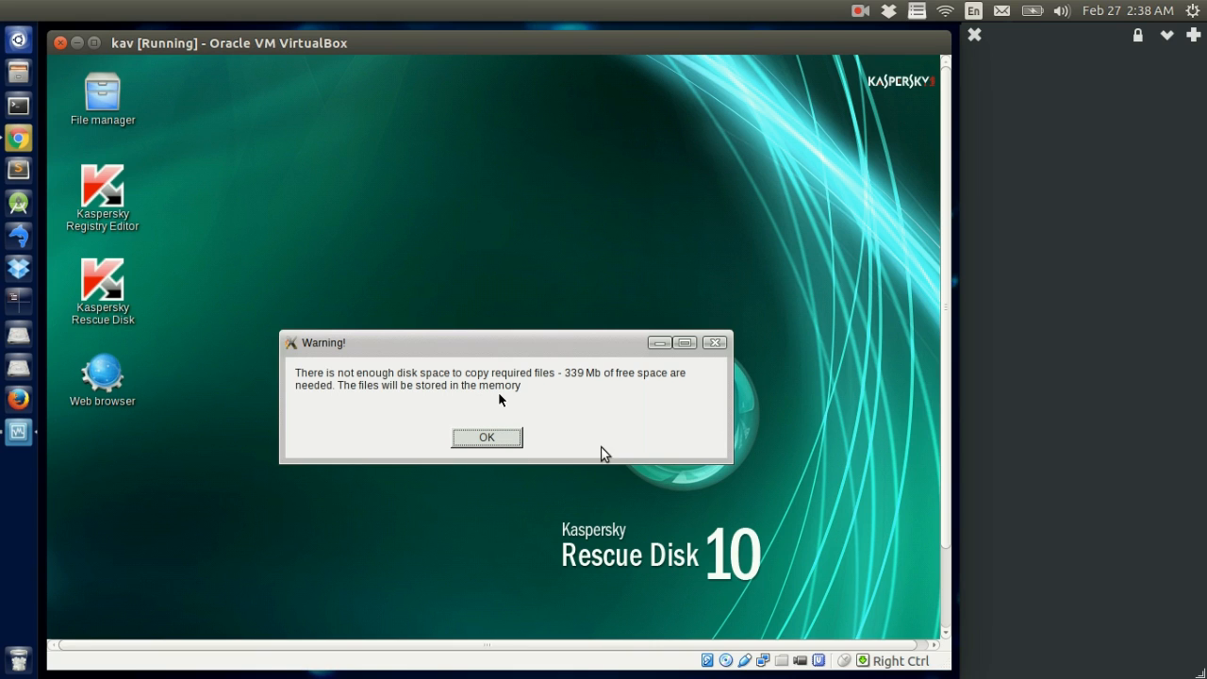
mouse_move(600, 471)
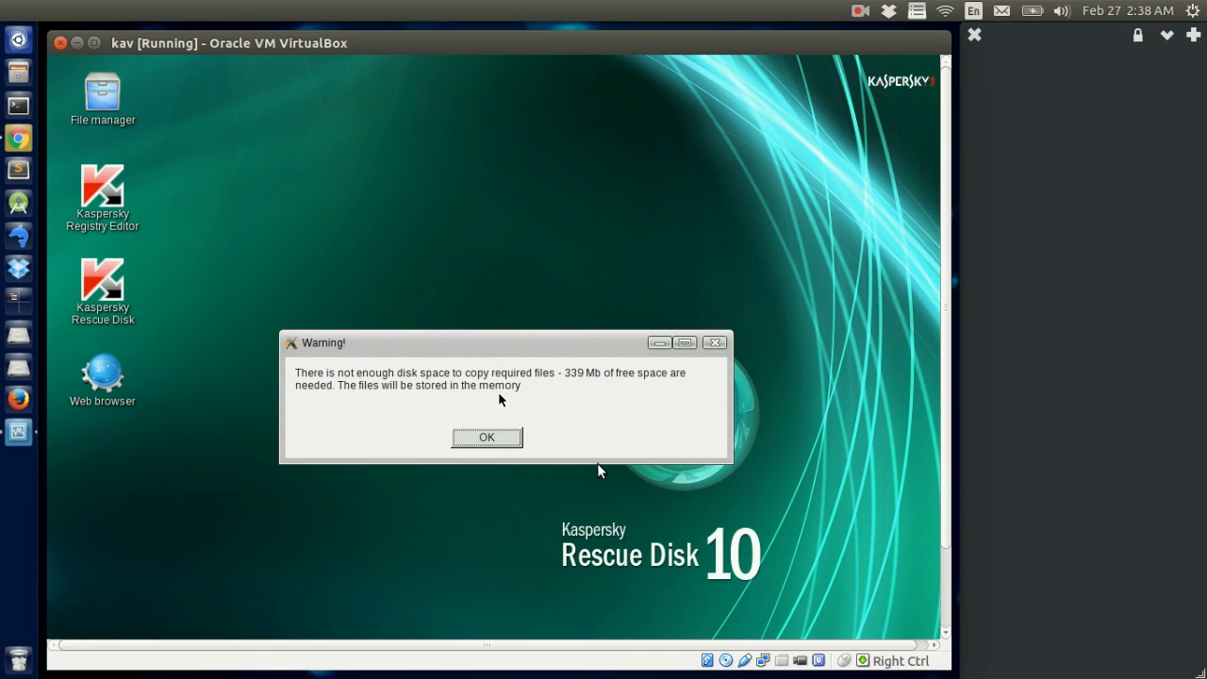
Step: Acknowledge the low disk space warning with OK
left_click(486, 437)
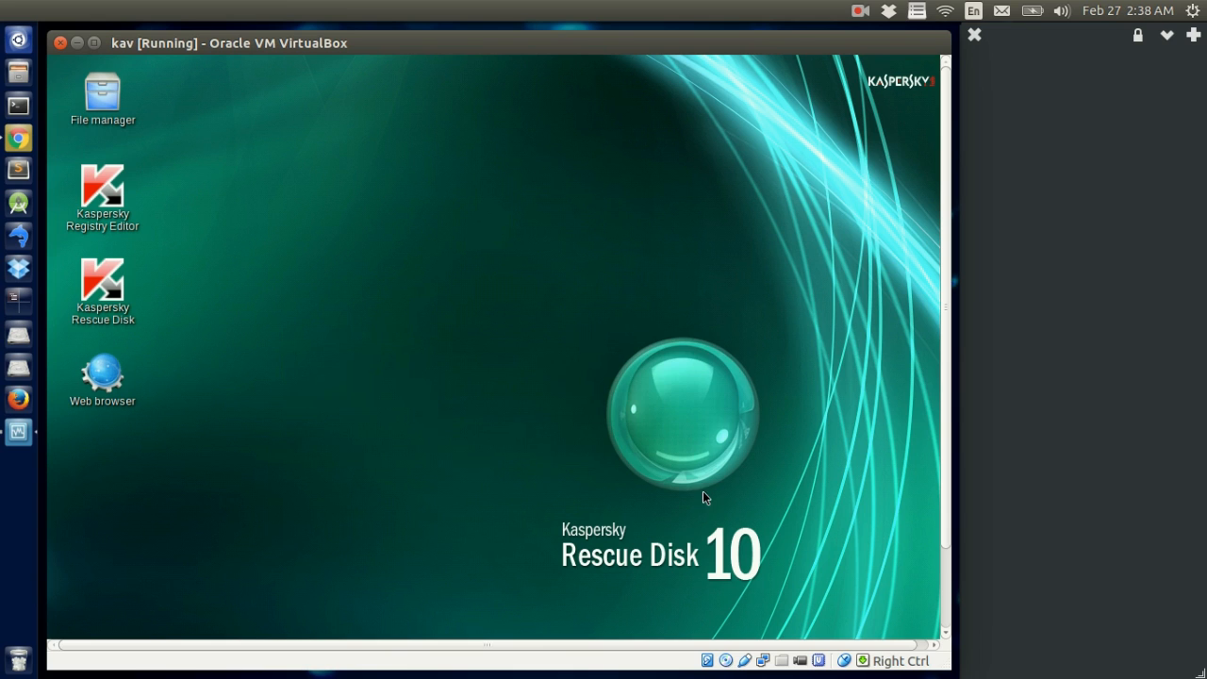
double_click(102, 283)
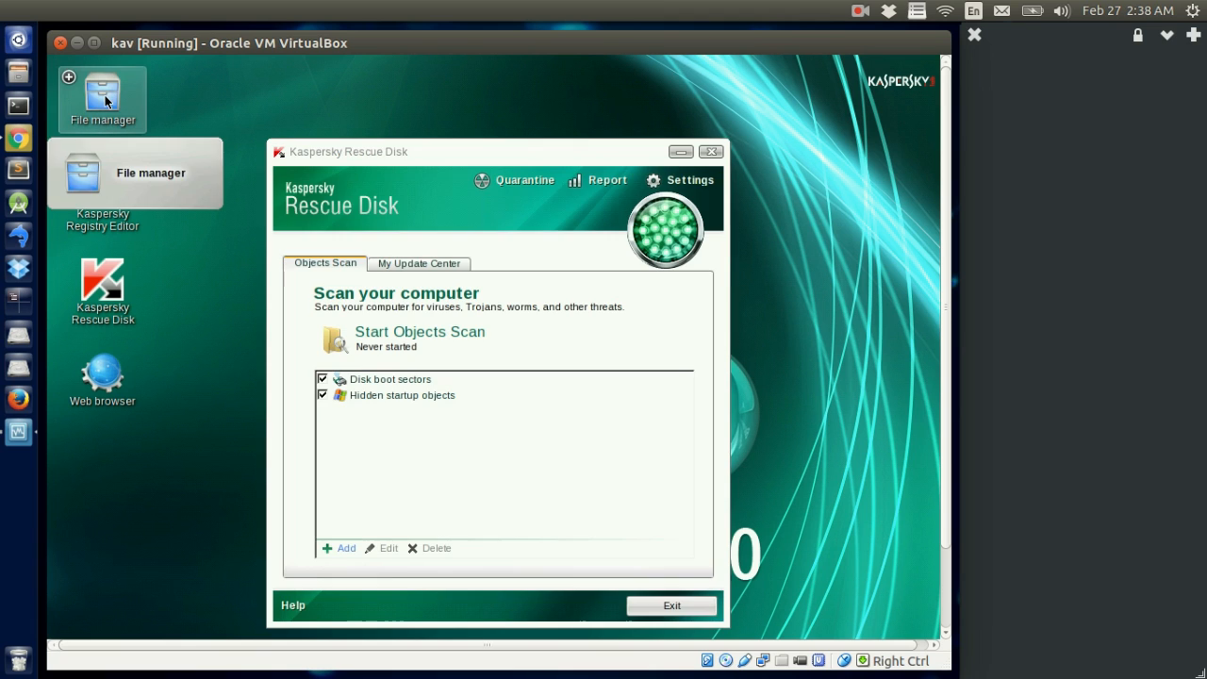
mouse_move(407, 400)
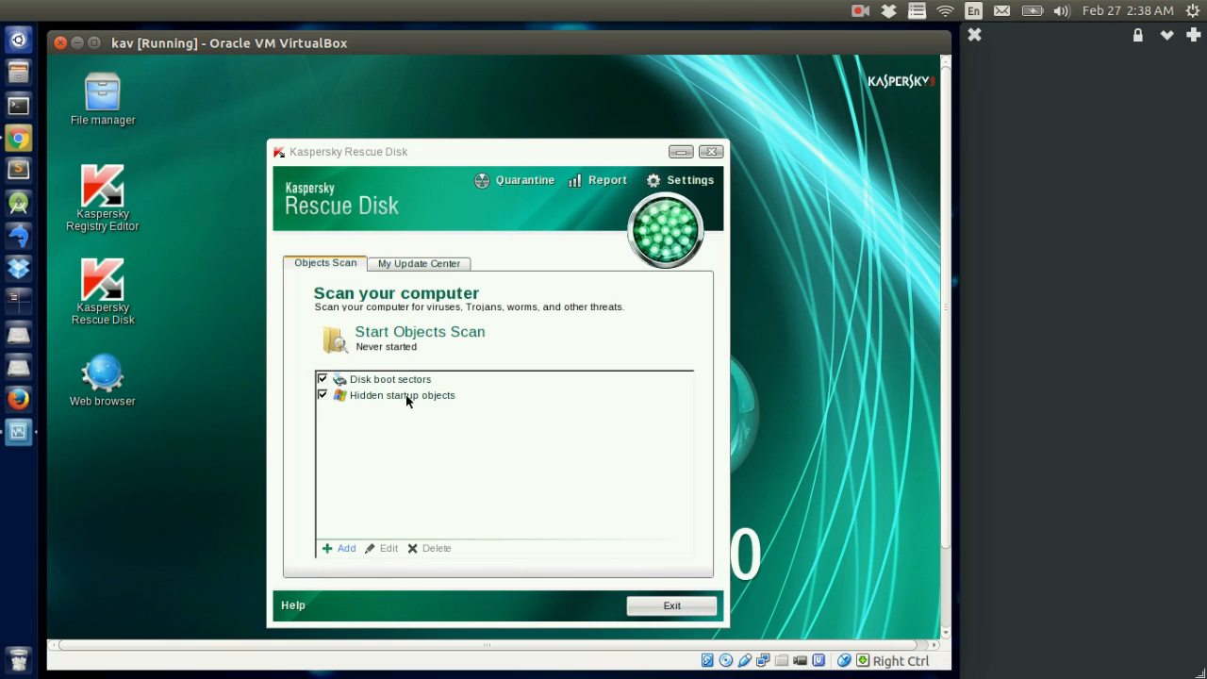
mouse_move(424, 274)
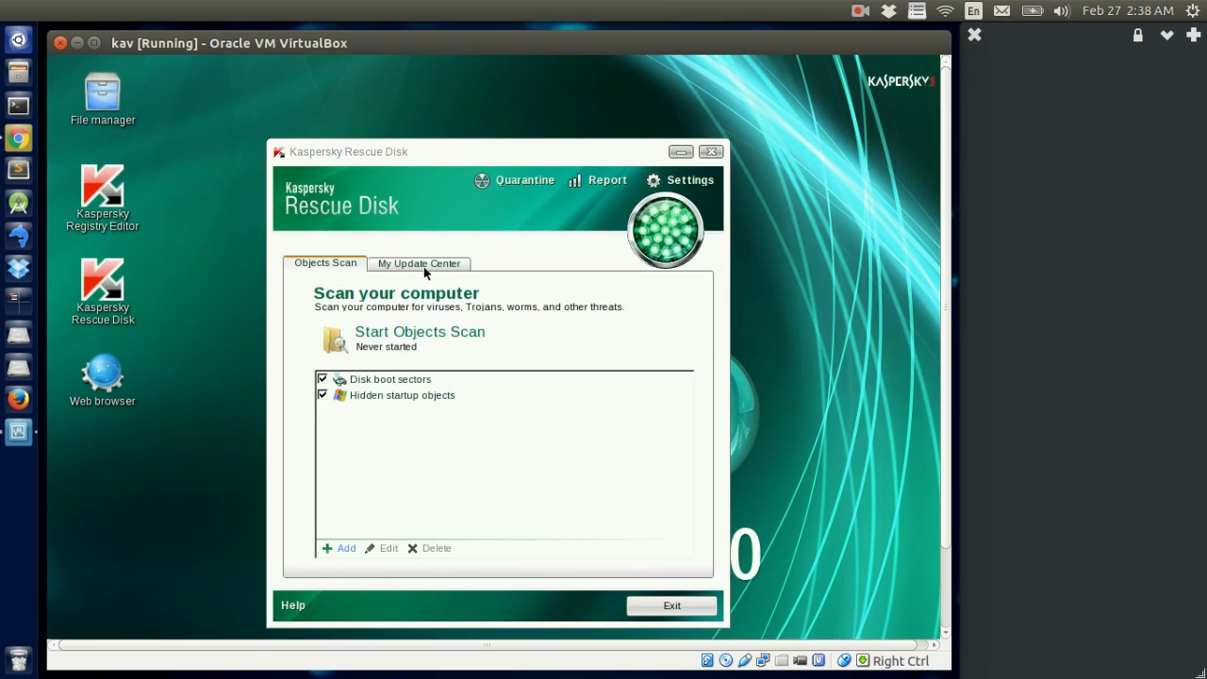
left_click(671, 606)
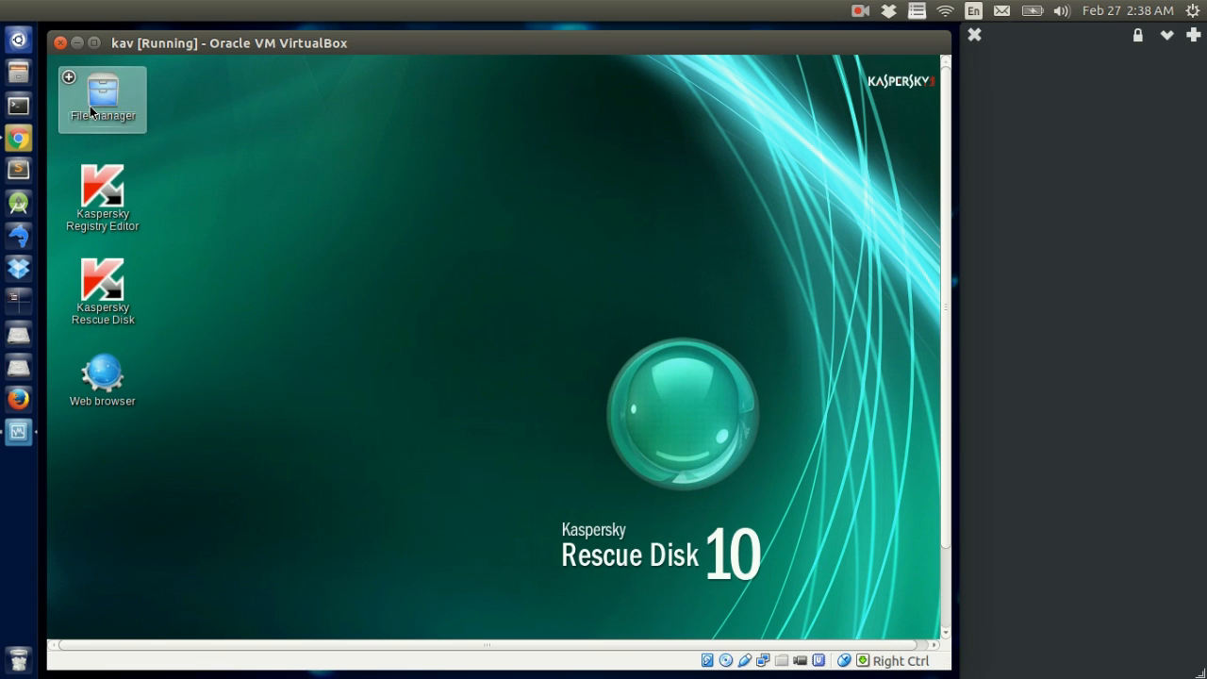
double_click(101, 98)
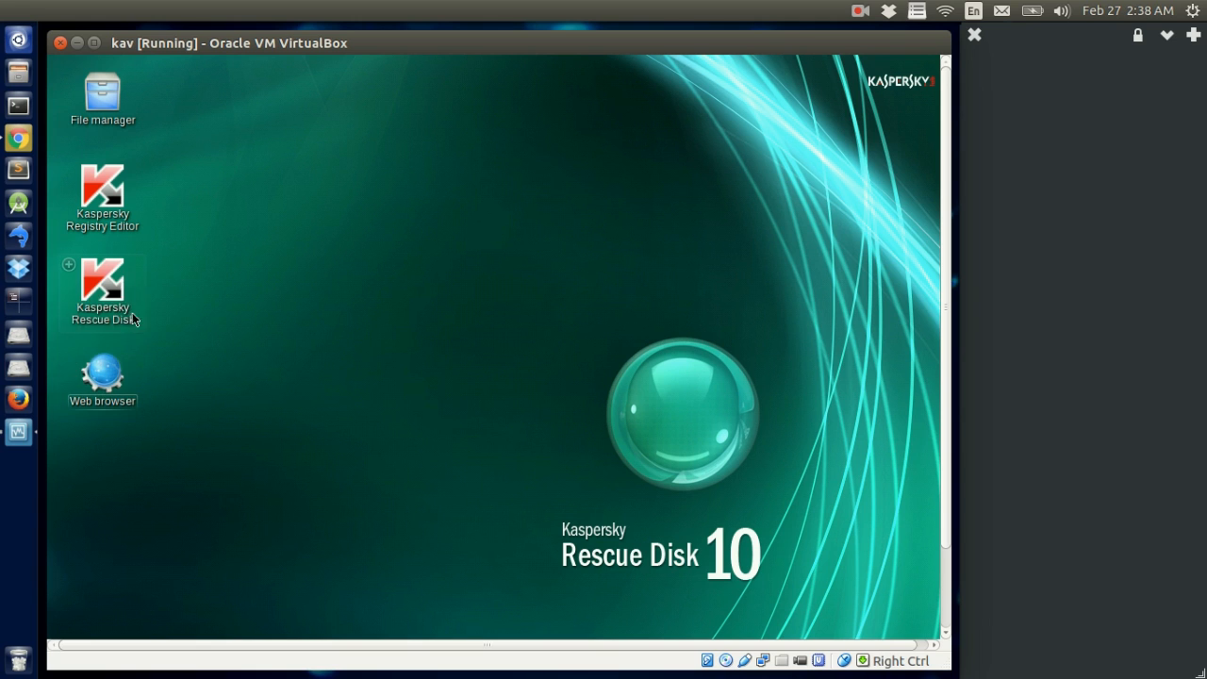
Step: Launch the Konqueror web browser and select its address bar for editing
double_click(102, 369)
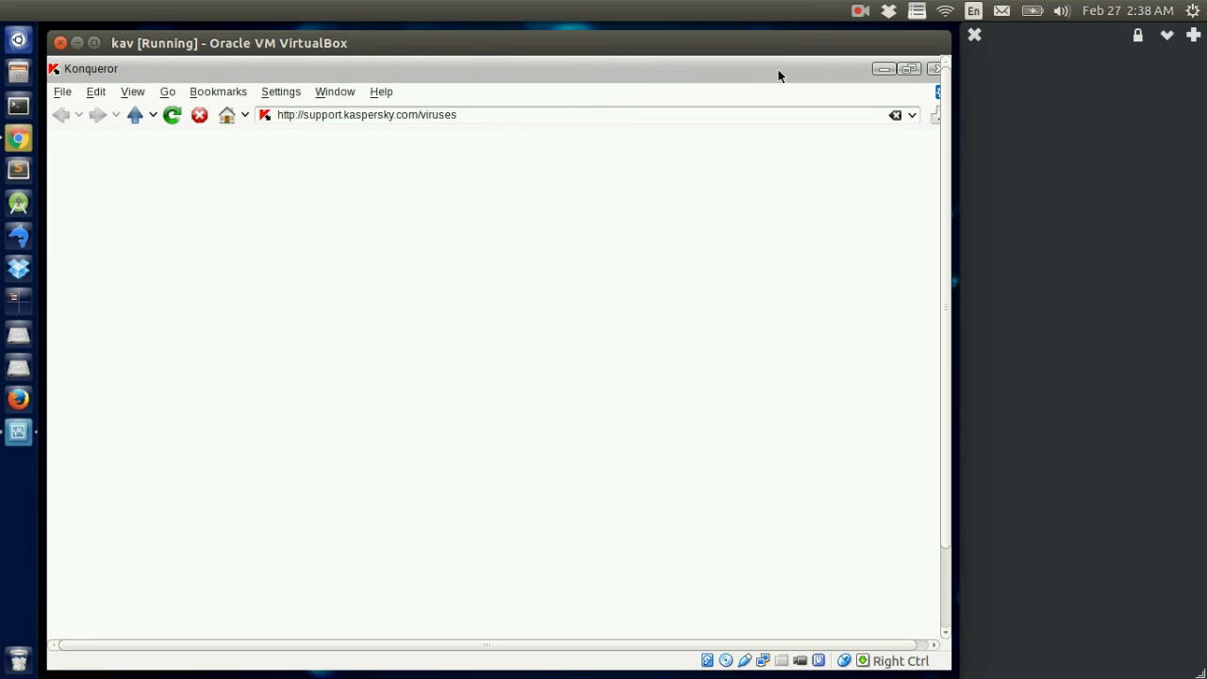
left_click(528, 115)
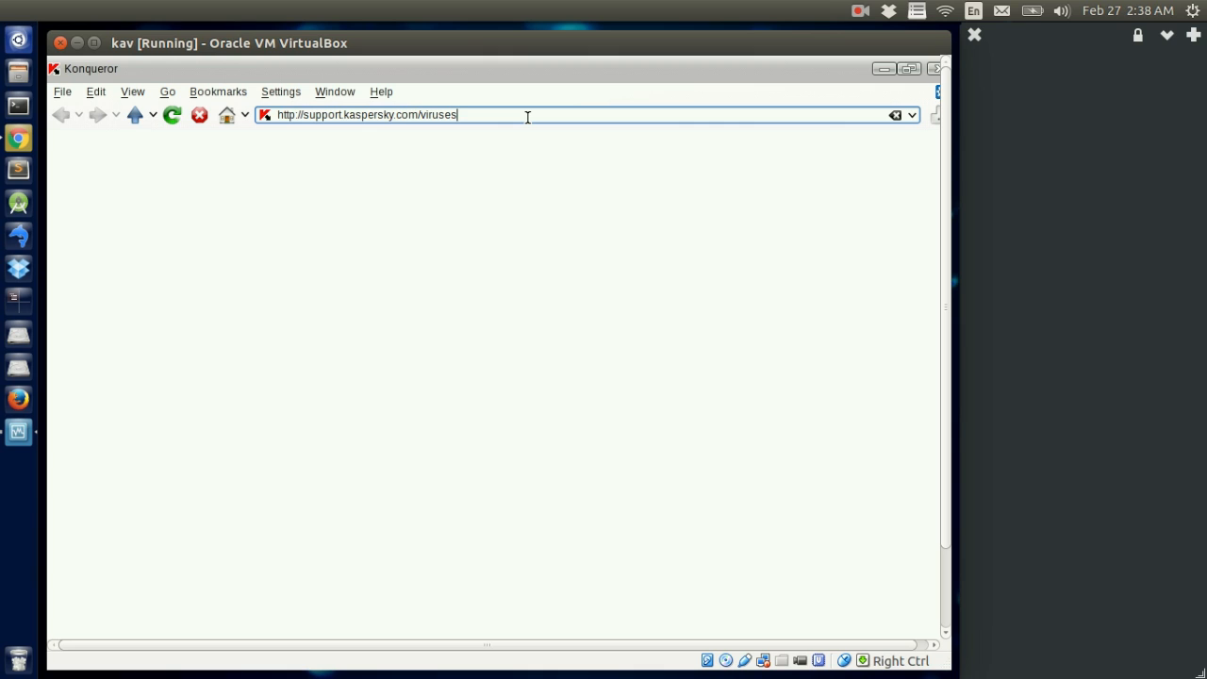
mouse_move(602, 151)
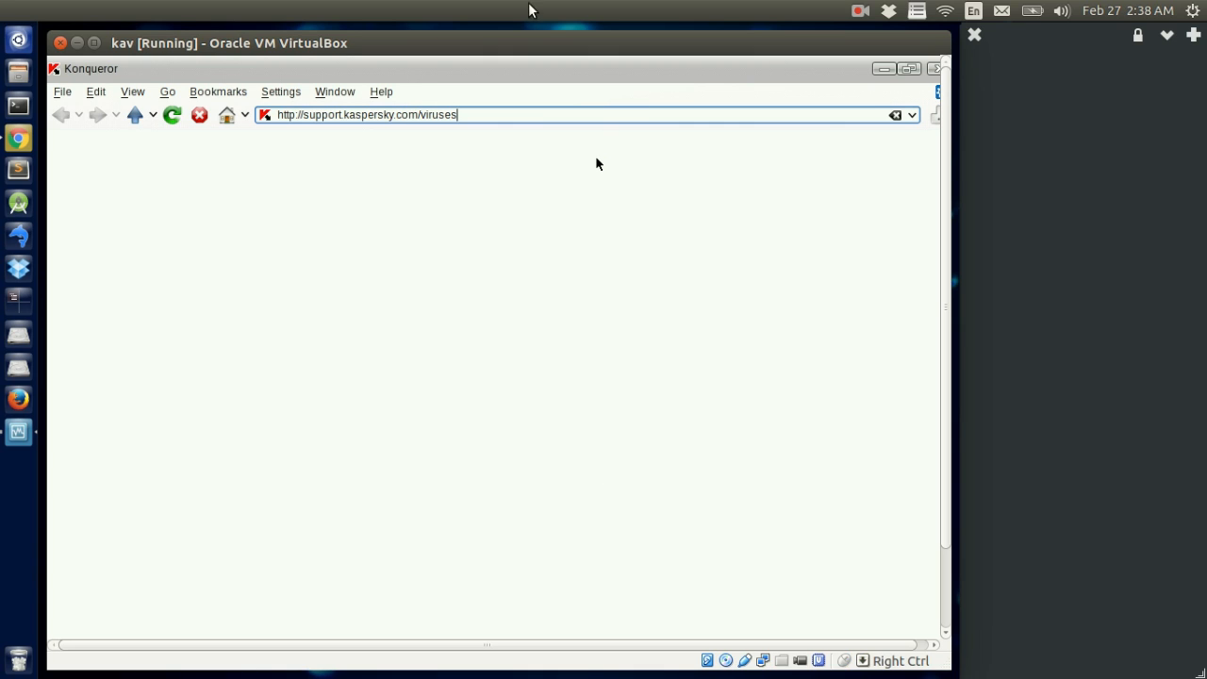
Step: Set the VM's network adapter to Bridged Adapter via Devices > Network Settings
left_click(234, 42)
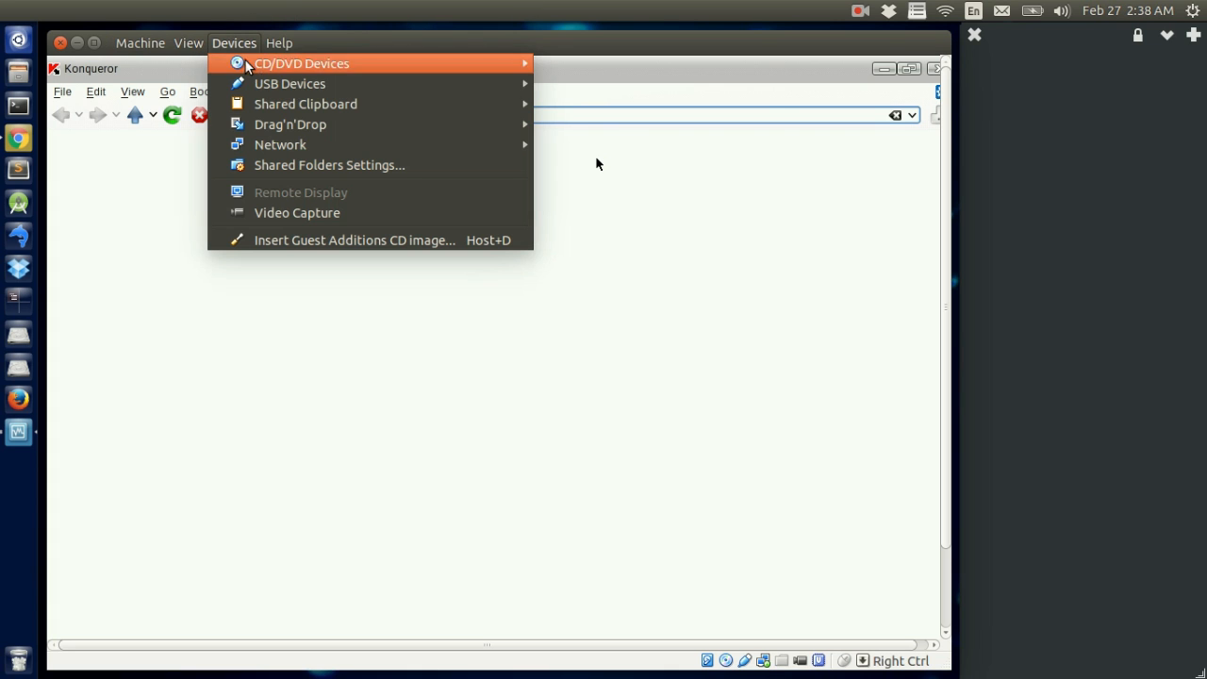
mouse_move(279, 143)
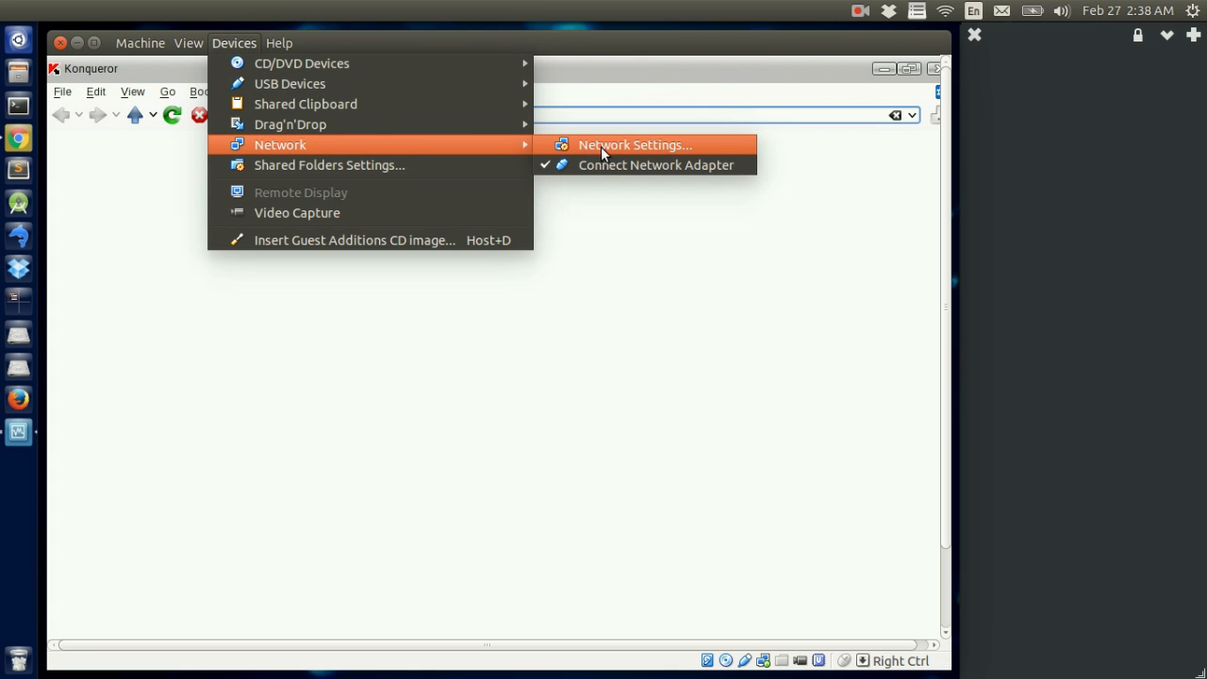
left_click(634, 143)
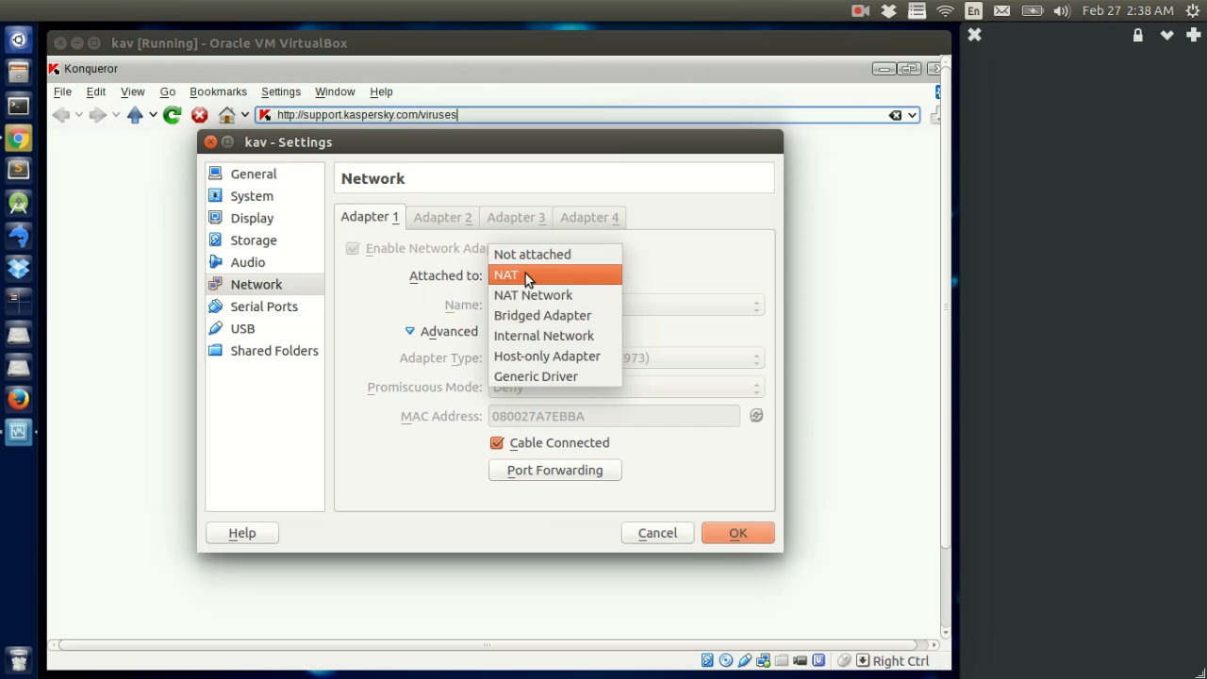
left_click(543, 315)
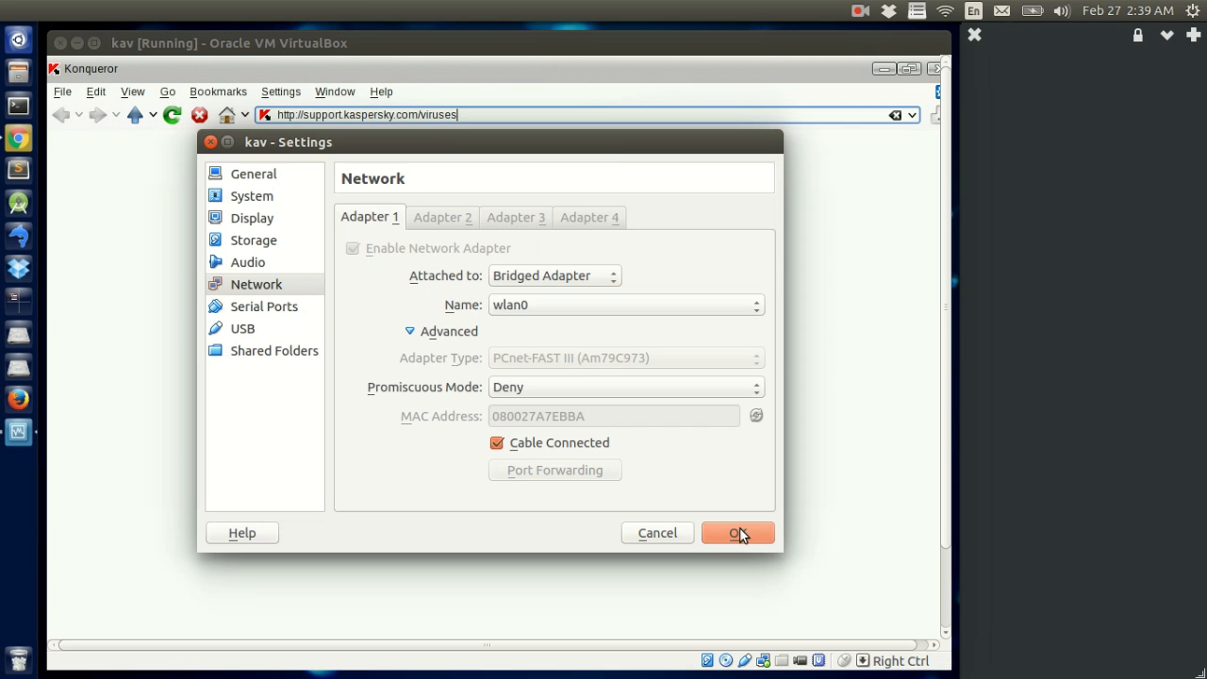
left_click(738, 532)
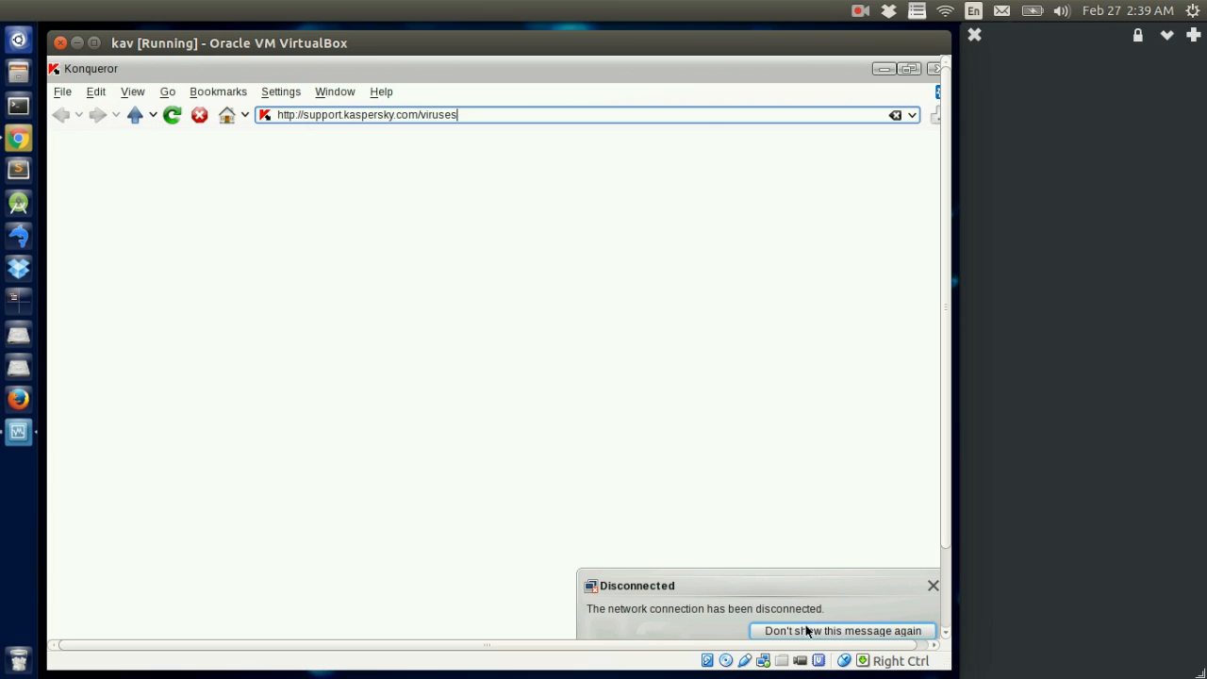
Step: Dismiss the network disconnected and connection established notifications
left_click(841, 630)
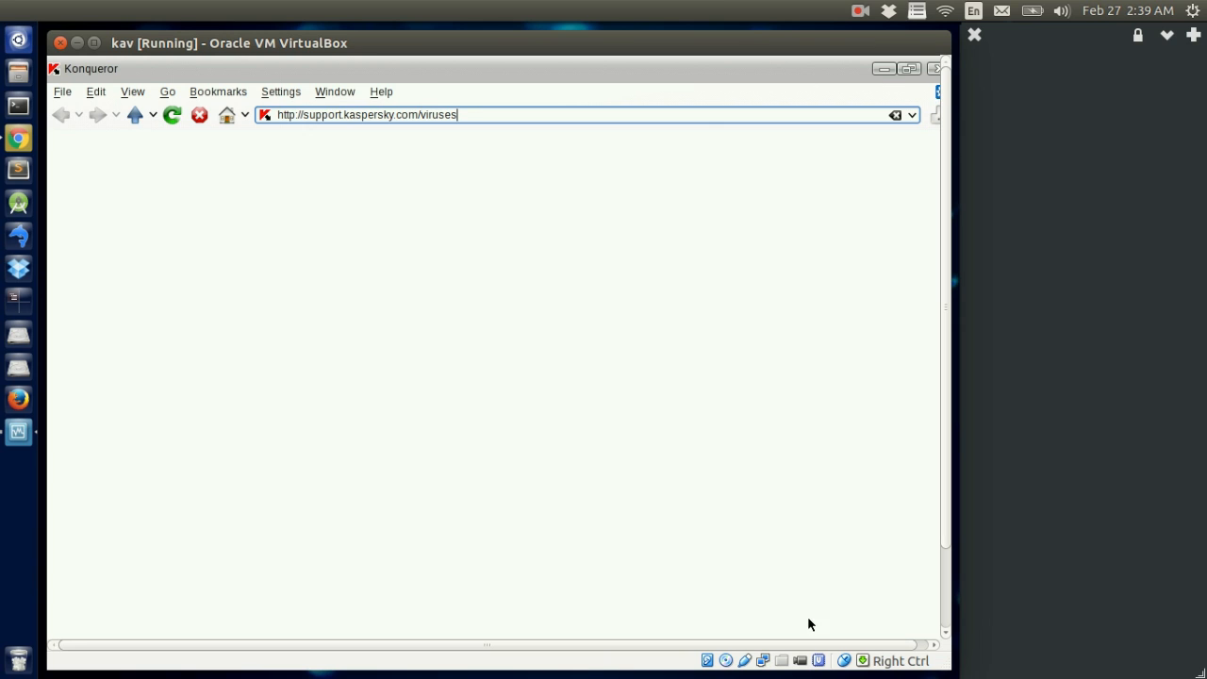
mouse_move(200, 181)
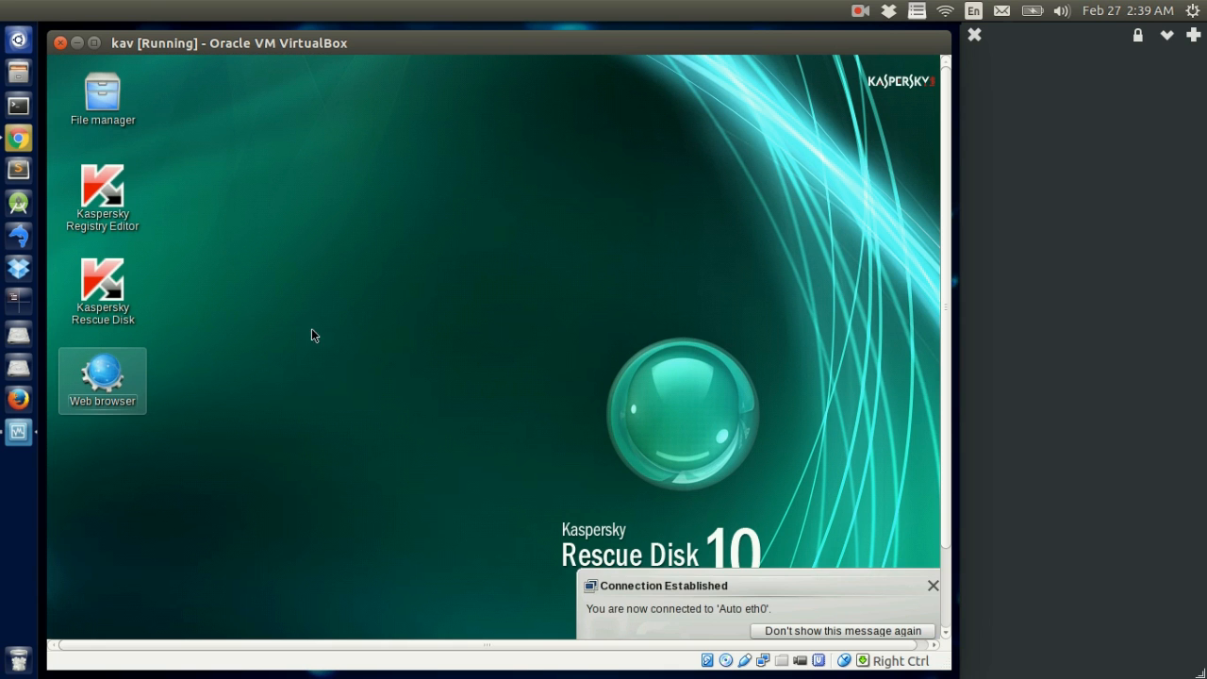
mouse_move(841, 630)
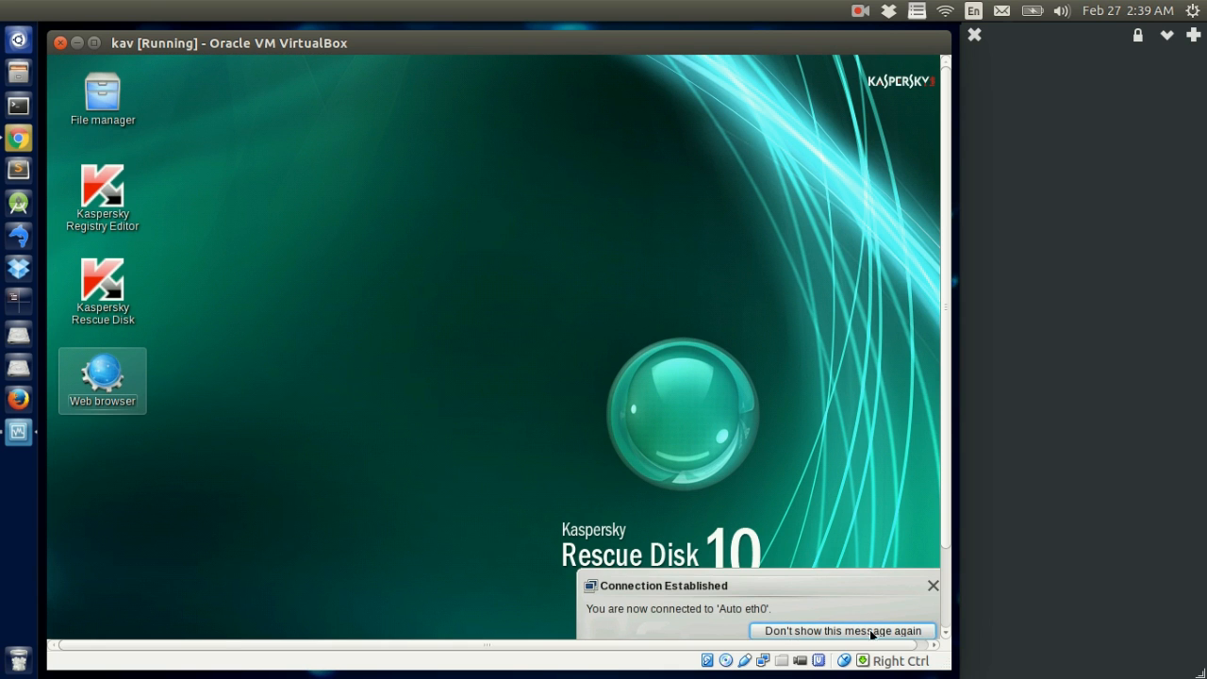
left_click(839, 630)
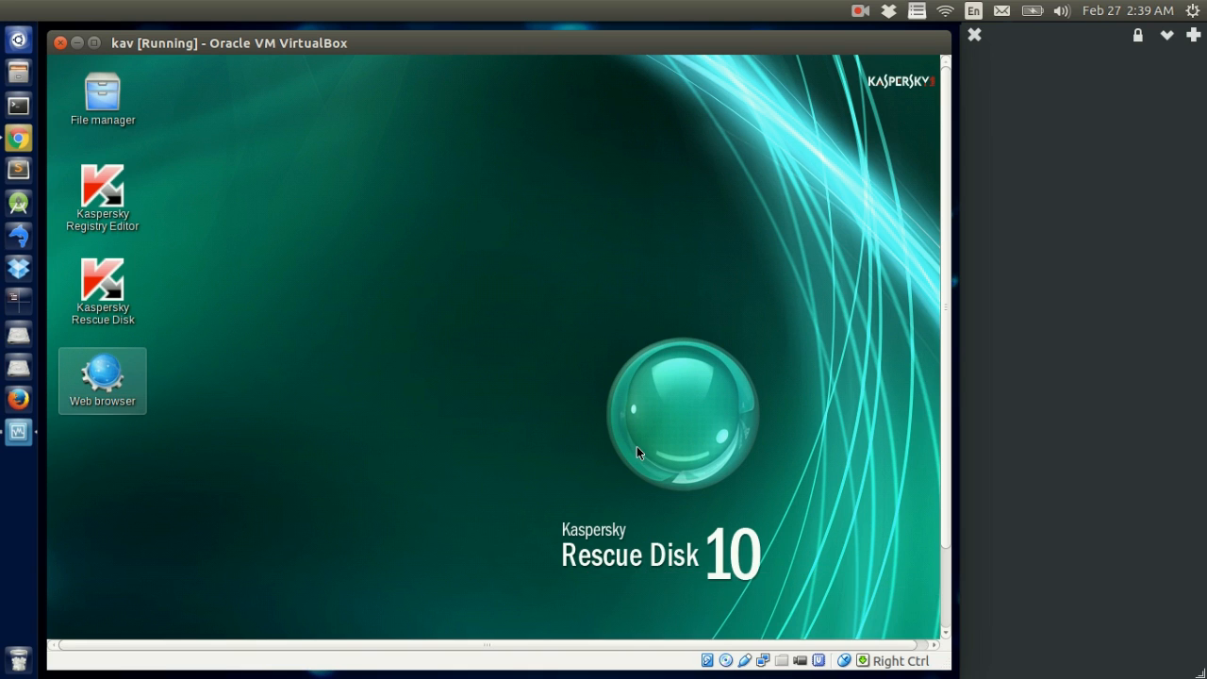
mouse_move(894, 84)
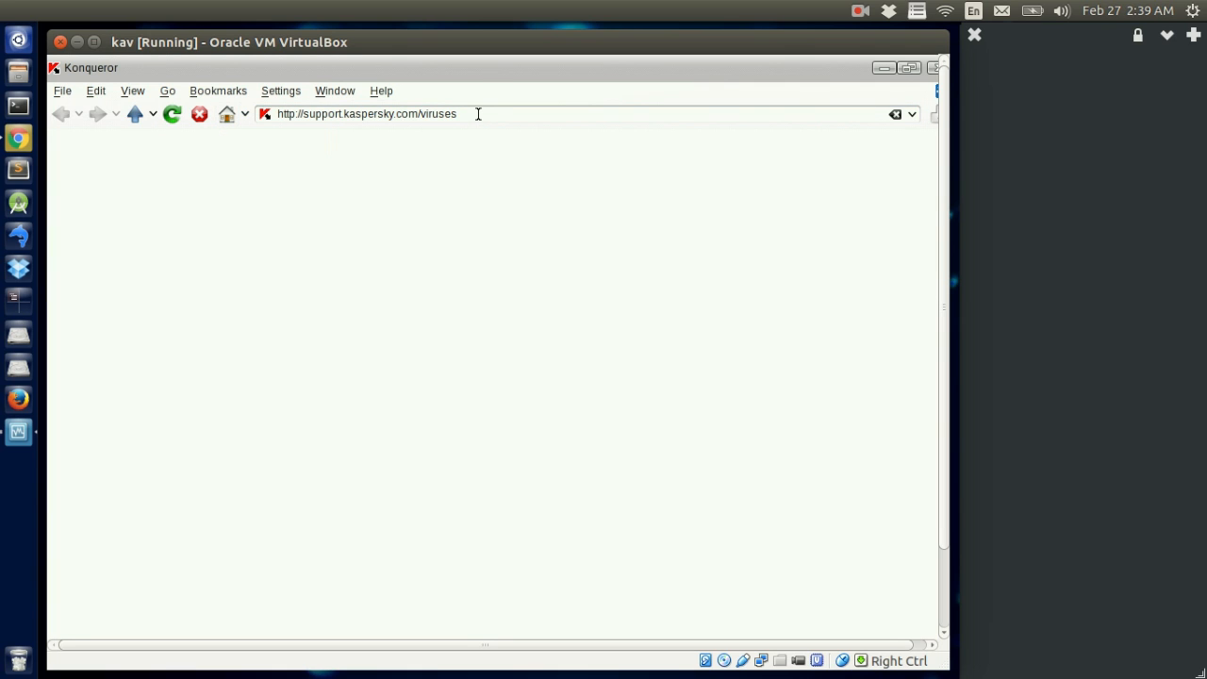
Step: Browse to google in Konqueror to confirm the rescue system has internet access
type("g")
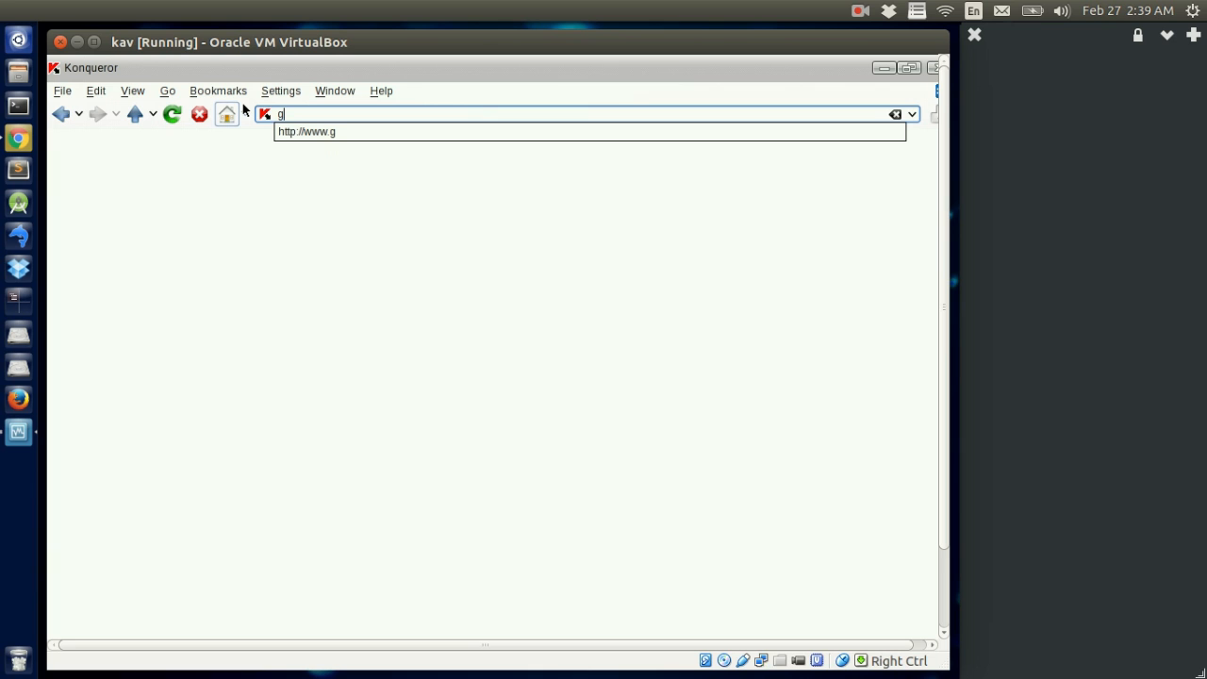
type("oogle")
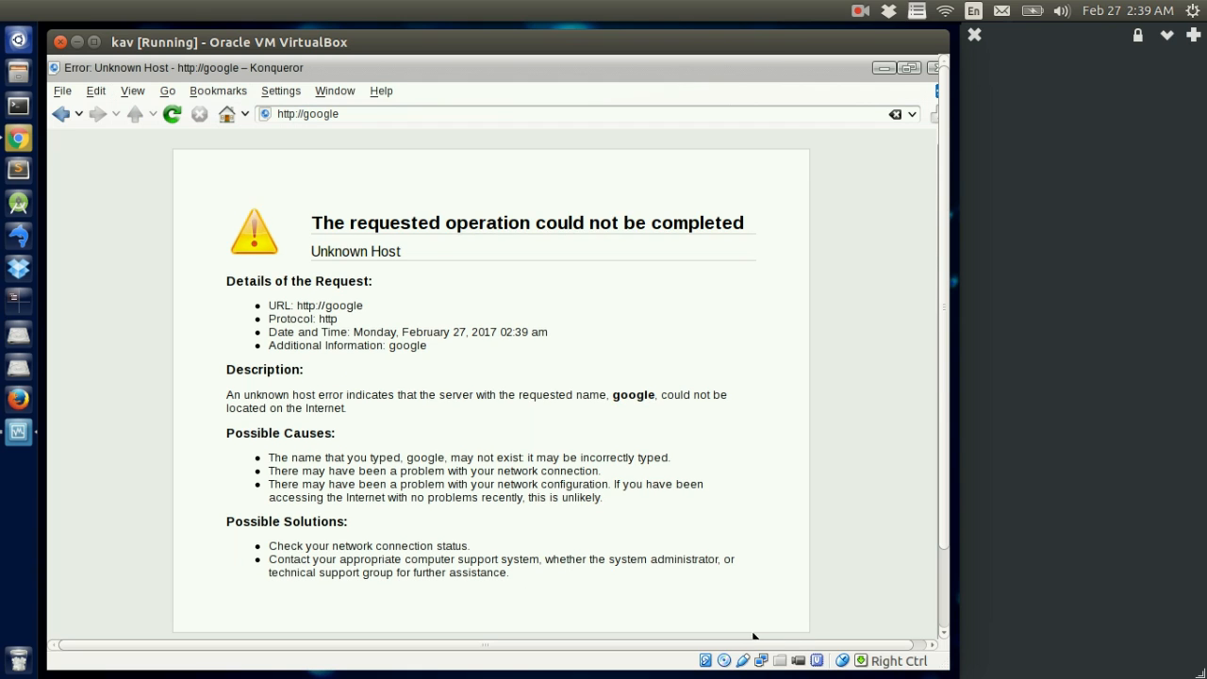
mouse_move(207, 238)
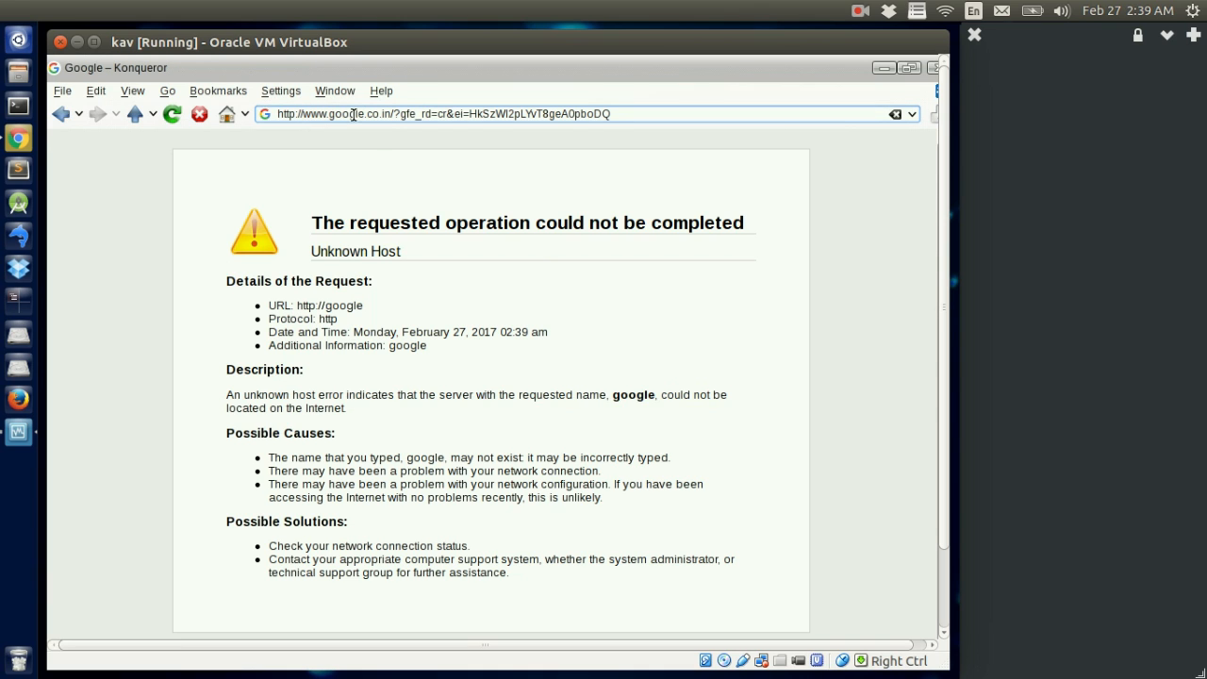
left_click(169, 113)
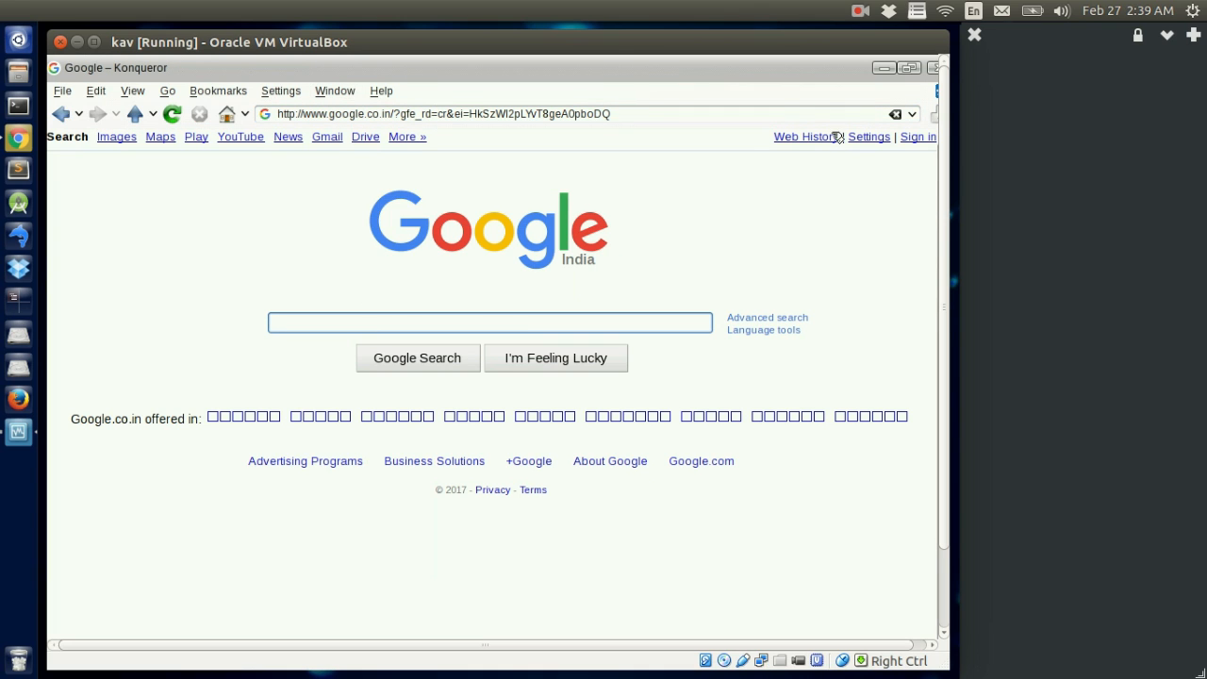
mouse_move(306, 328)
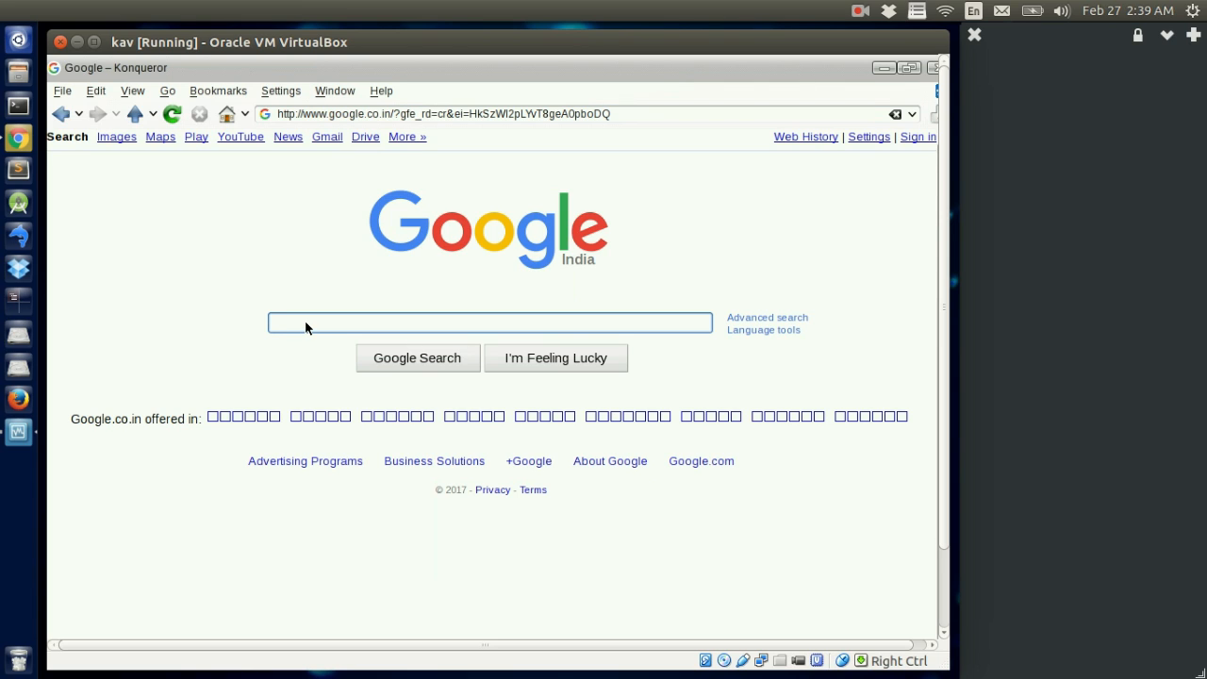
mouse_move(294, 329)
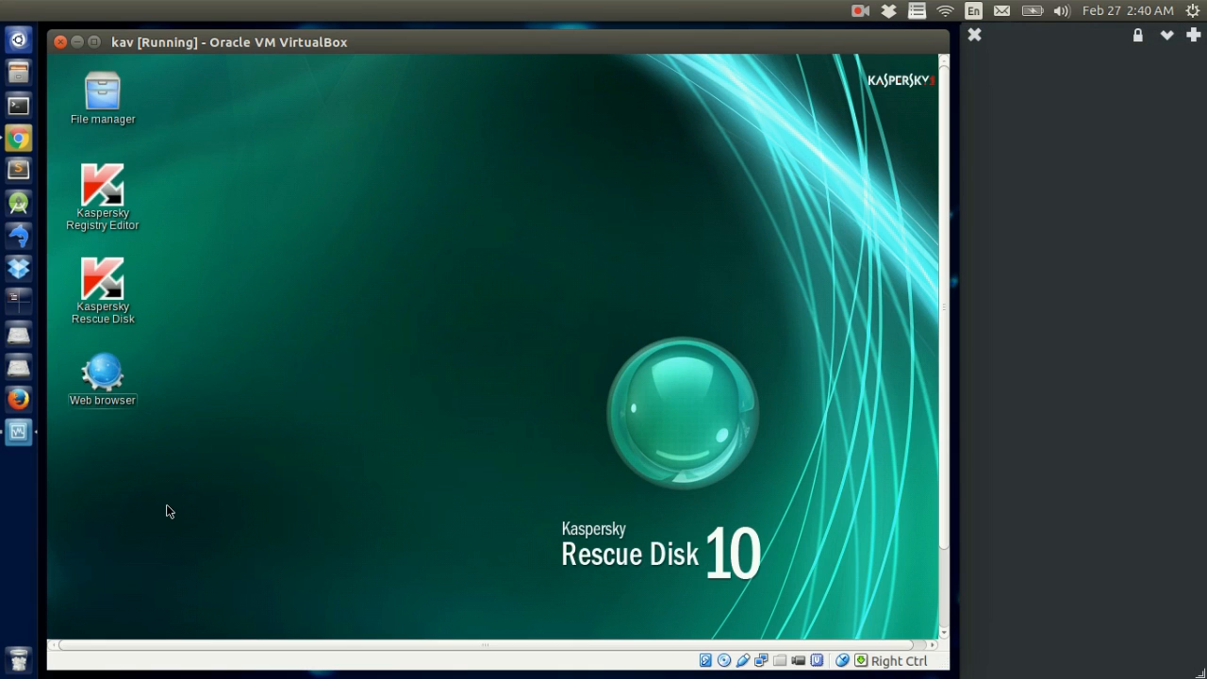
mouse_move(49, 419)
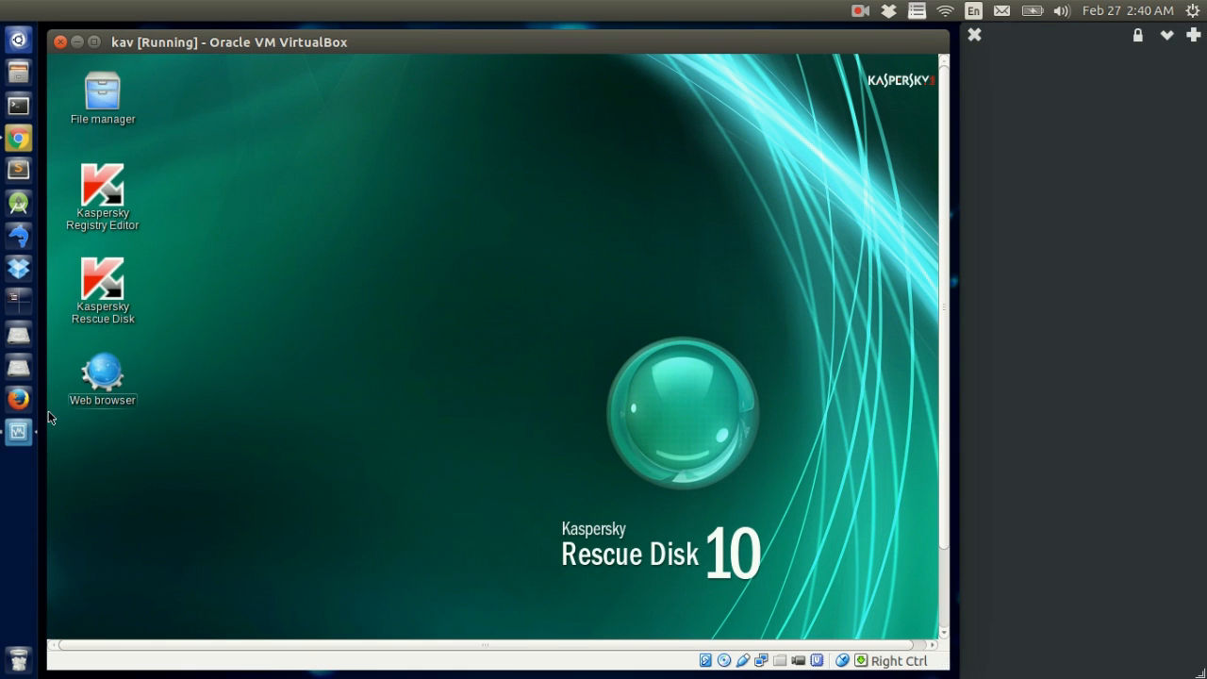
mouse_move(245, 156)
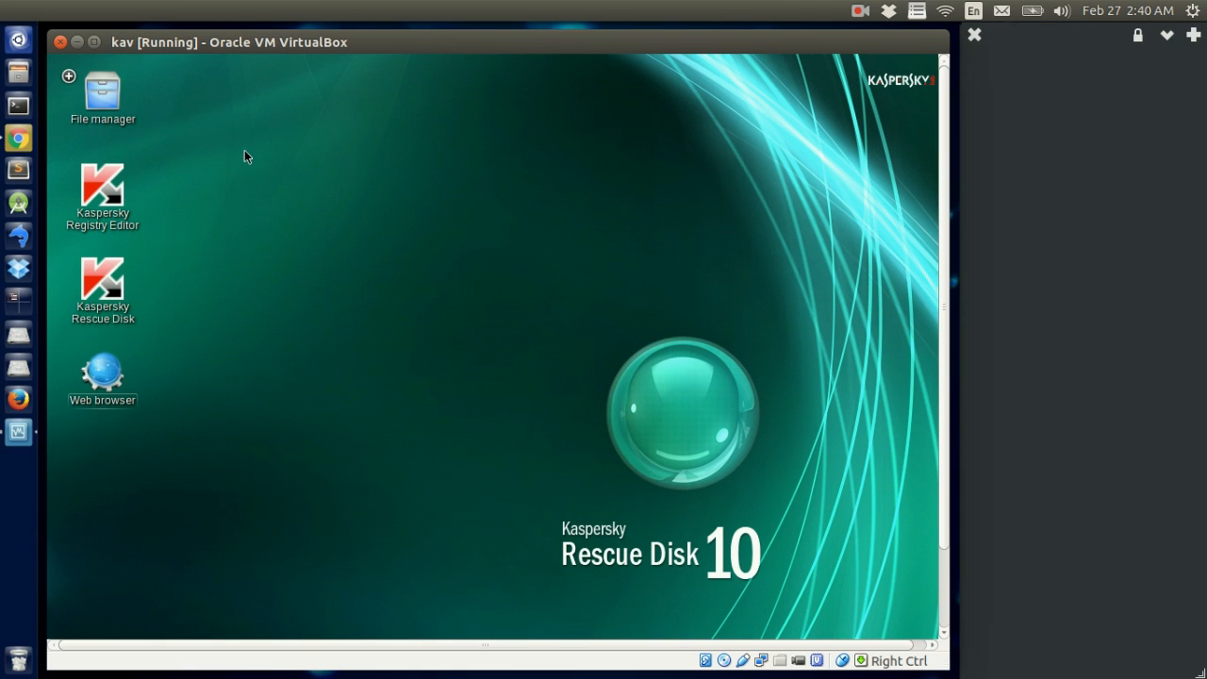
mouse_move(633, 264)
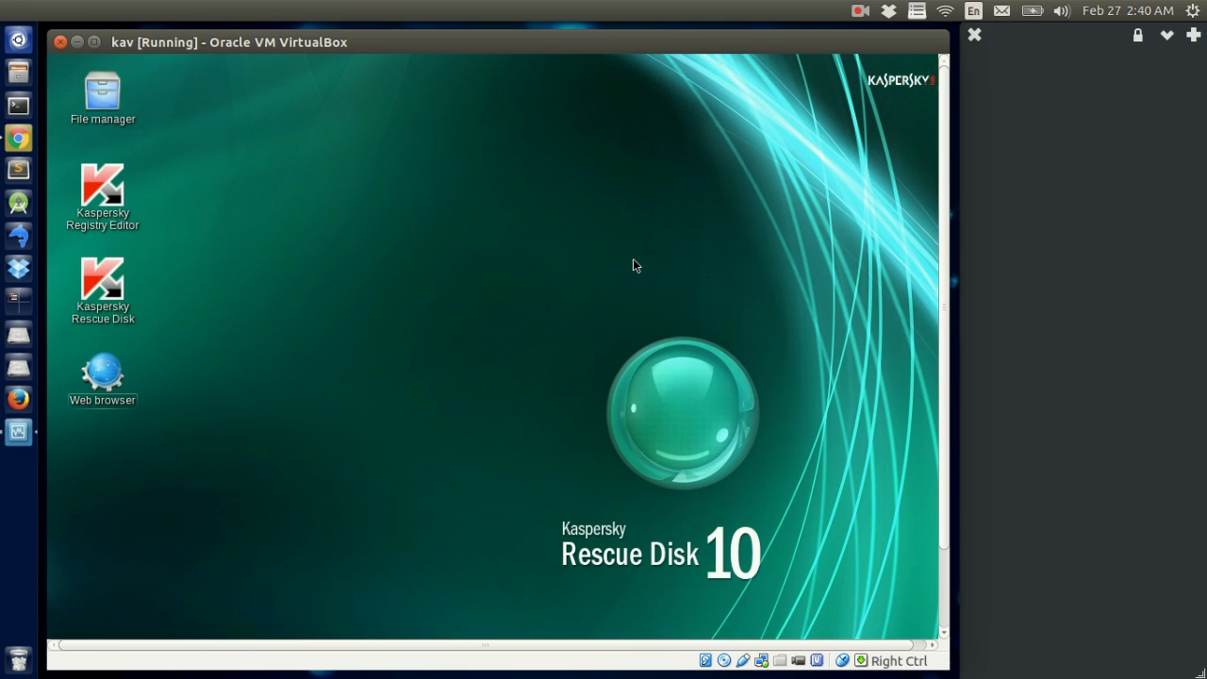
mouse_move(864, 562)
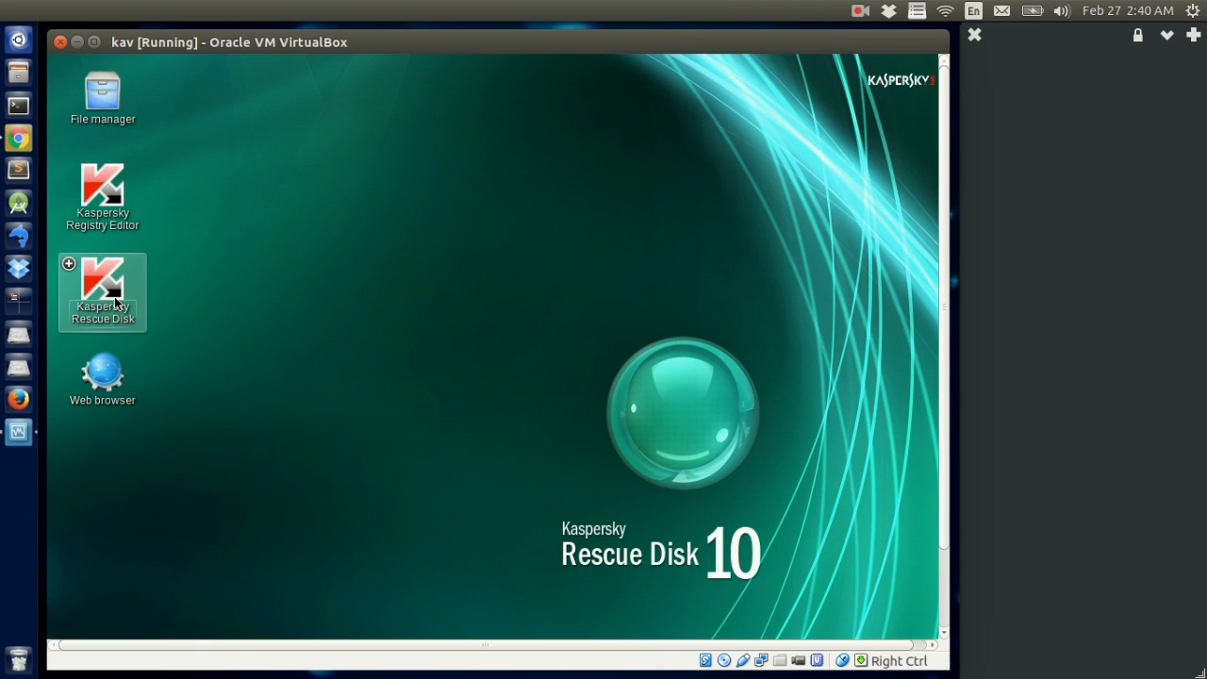
Step: Launch Kaspersky Rescue Disk and start a database update from the Update Center
double_click(102, 283)
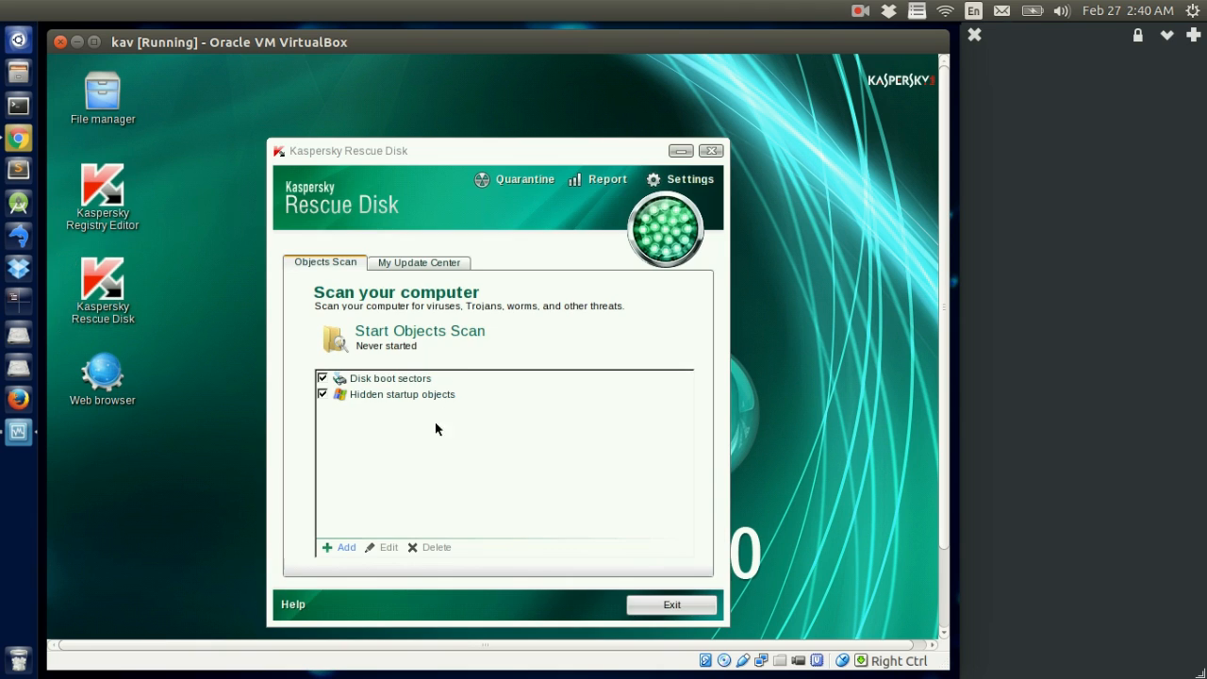
mouse_move(369, 285)
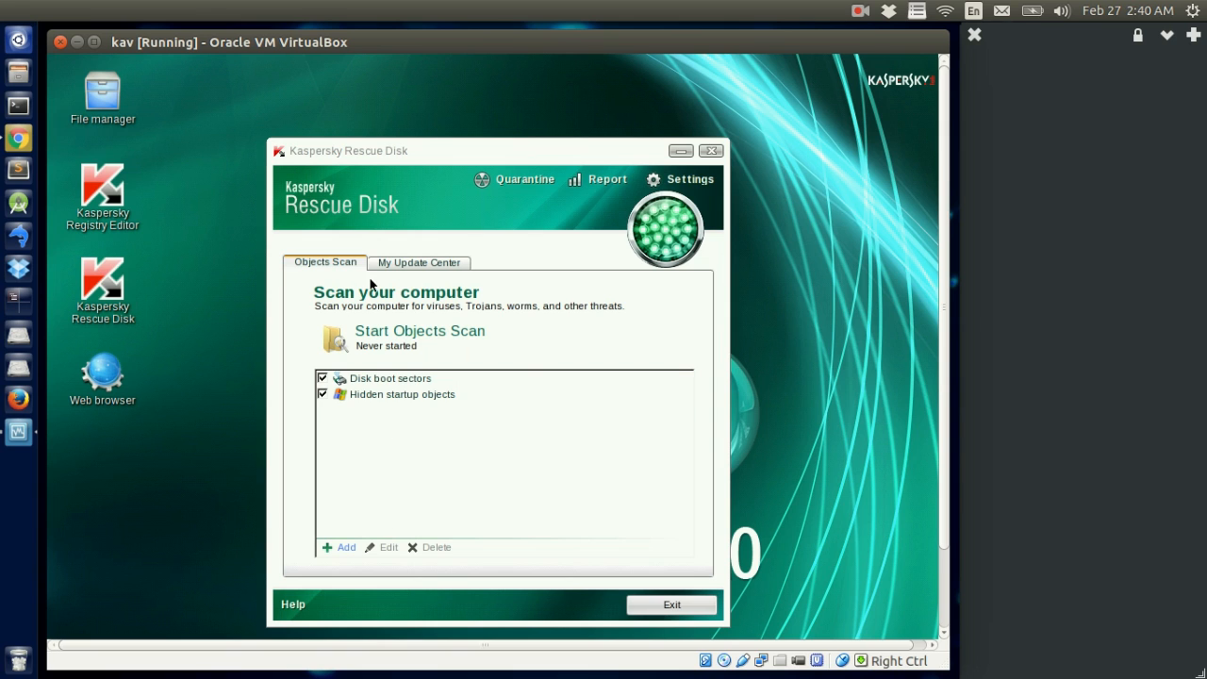
left_click(419, 262)
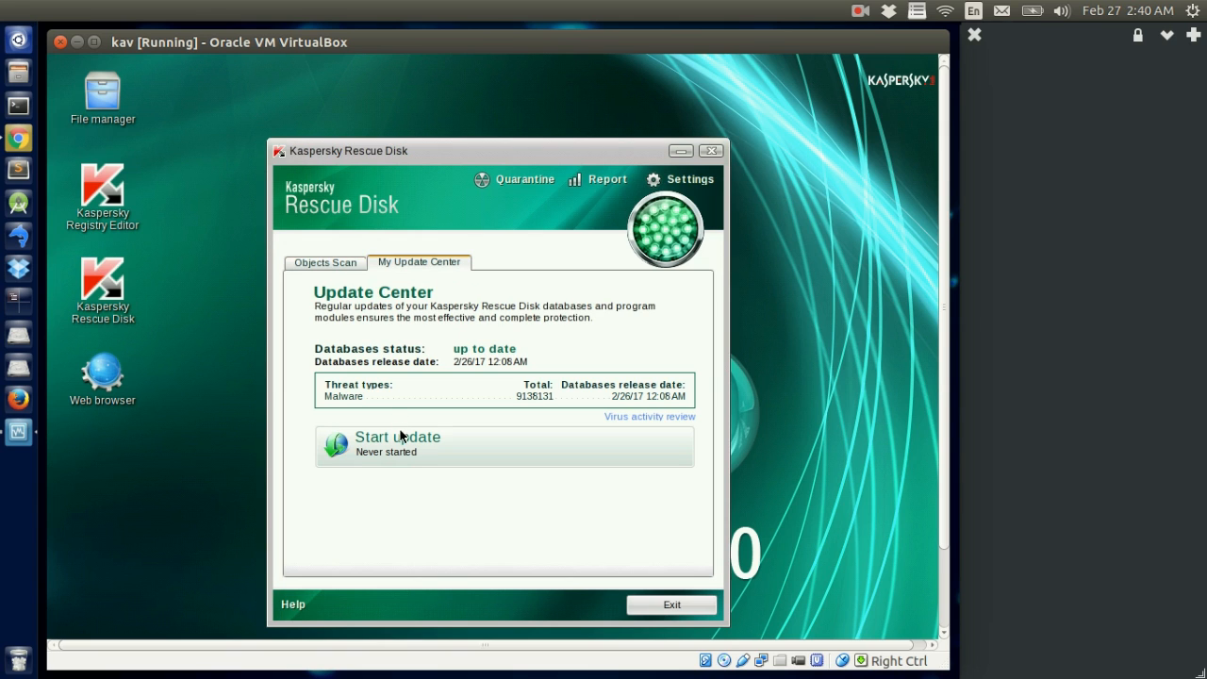
mouse_move(396, 468)
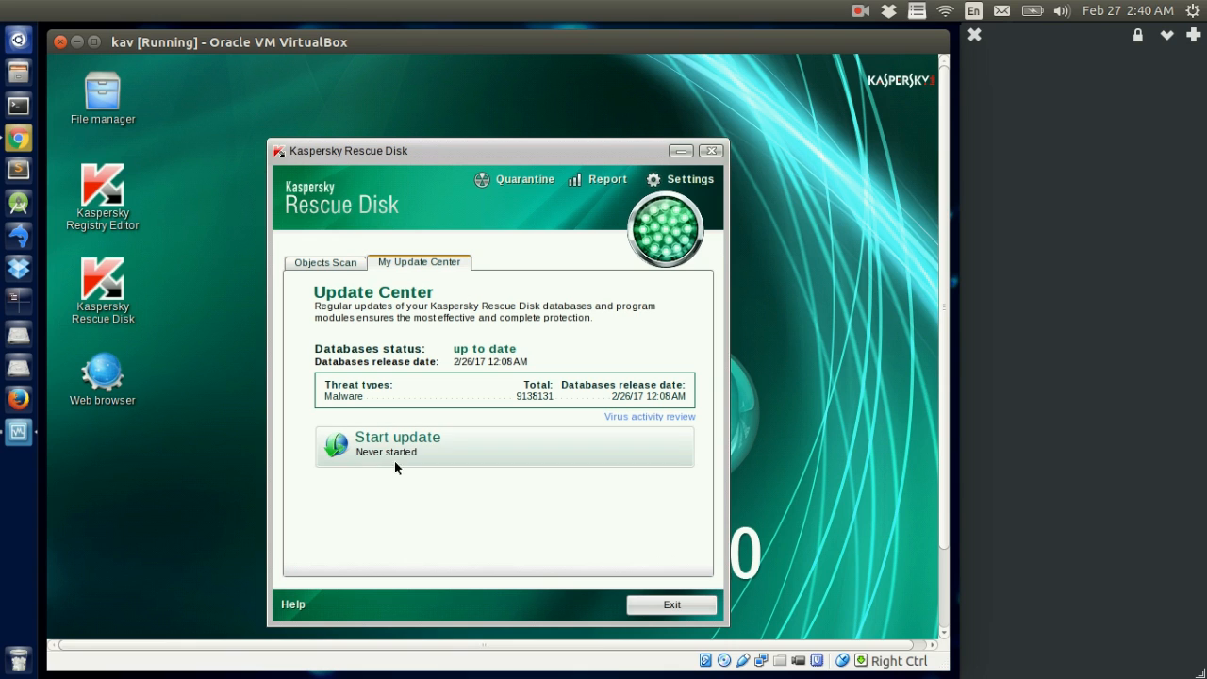
left_click(396, 438)
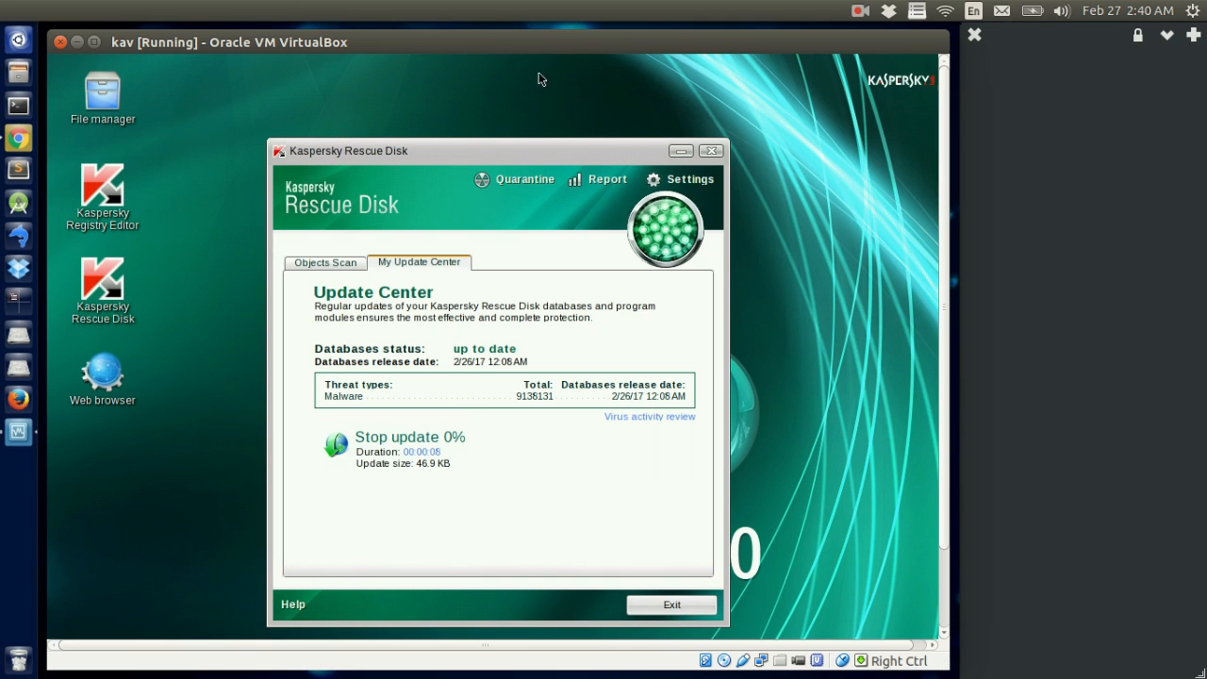
mouse_move(526, 181)
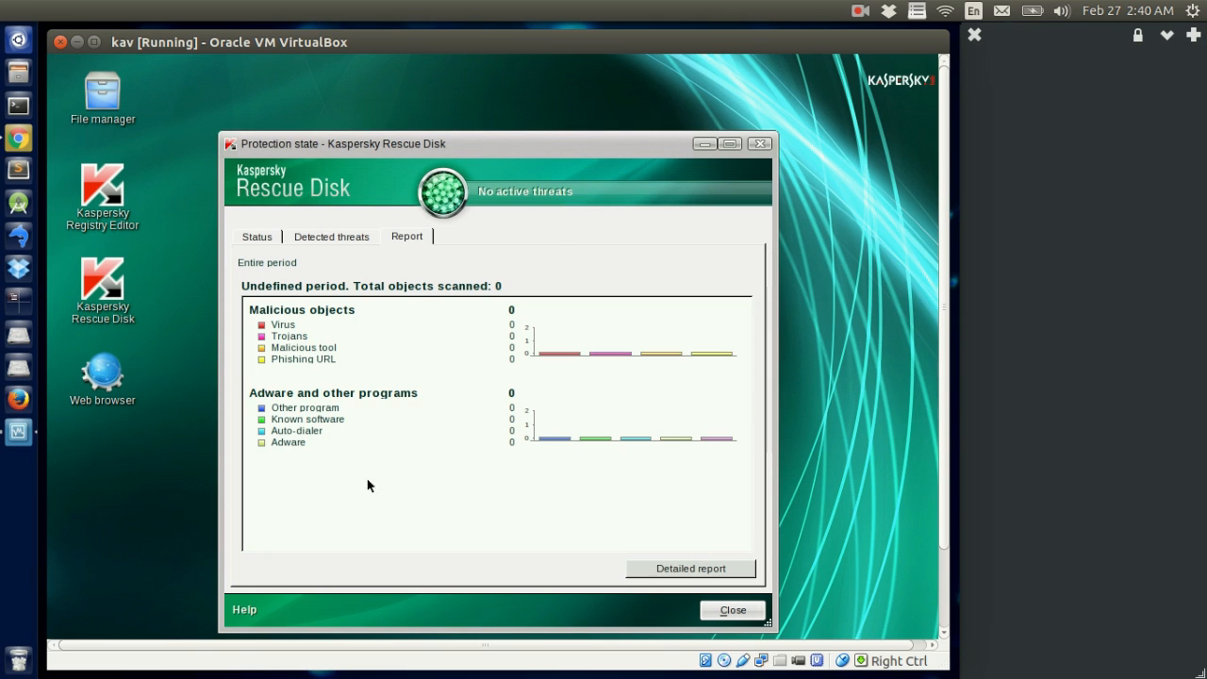
Step: Close the protection report and view the Notifications page in the Rescue Disk settings
left_click(332, 236)
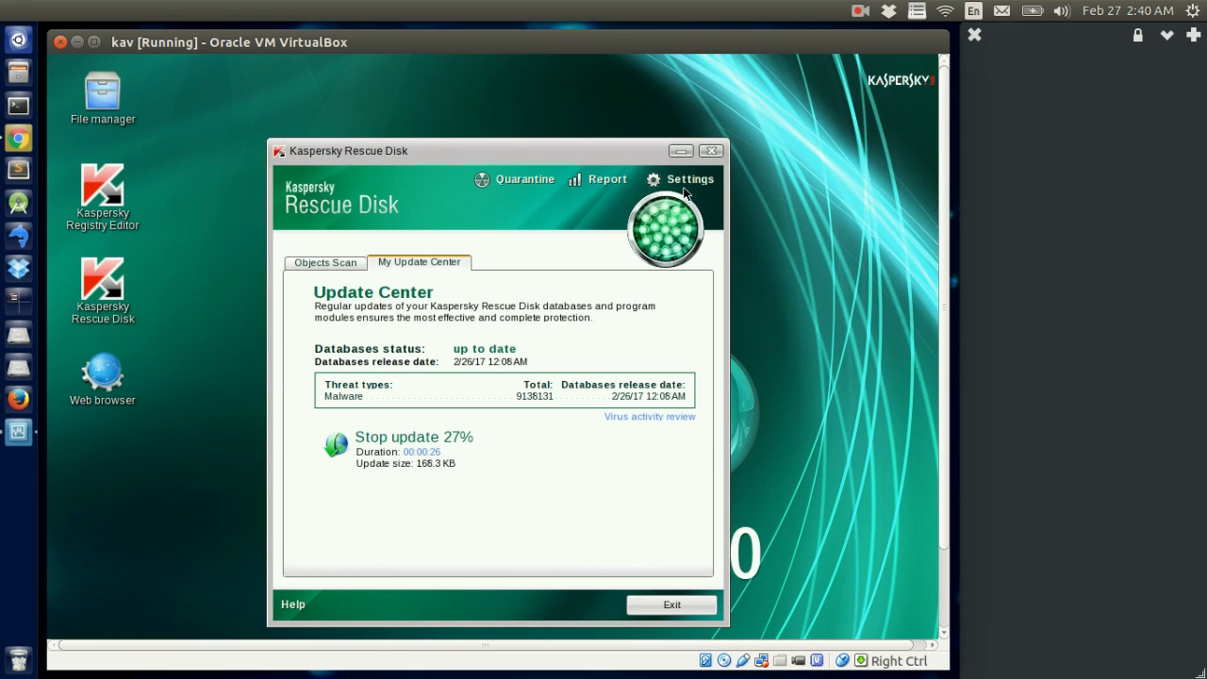
left_click(682, 179)
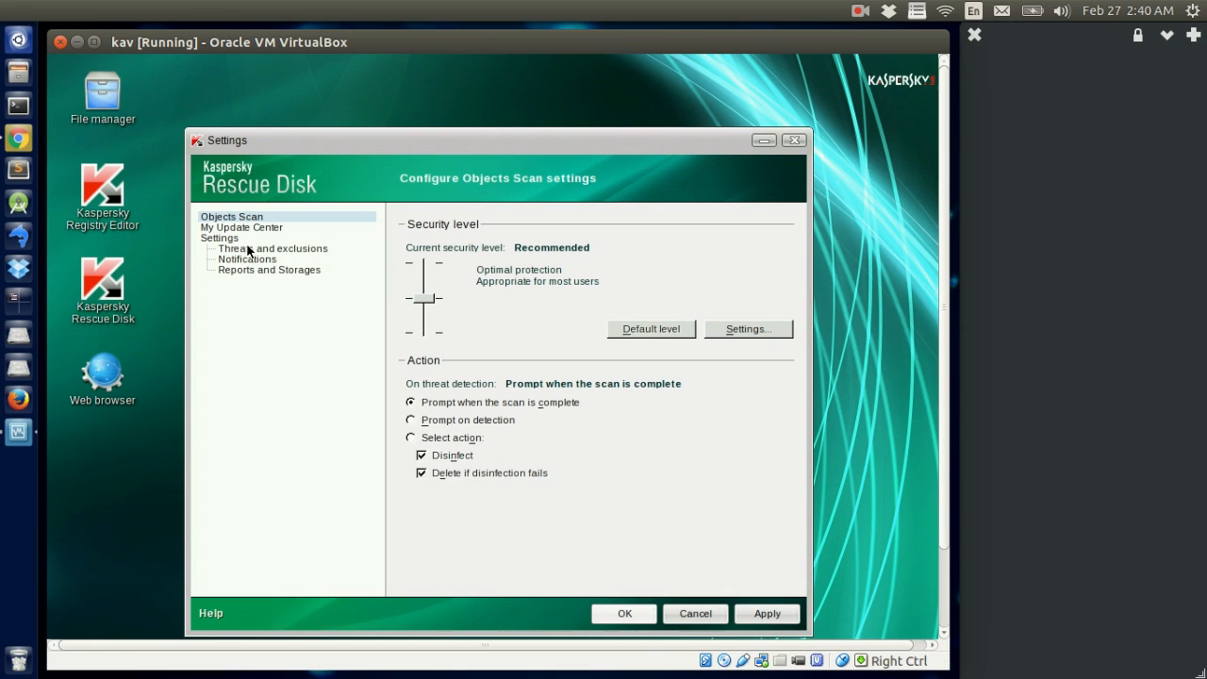
left_click(245, 259)
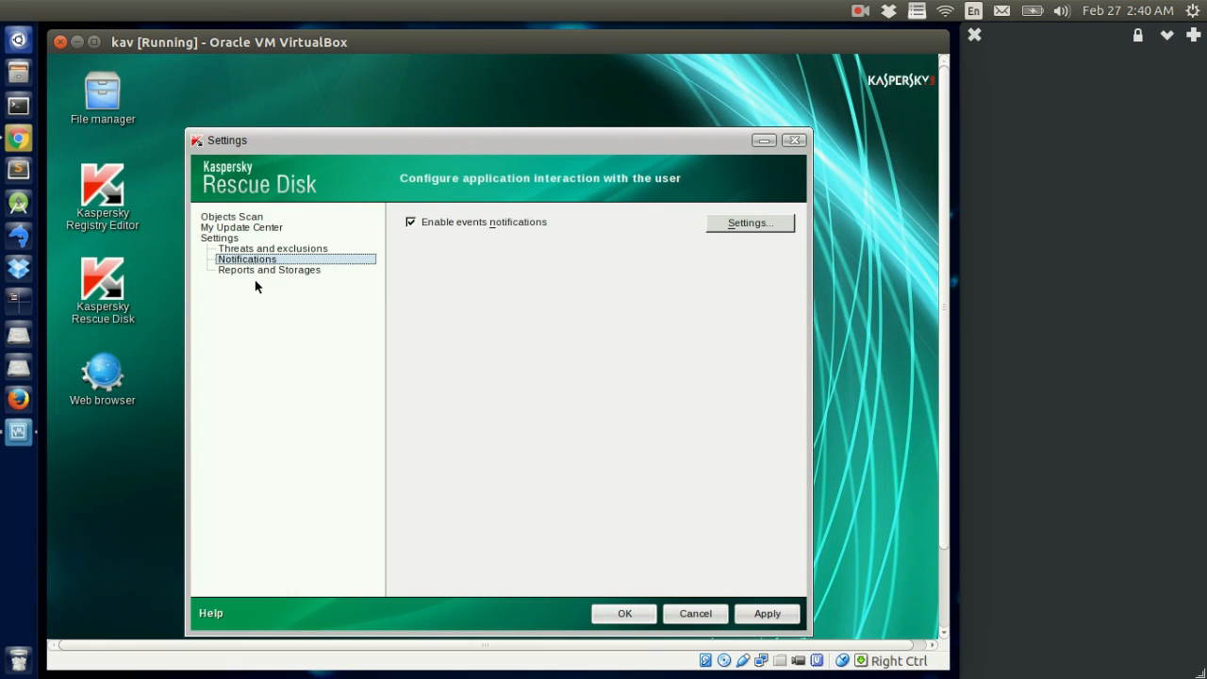
mouse_move(660, 619)
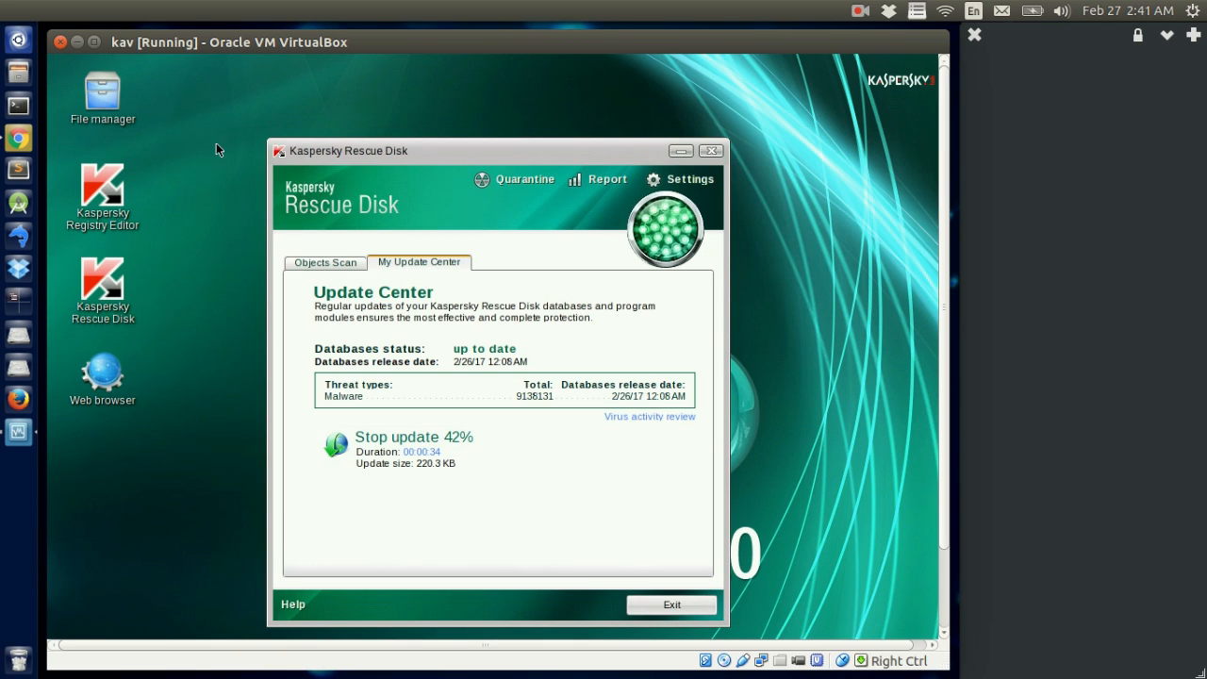
mouse_move(171, 198)
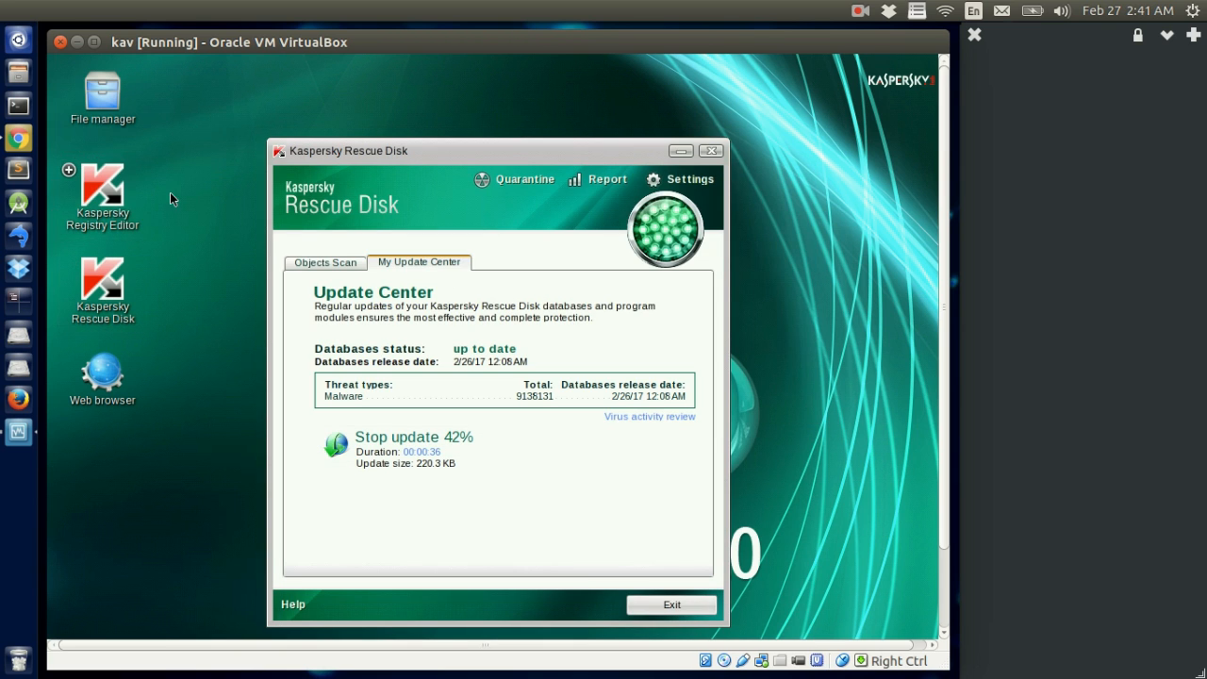
double_click(102, 188)
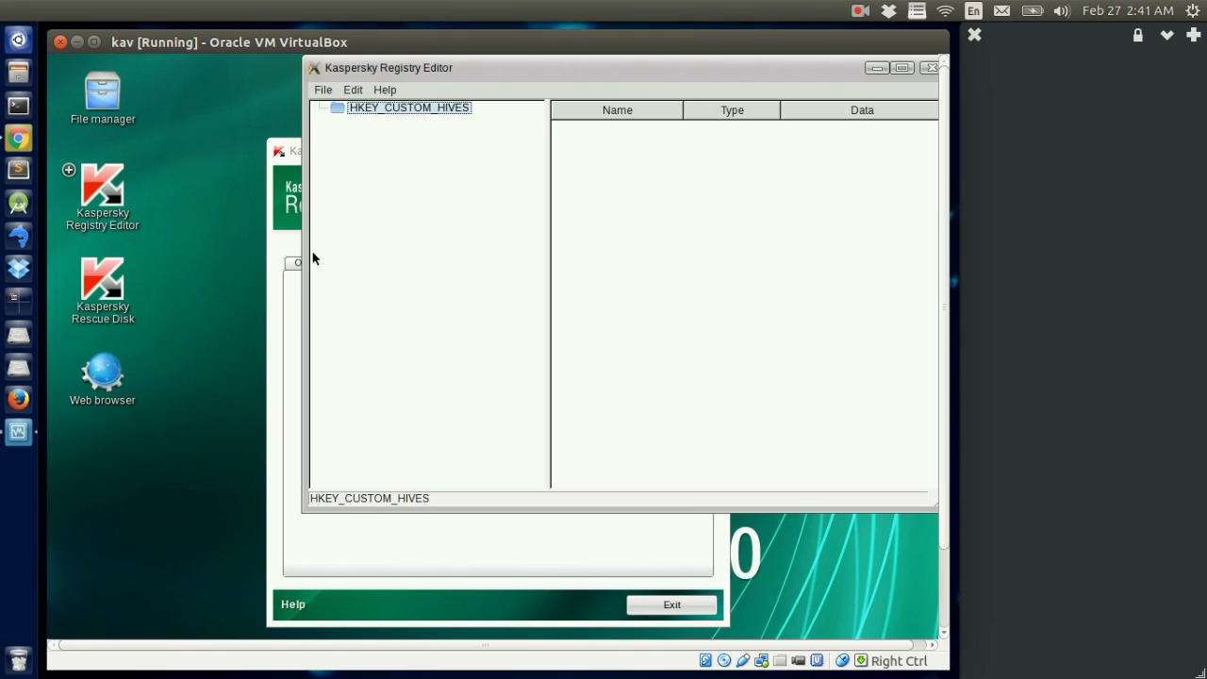
mouse_move(356, 117)
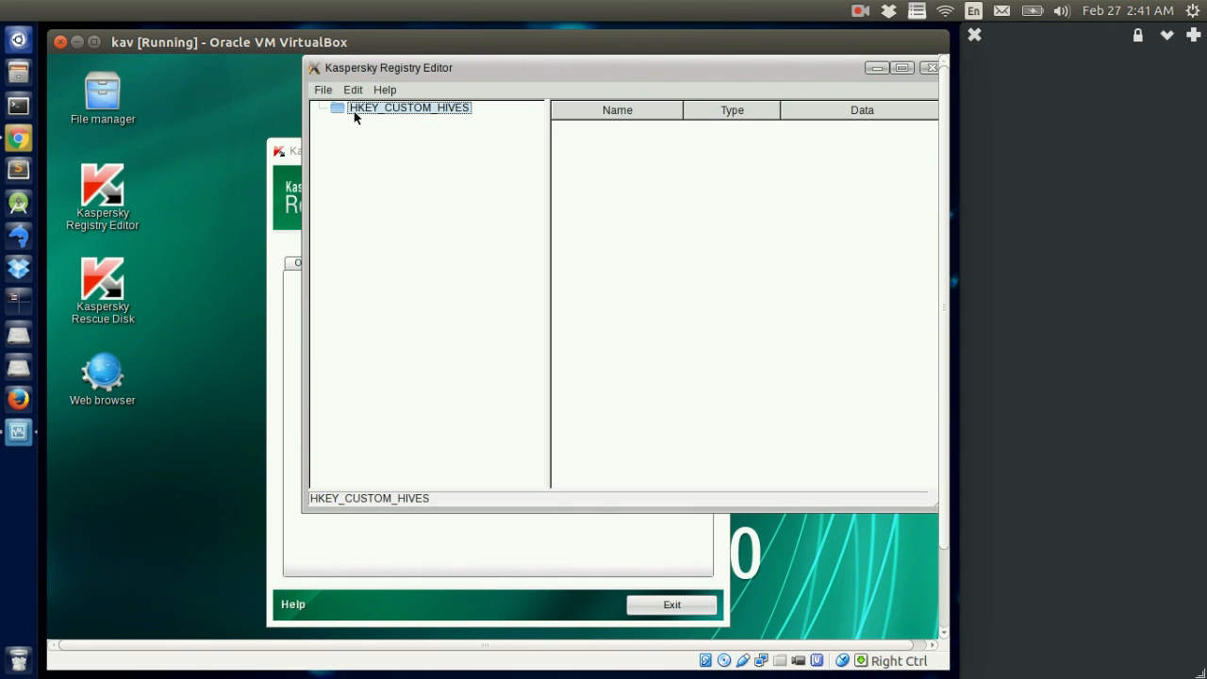
mouse_move(377, 301)
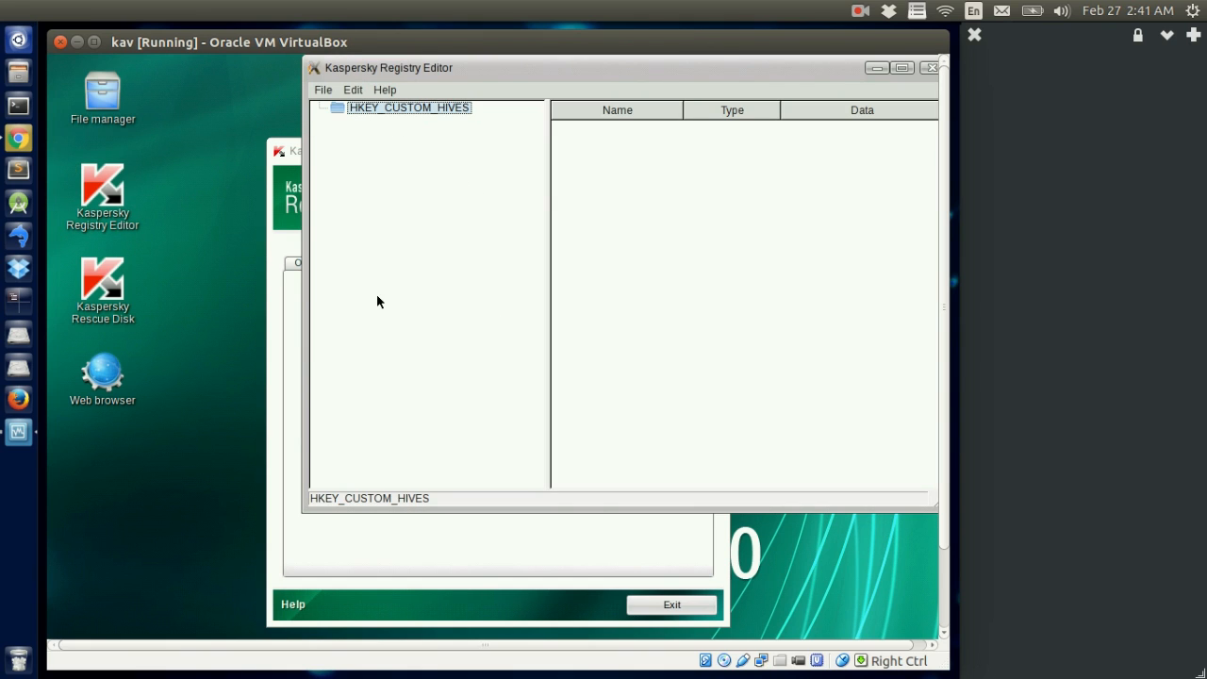
left_click(352, 90)
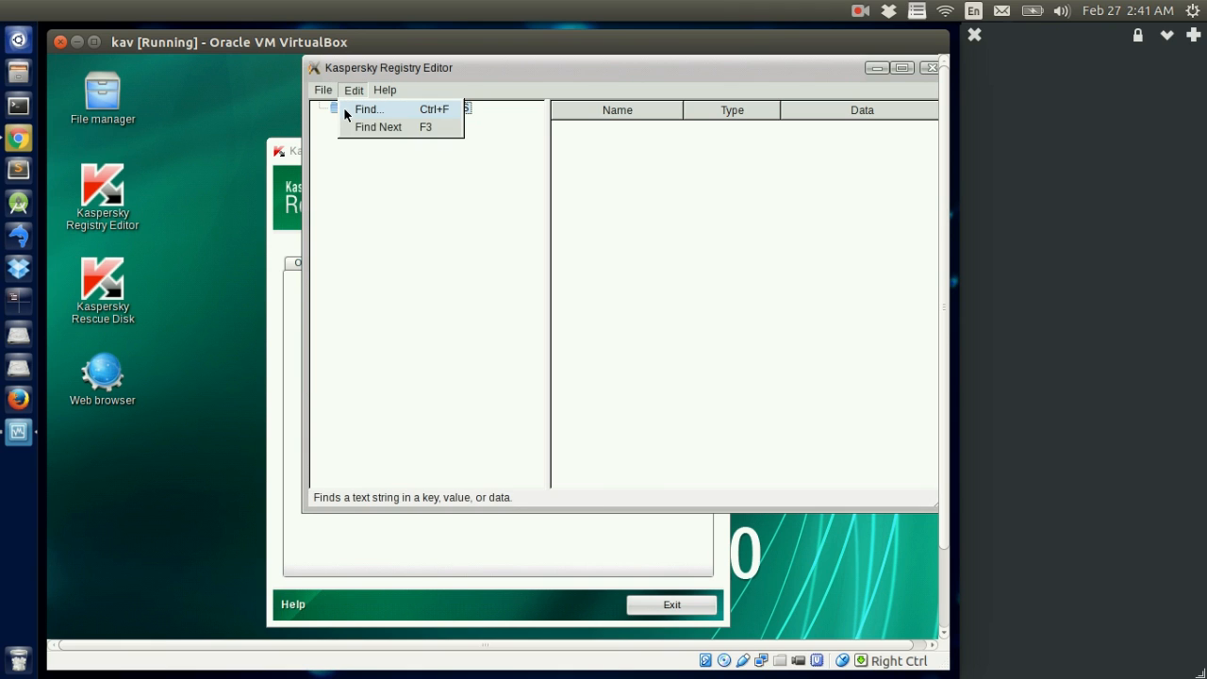
left_click(322, 90)
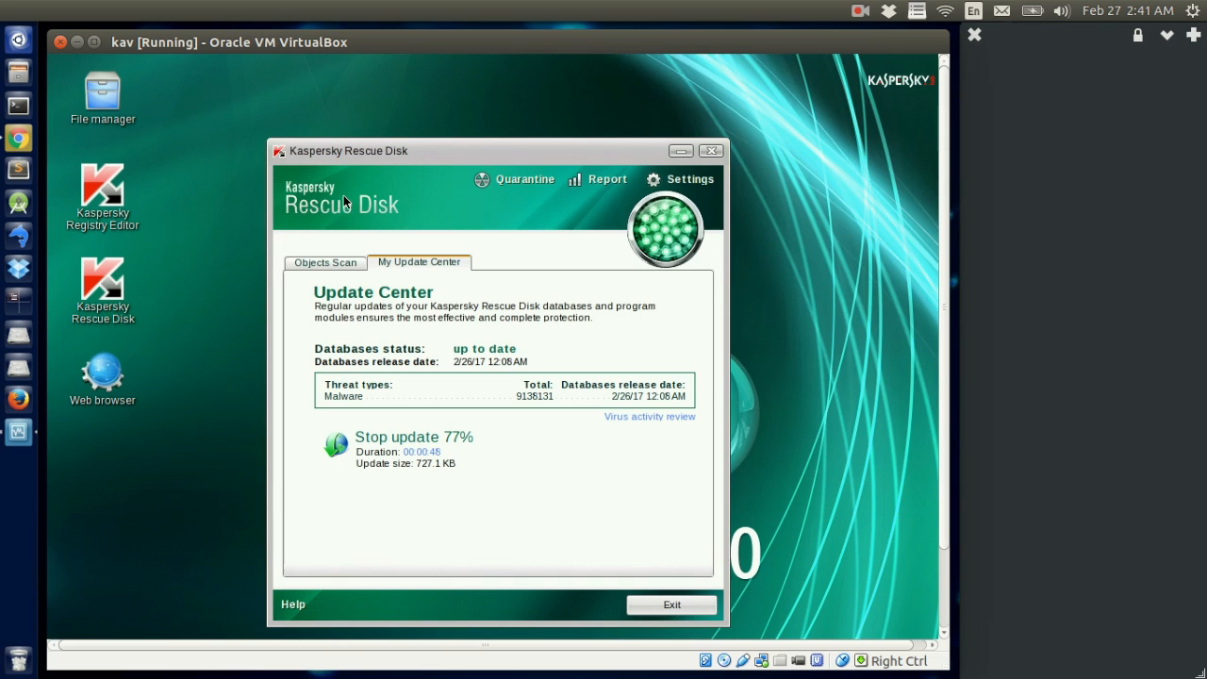
Step: Open the File manager shortcut's folder in Dolphin and bring up the file's Properties
right_click(102, 94)
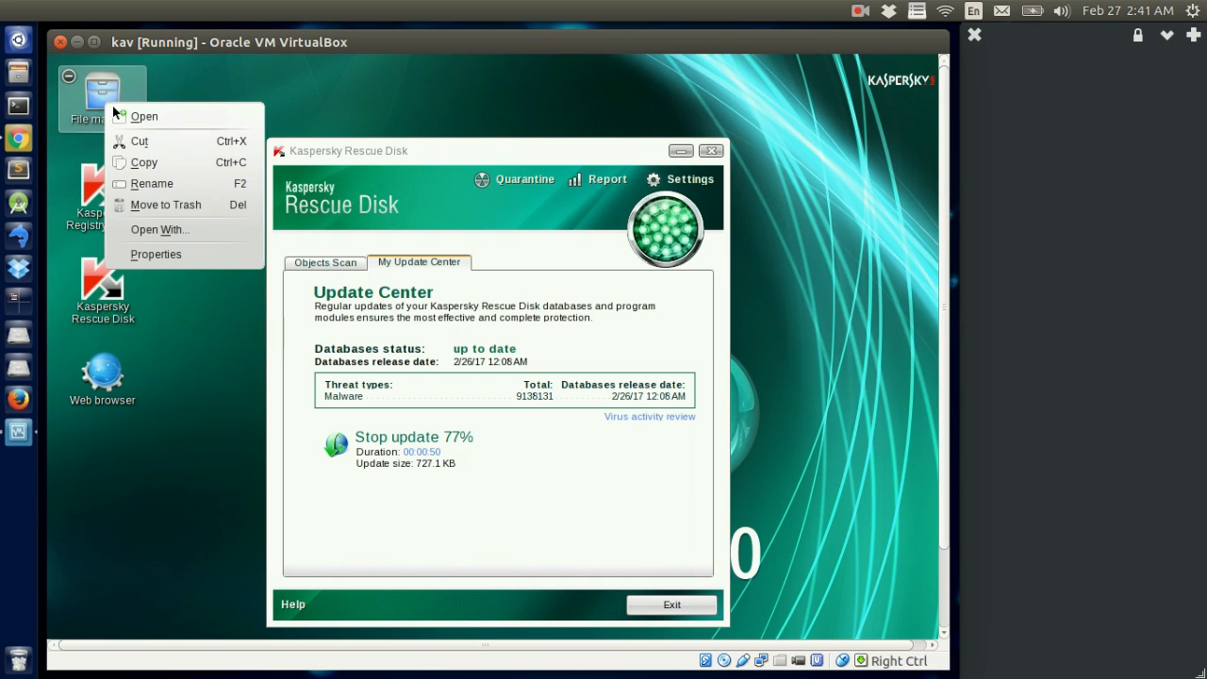
left_click(143, 117)
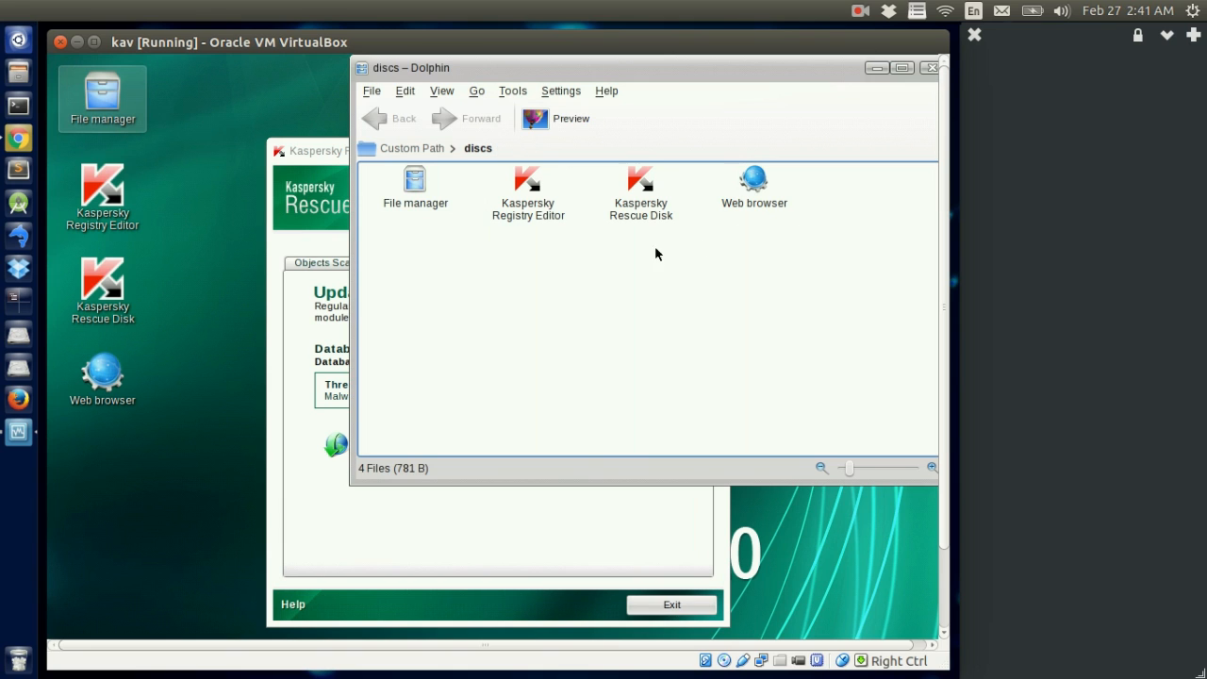
right_click(415, 179)
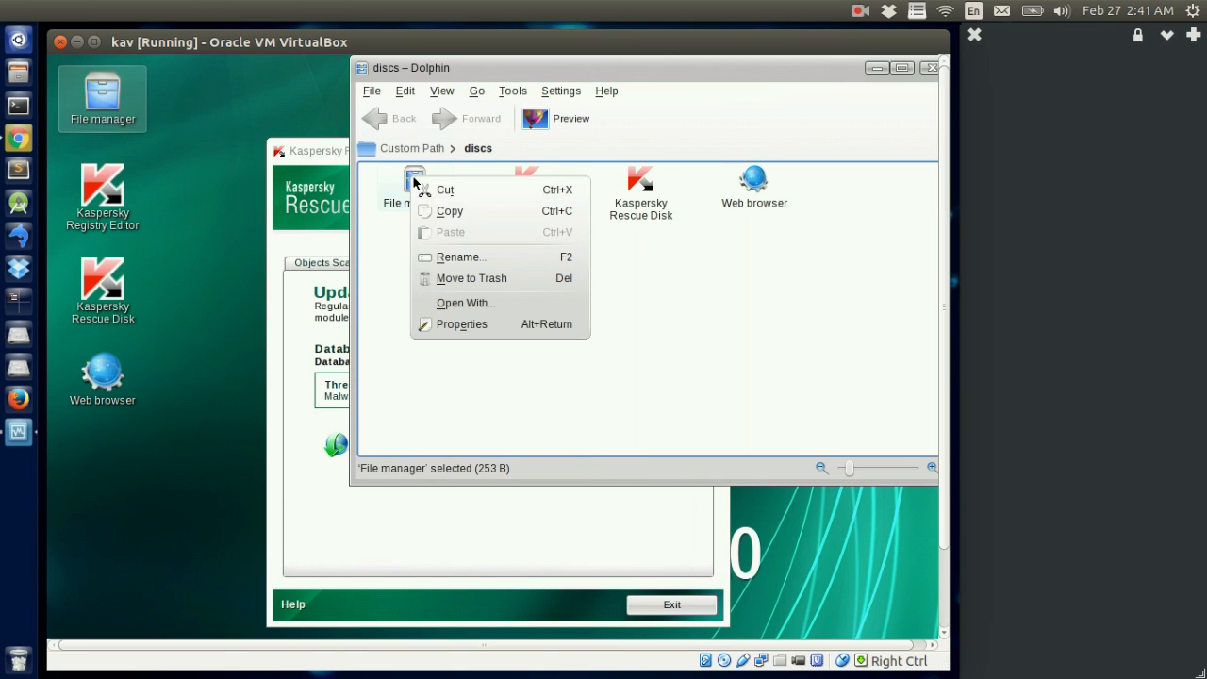
mouse_move(460, 325)
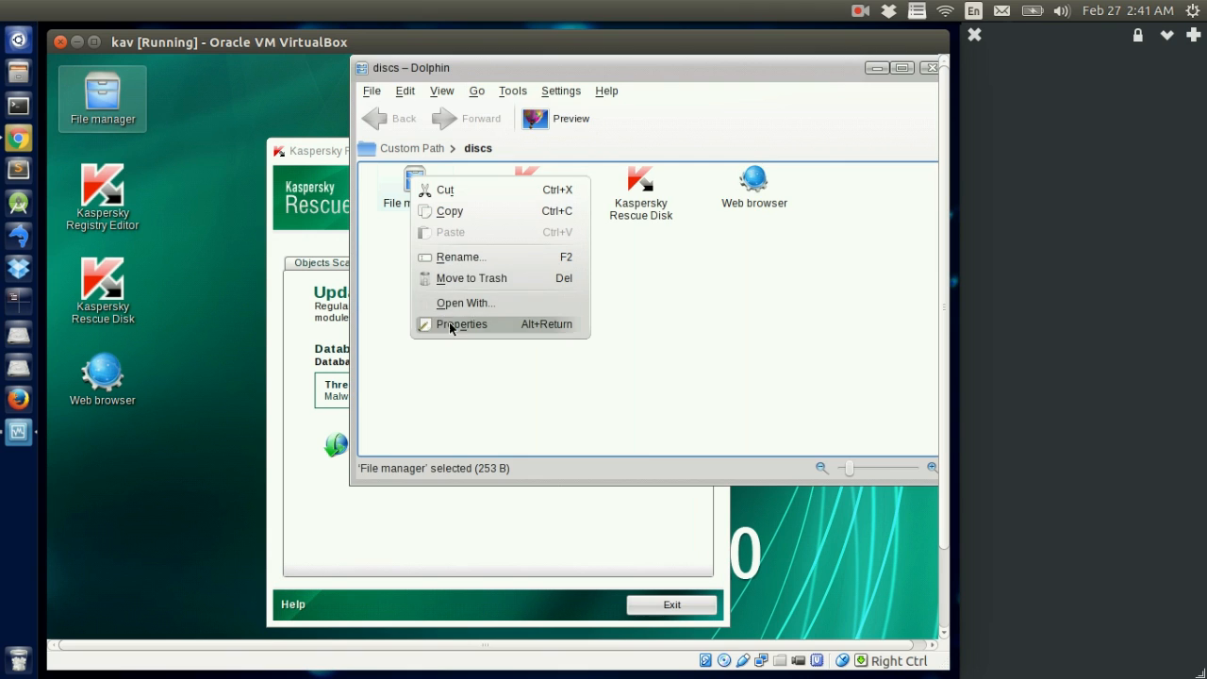
left_click(460, 324)
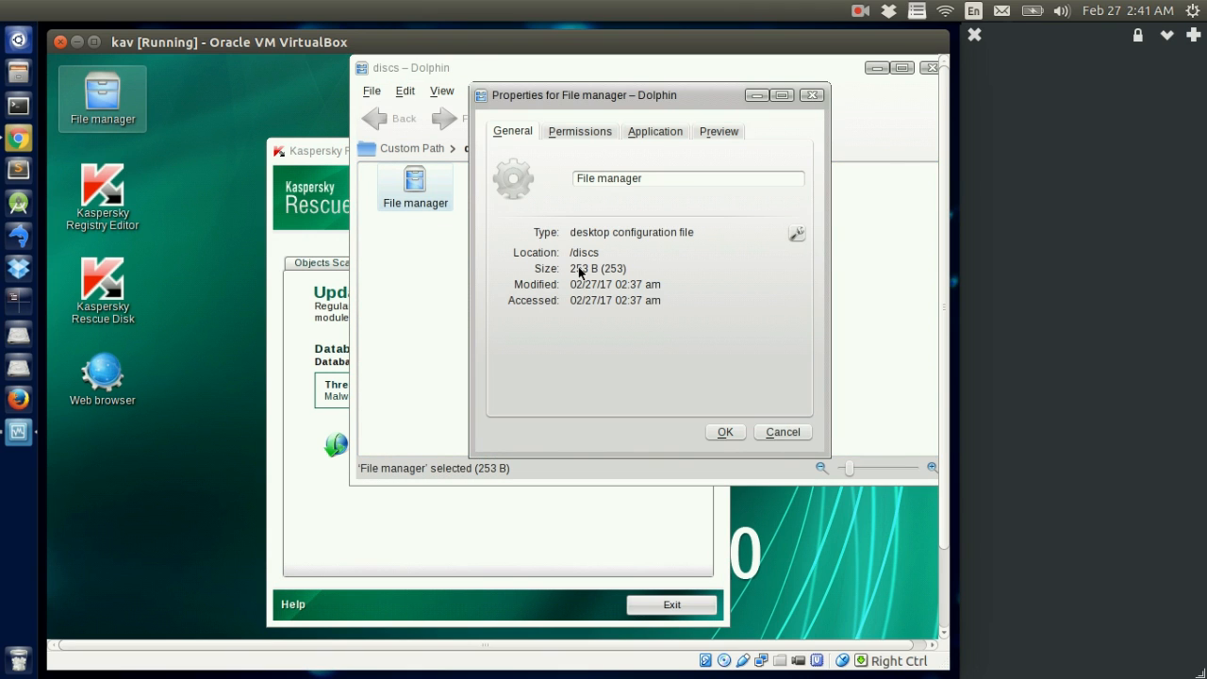
Step: Review the File manager file's Permissions and Application launch details, then dismiss Properties
left_click(579, 132)
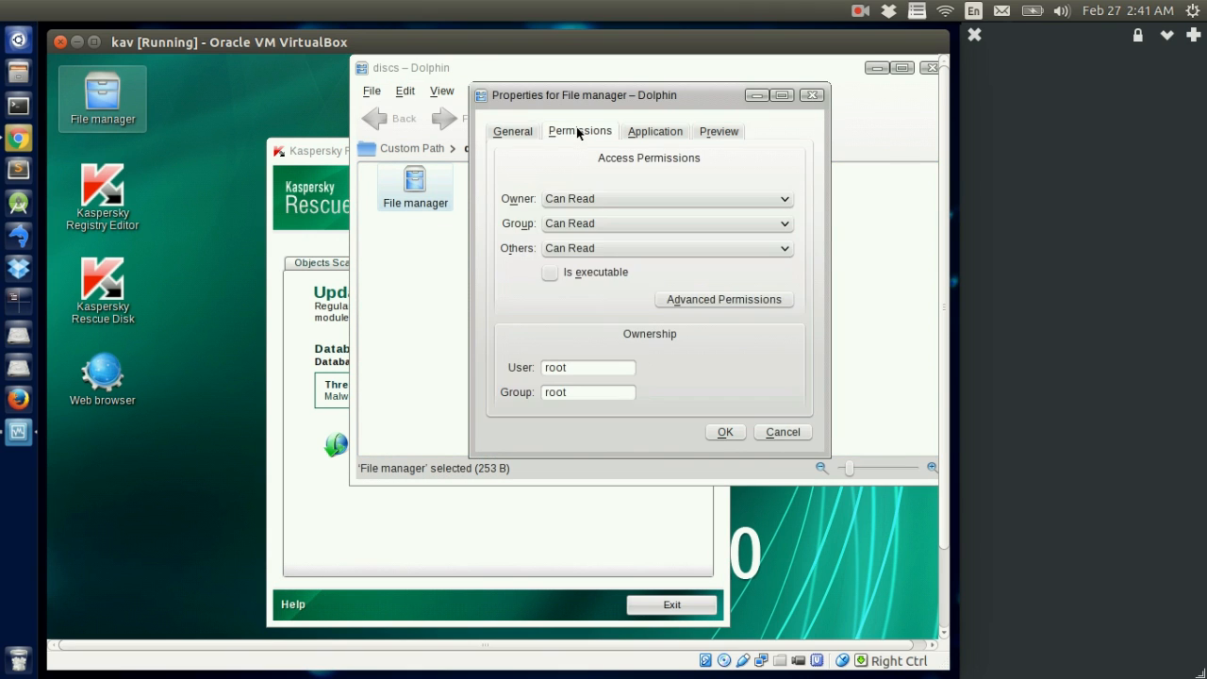
mouse_move(603, 121)
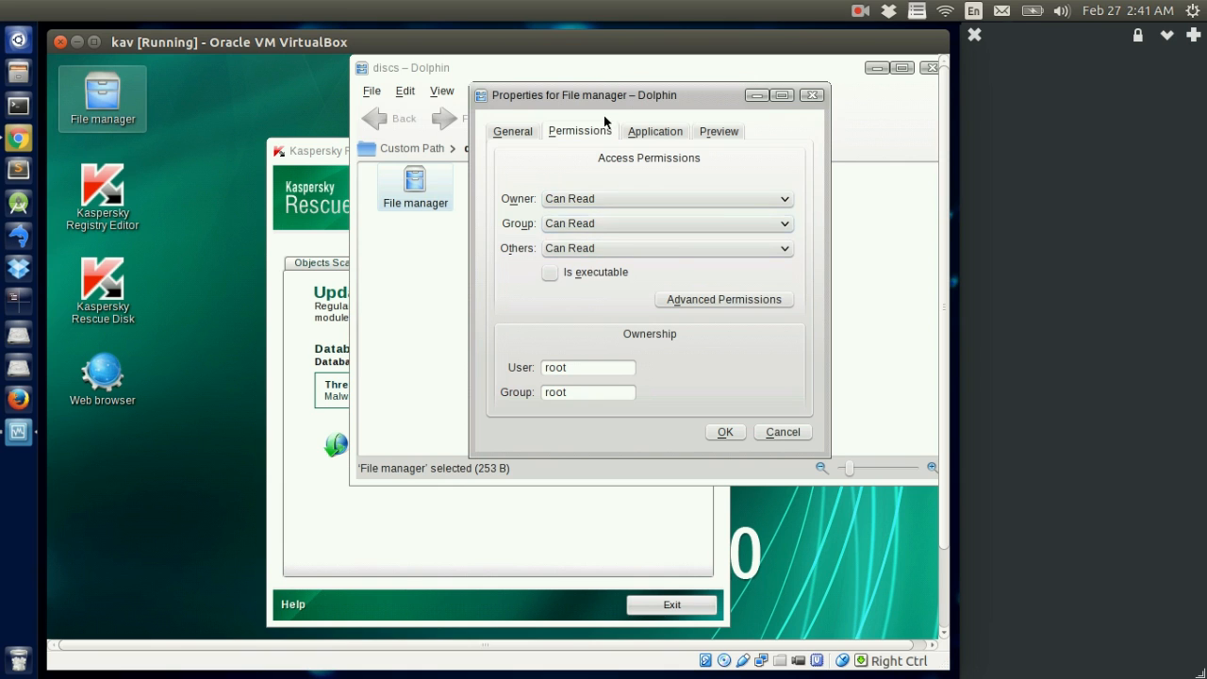
left_click(655, 132)
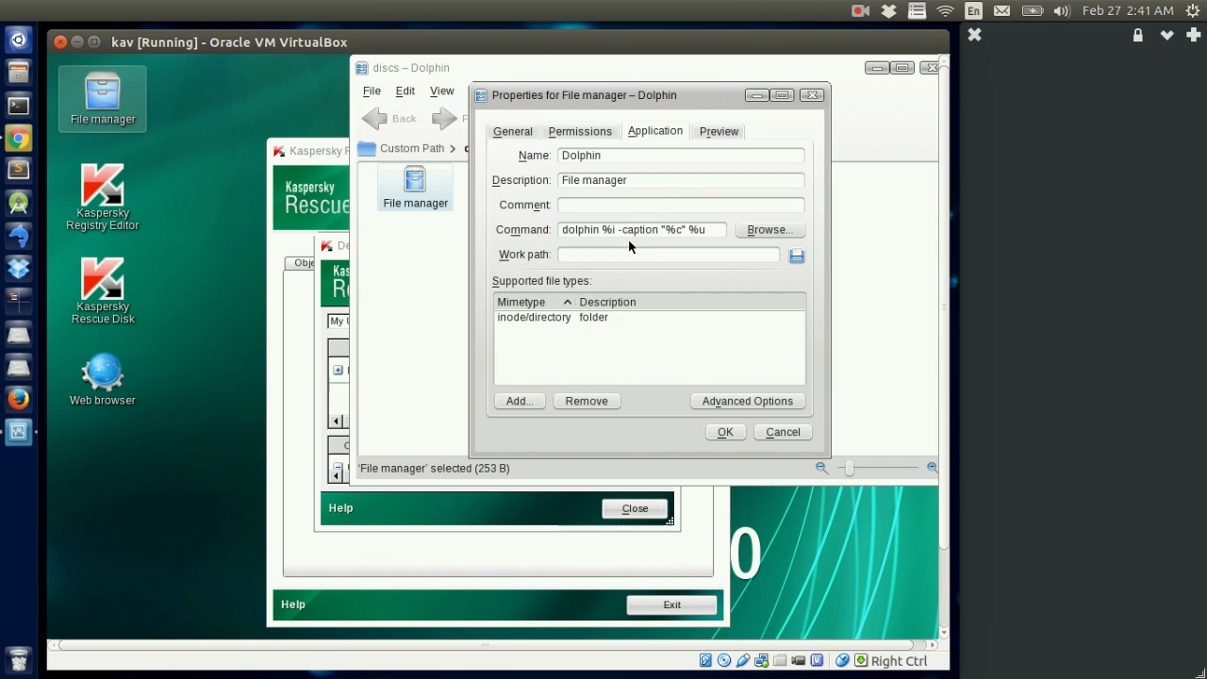
left_click(781, 430)
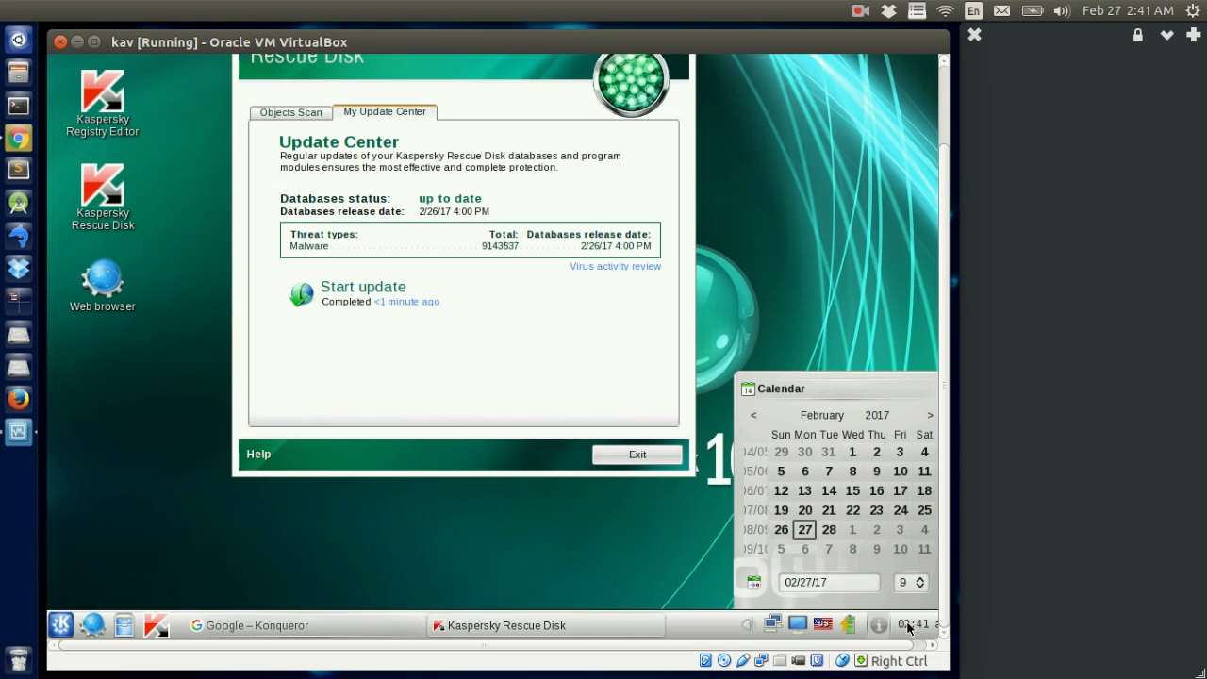
mouse_move(769, 458)
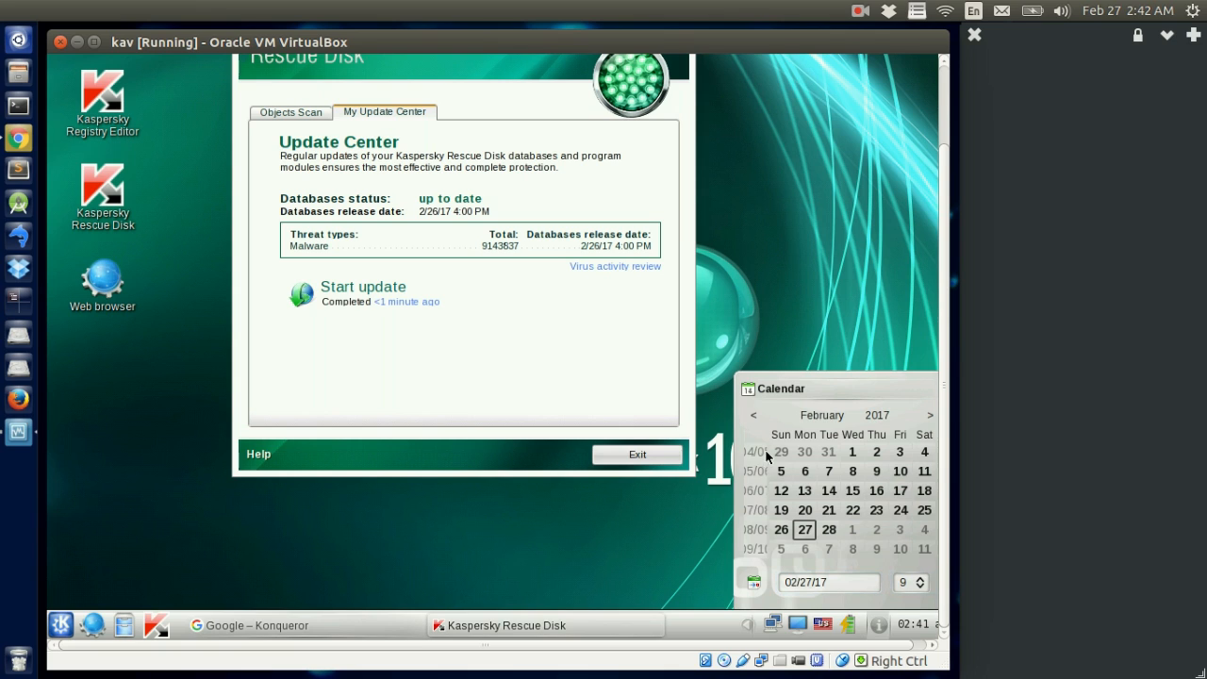
mouse_move(814, 600)
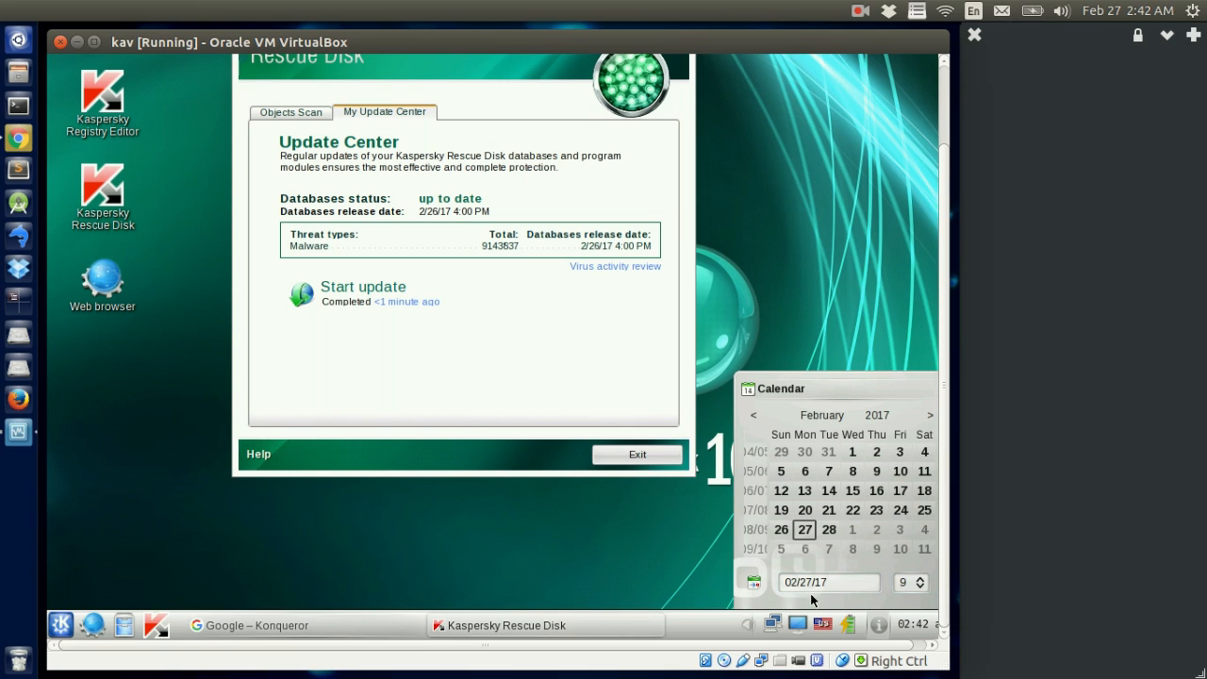
mouse_move(758, 347)
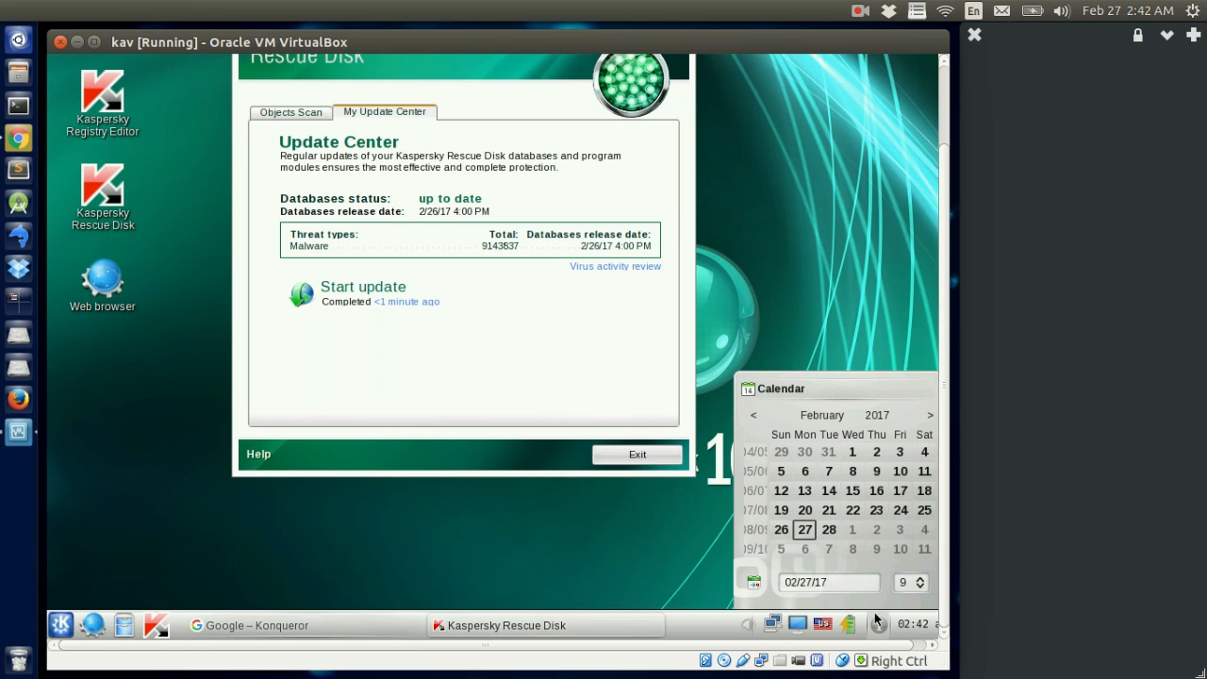
Step: Bring up the Rescue Disk start menu listing Terminal, Network setup, Restart and Shutdown
left_click(60, 624)
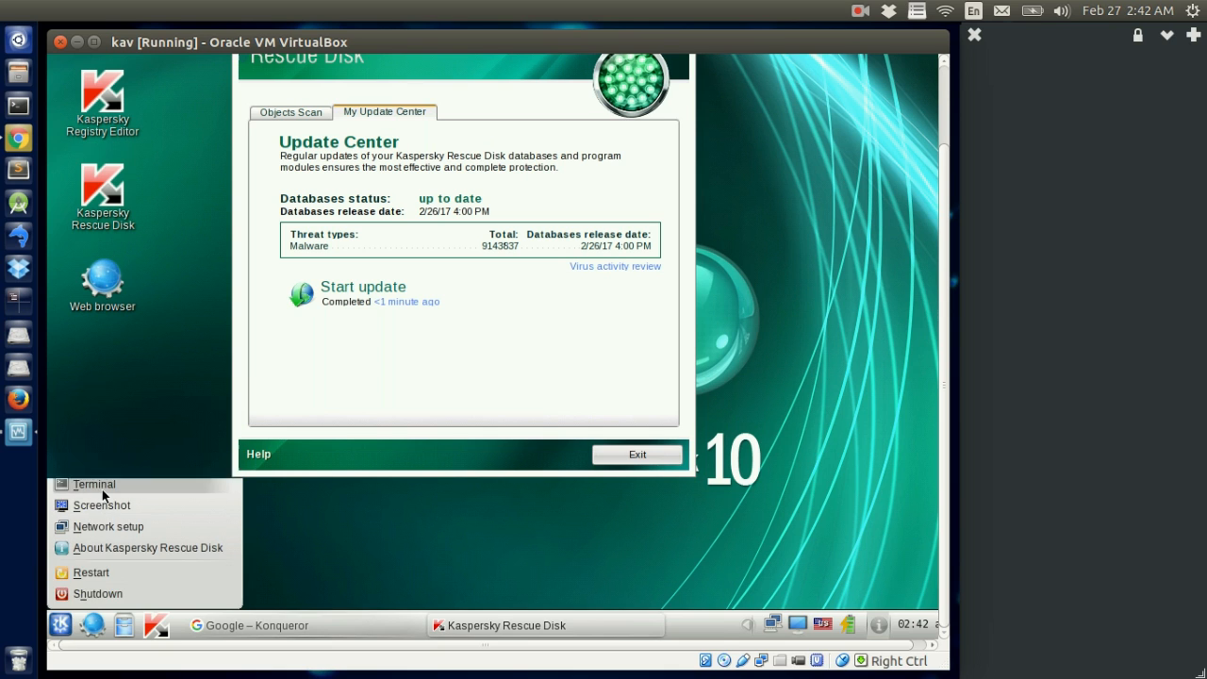
Step: Launch a root terminal, reposition it, and run time and help
left_click(94, 482)
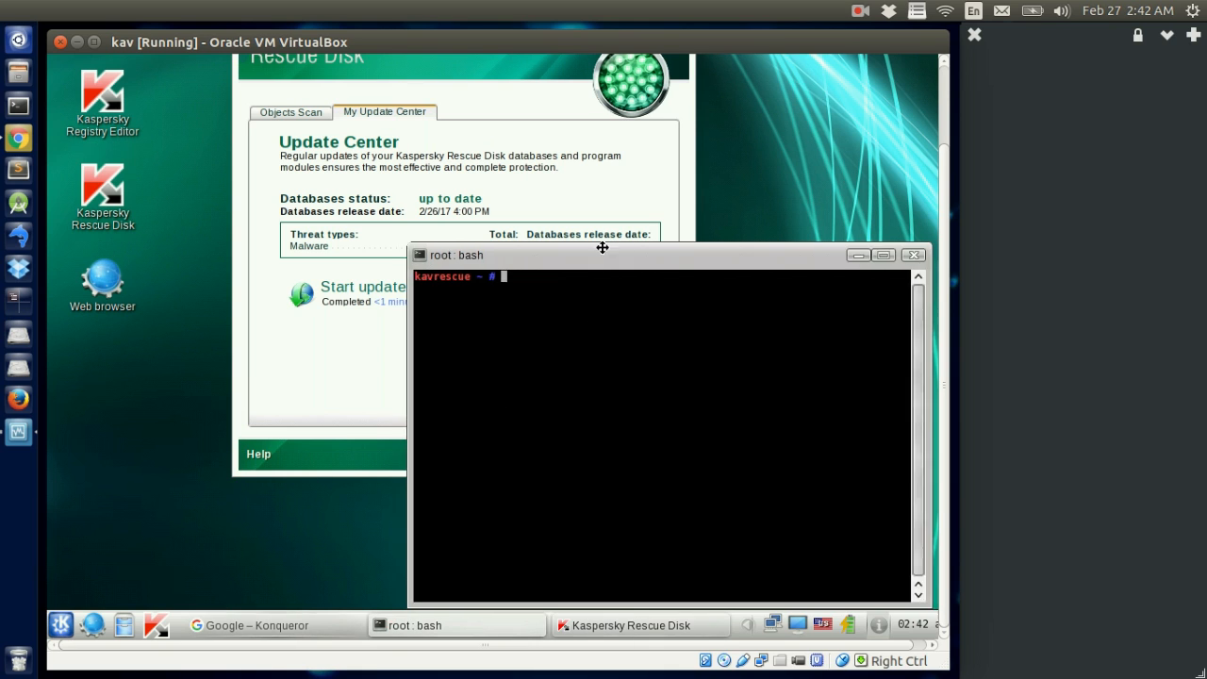
left_click_drag(603, 255, 574, 226)
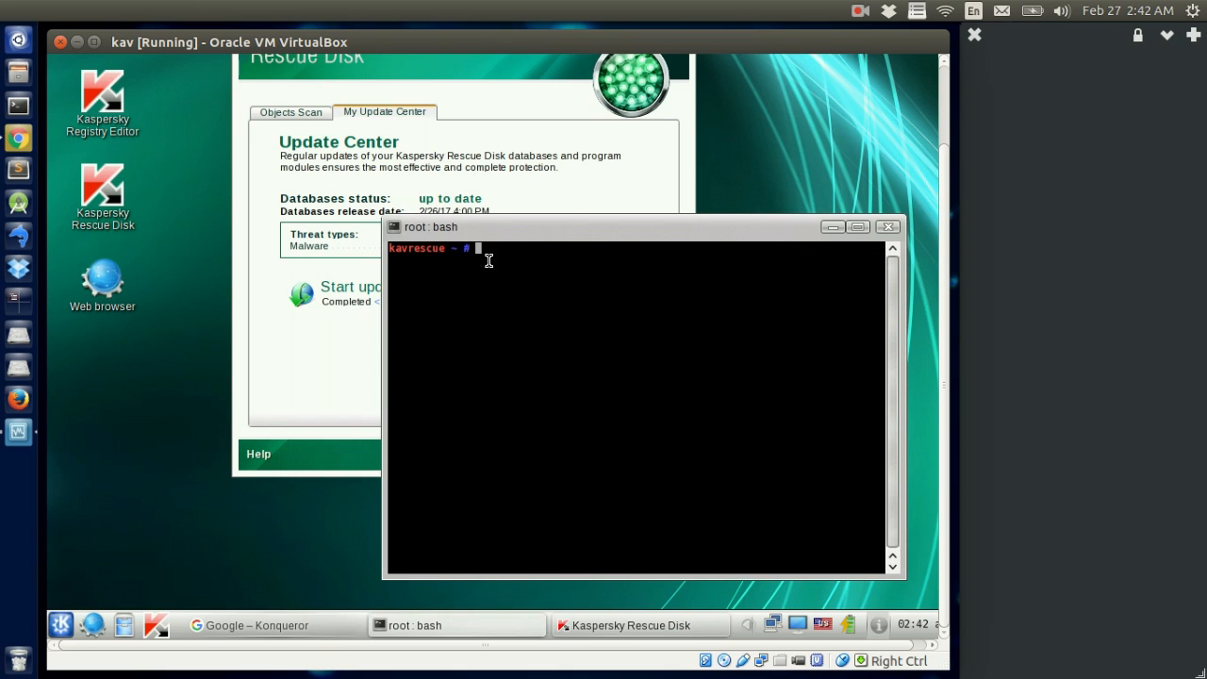
type("time")
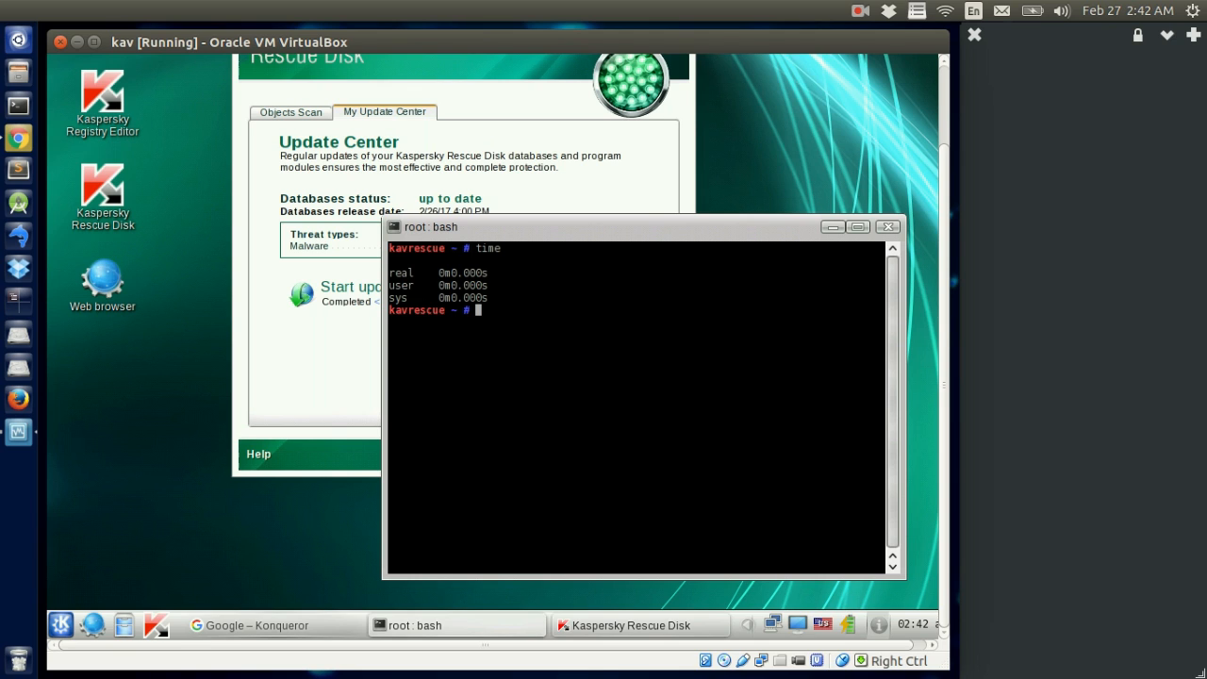
type("hel")
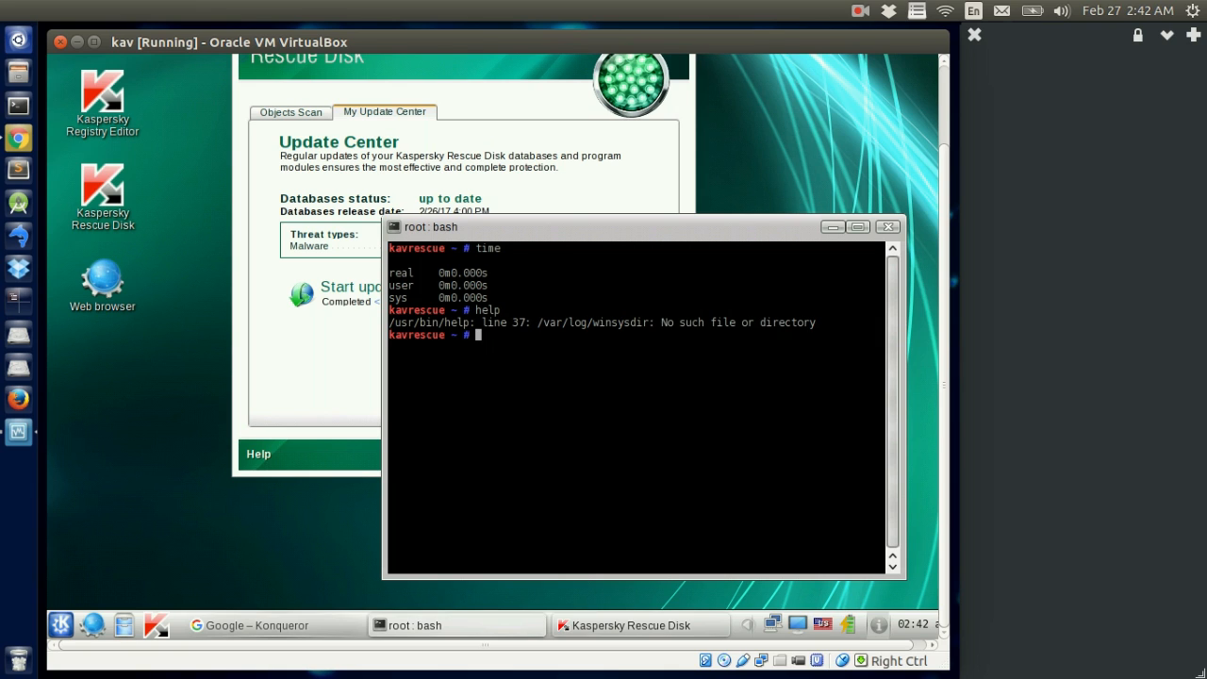
Step: Run pwd, ls and ifconfig to show the working directory, its files and the network configuration
type("pwd")
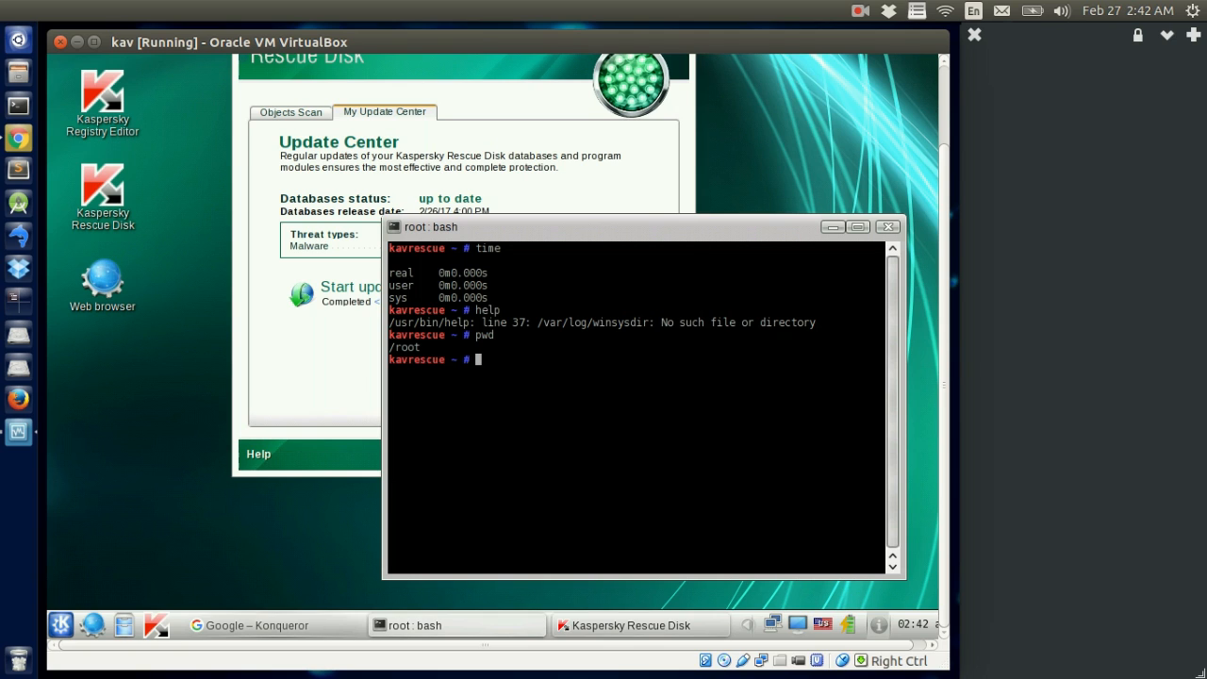
type("ls")
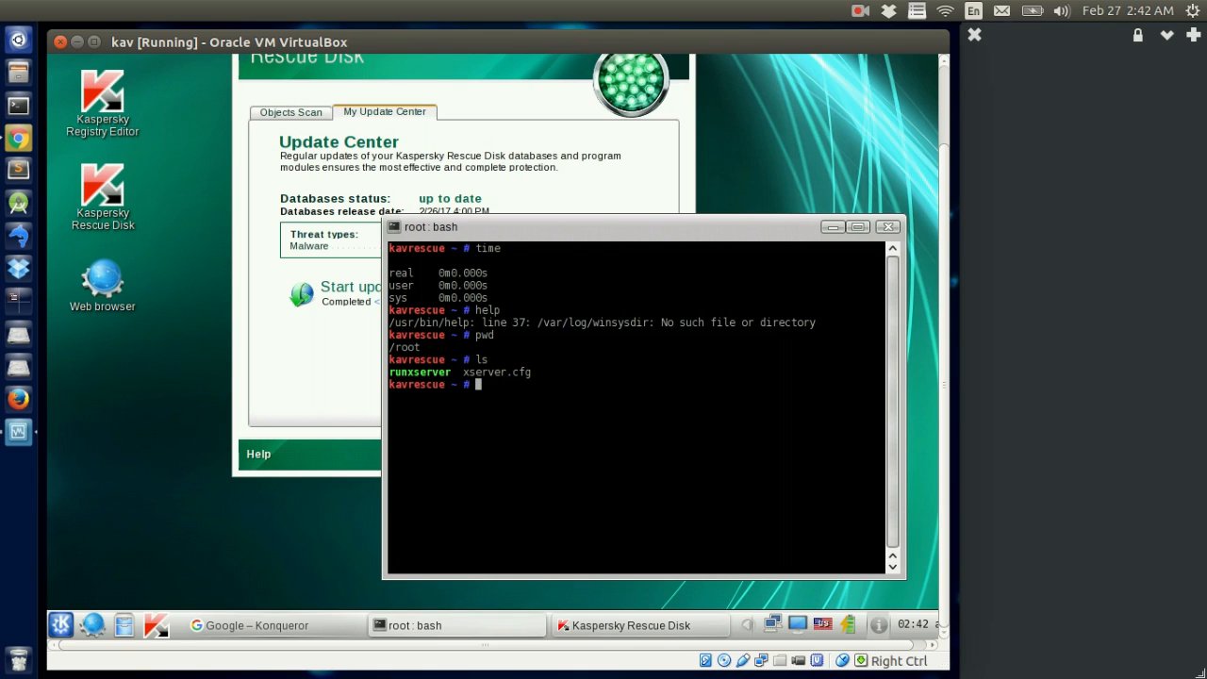
type("if")
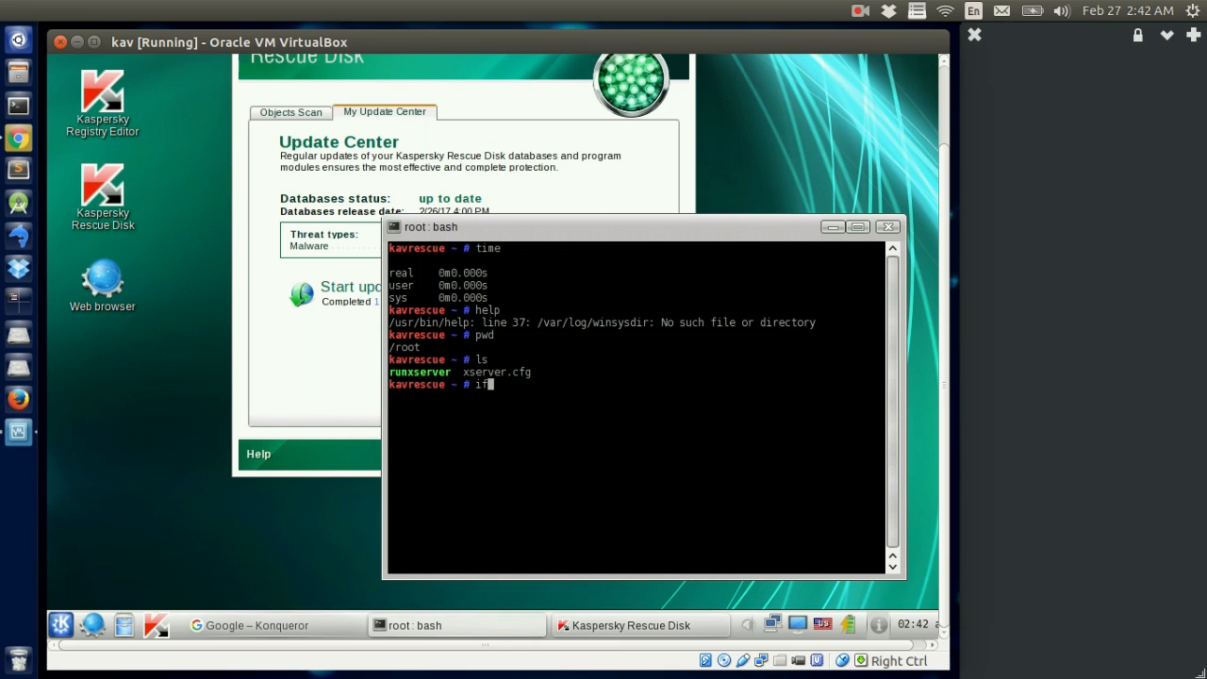
key("Return")
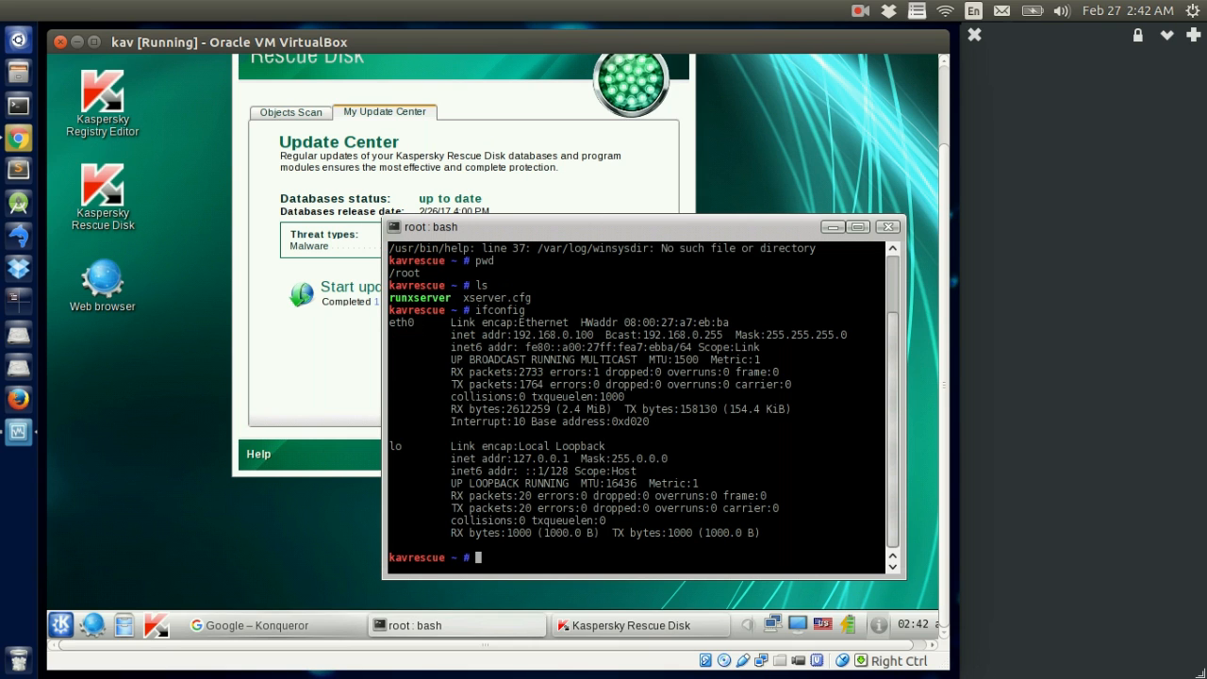
mouse_move(622, 355)
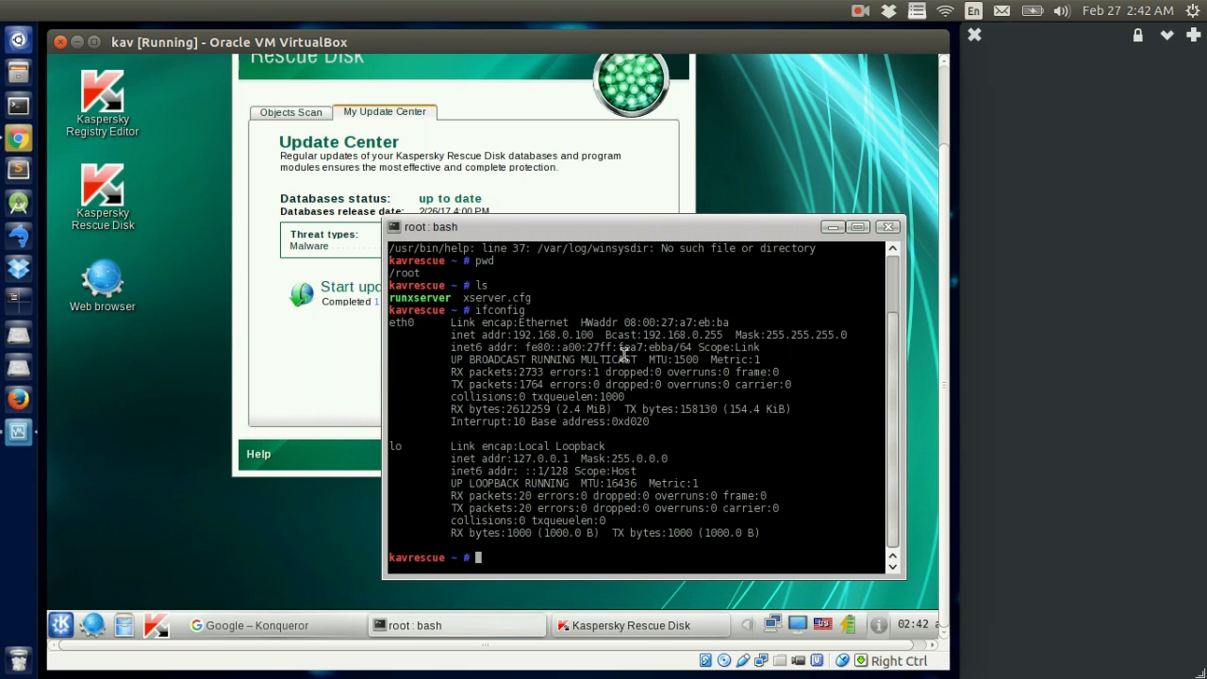
double_click(556, 336)
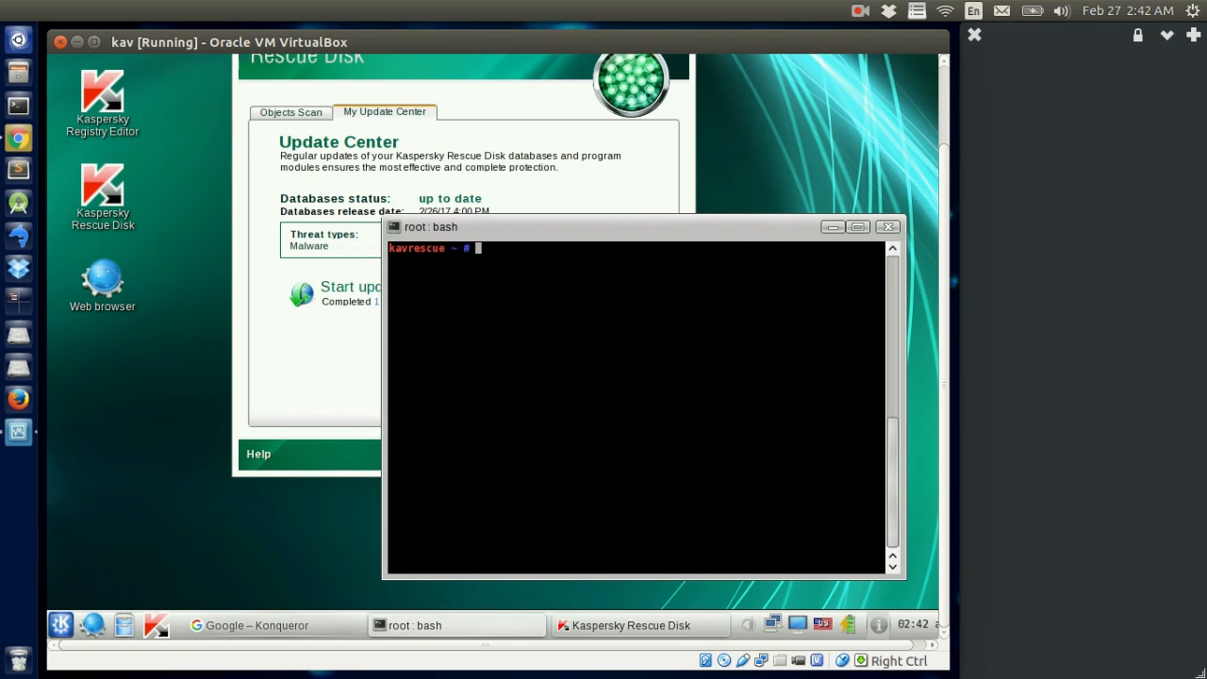
Step: Create myfolder in /root with mkdir, list it, enter it, check pwd and return
type("pwd")
type("ls")
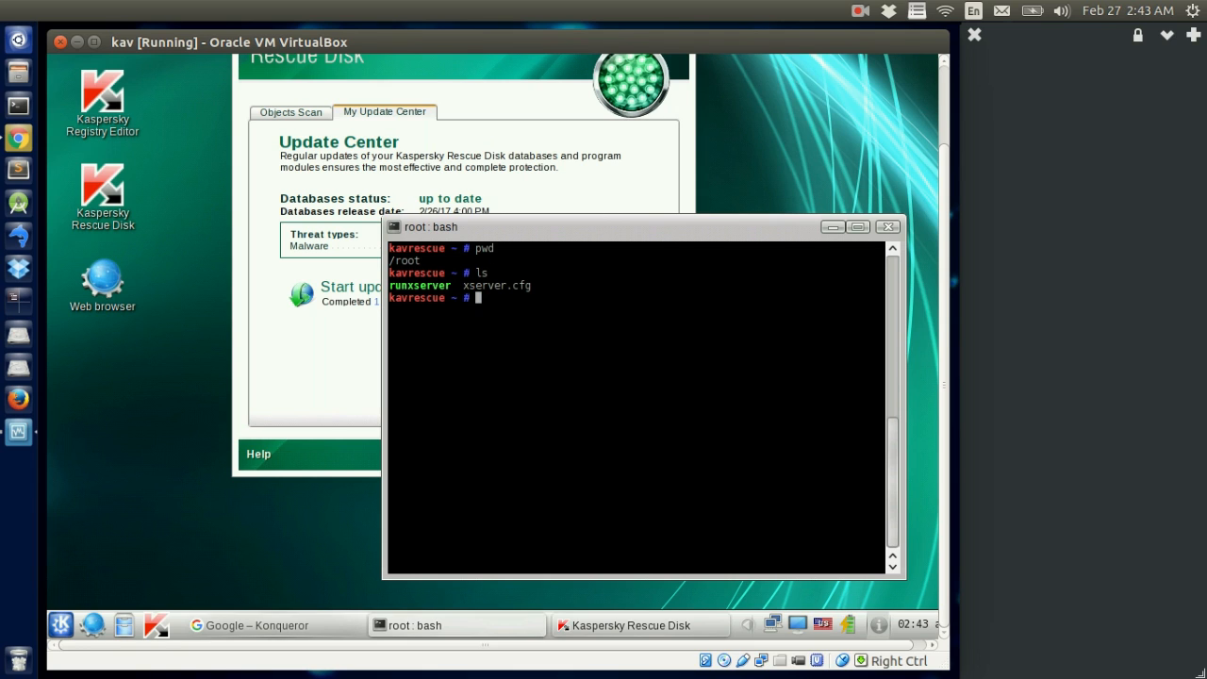
type("cd")
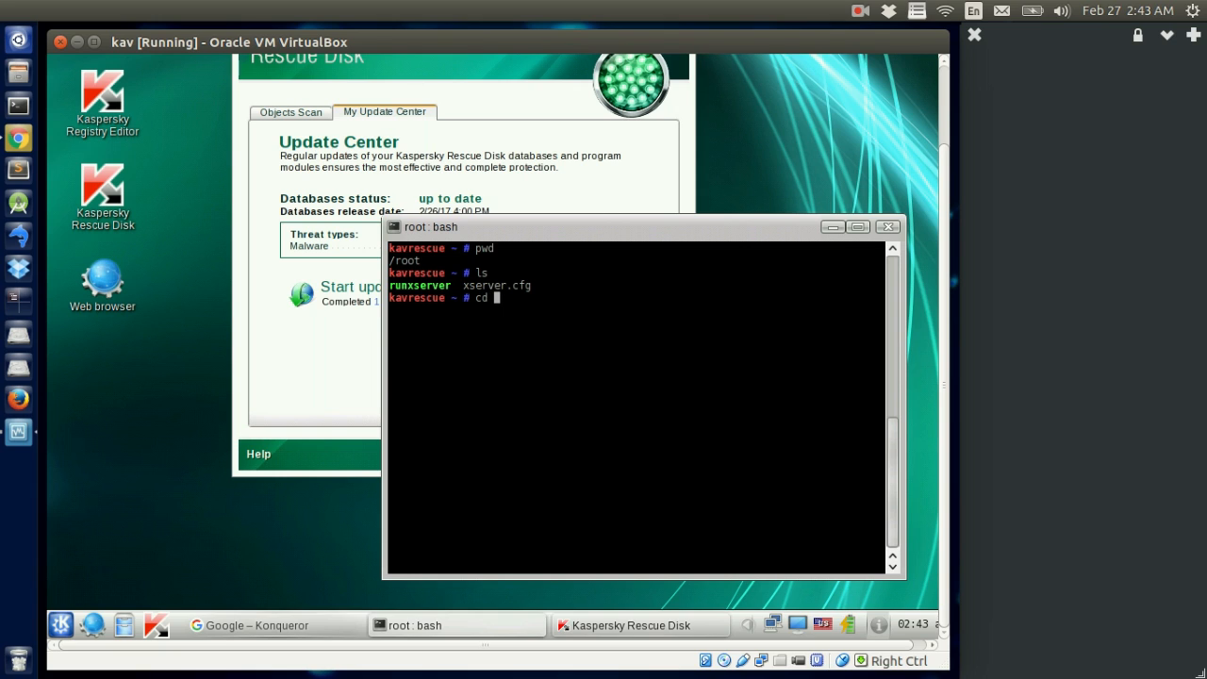
type("runxserver")
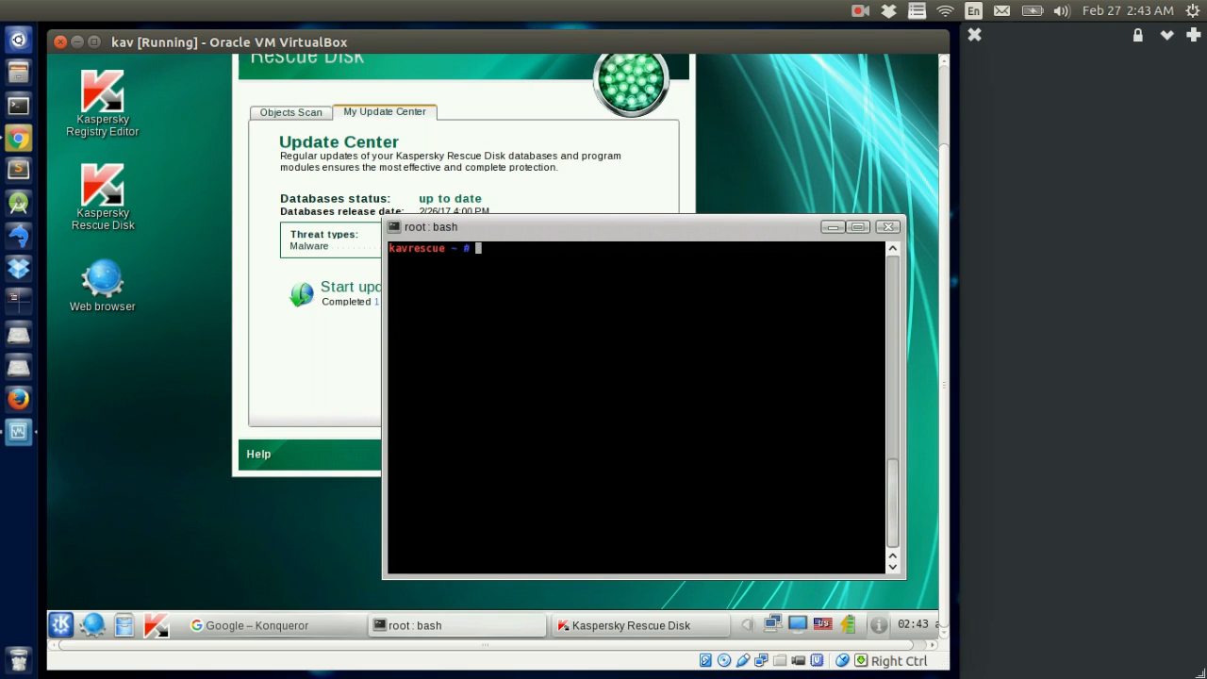
type("mkdir m")
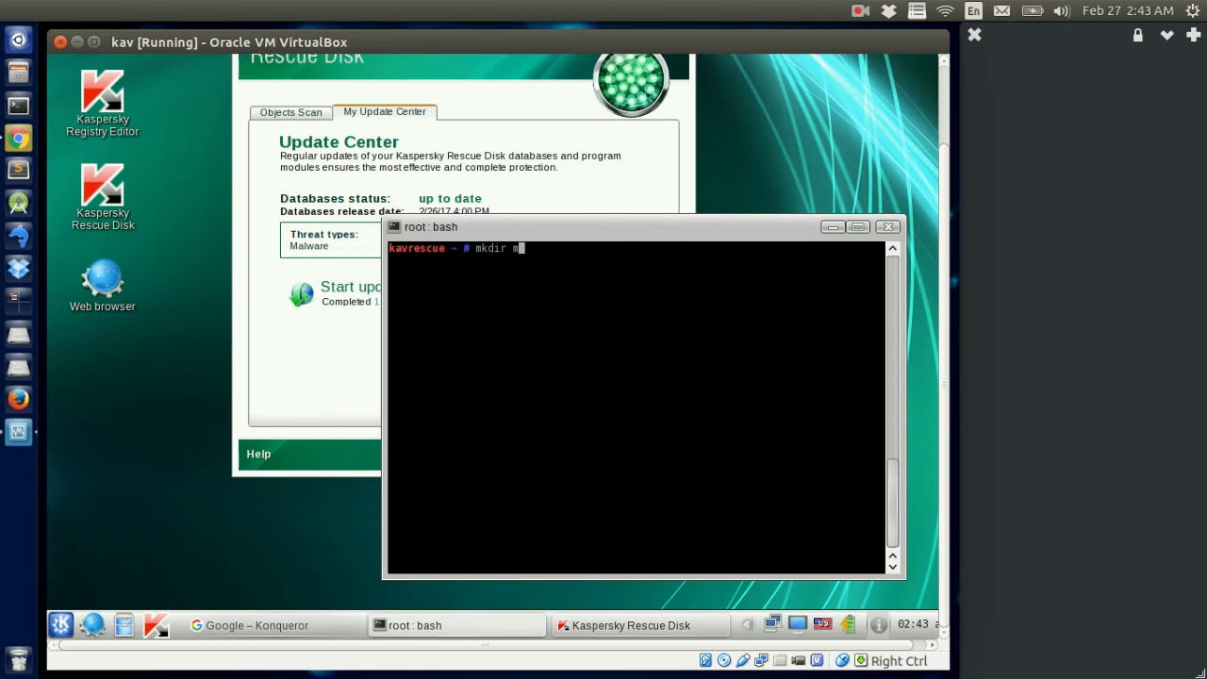
type("yfolder")
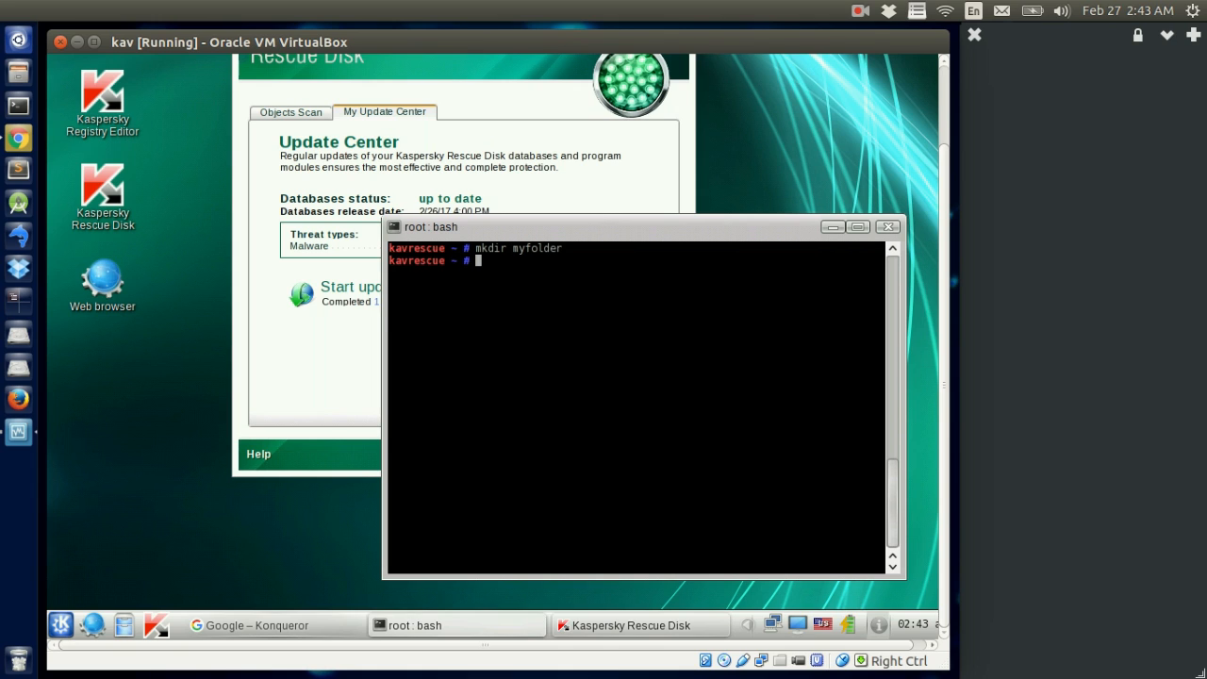
type("ls")
type("cd myfolder/")
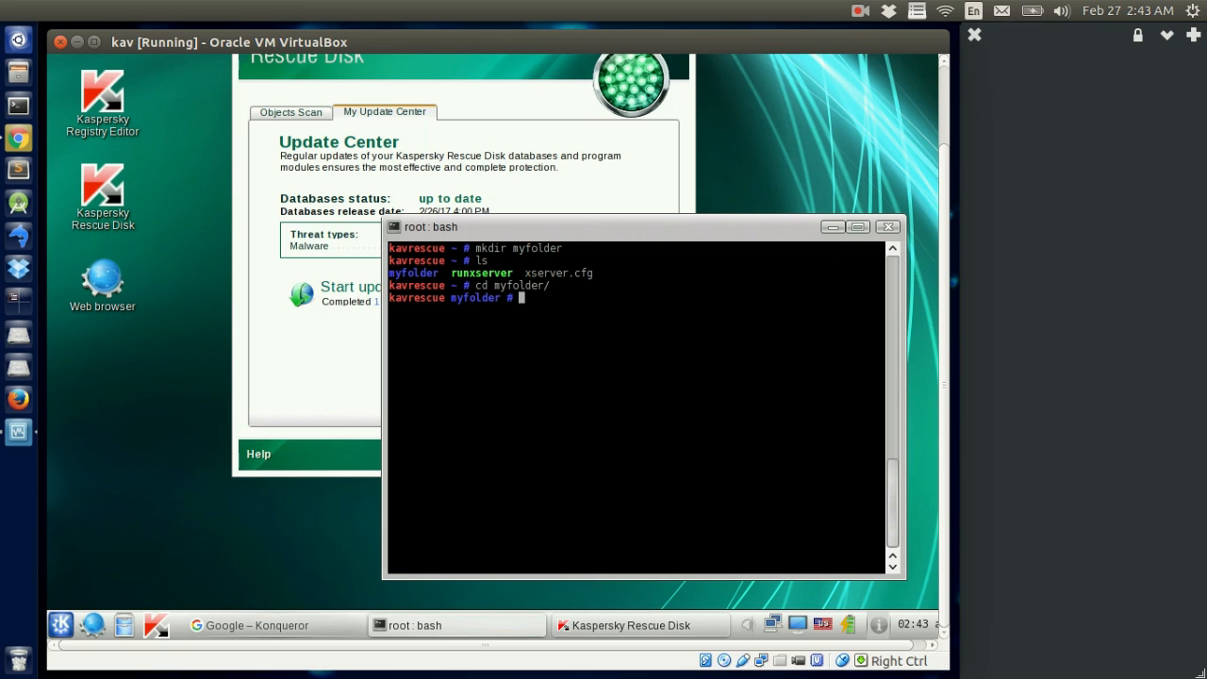
type("ls")
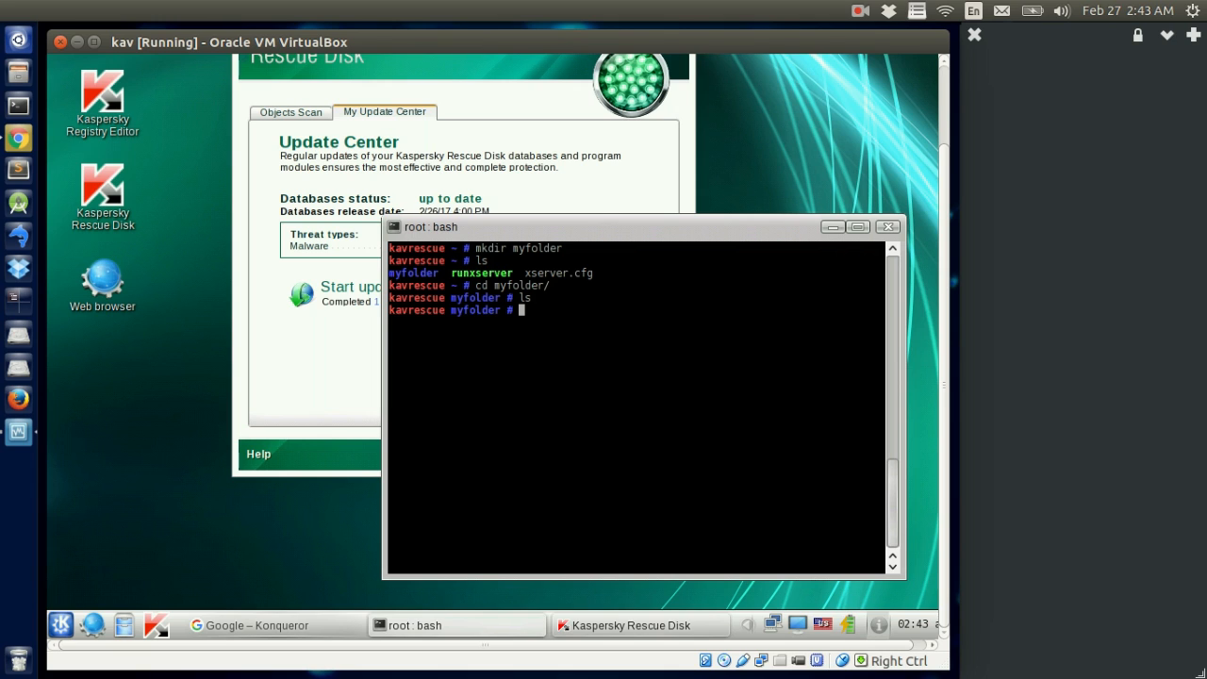
type("pwd")
type("rm m")
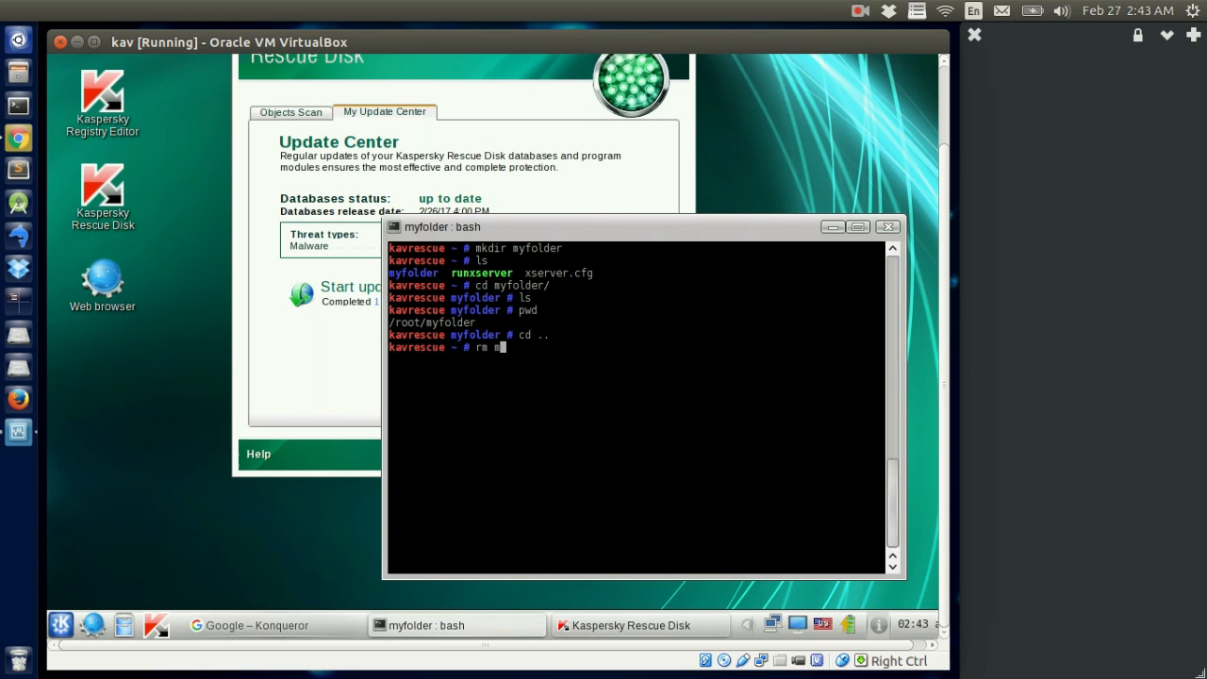
key("Return")
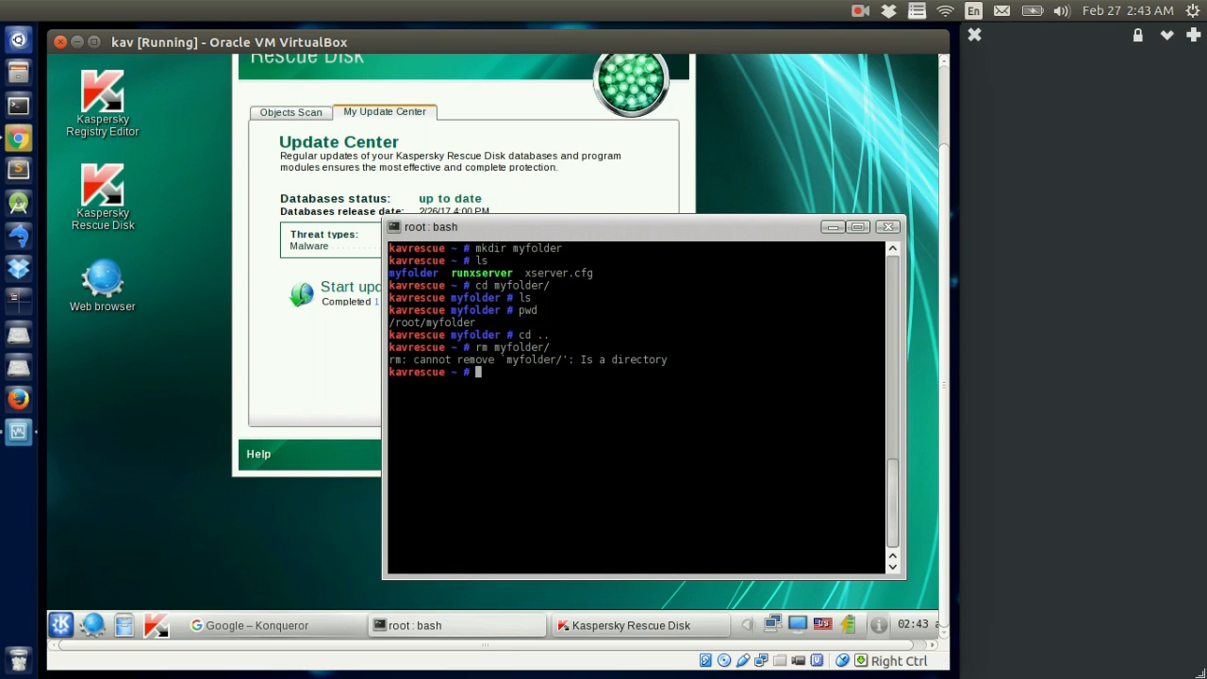
Step: Attempt to remove myfolder with rm, sudo rm -f and rmdir
type("srm myfolder/")
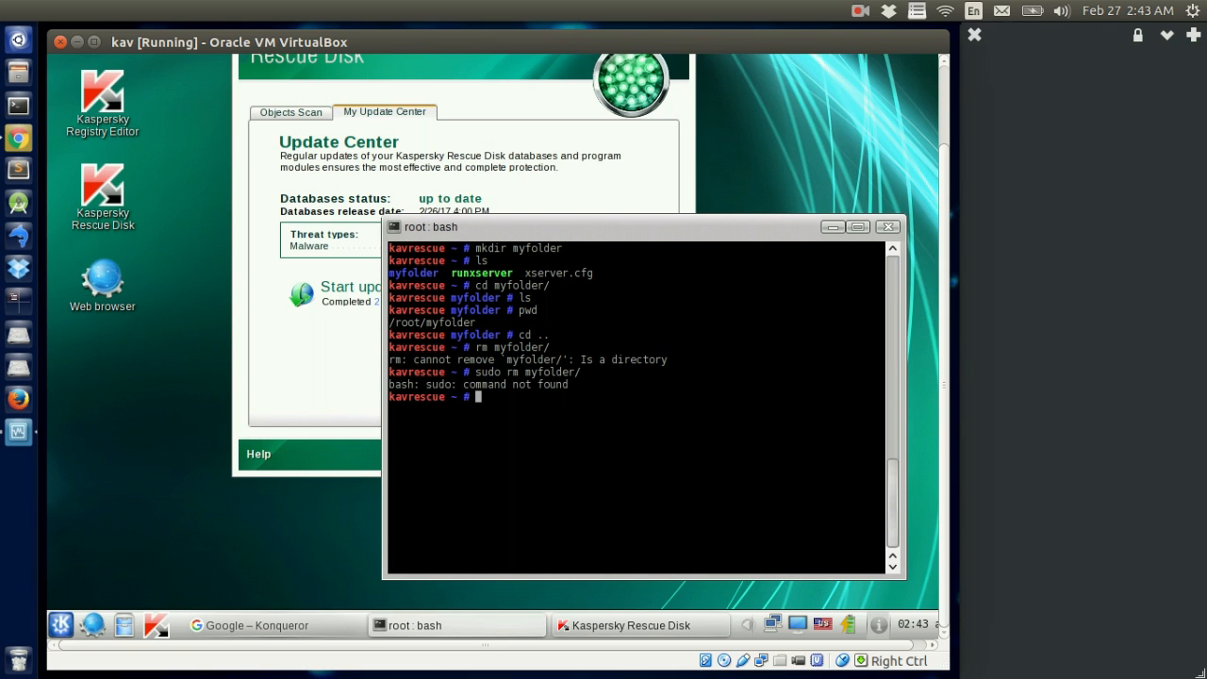
type("sudo rm myfolder/")
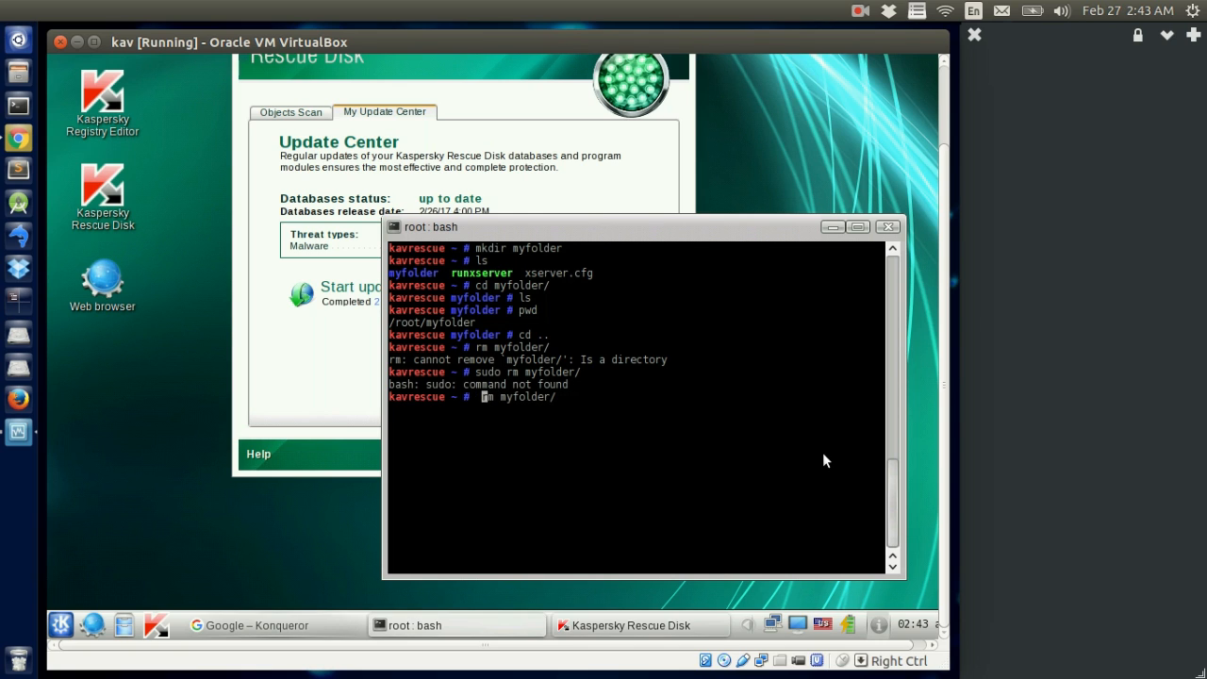
type("-f")
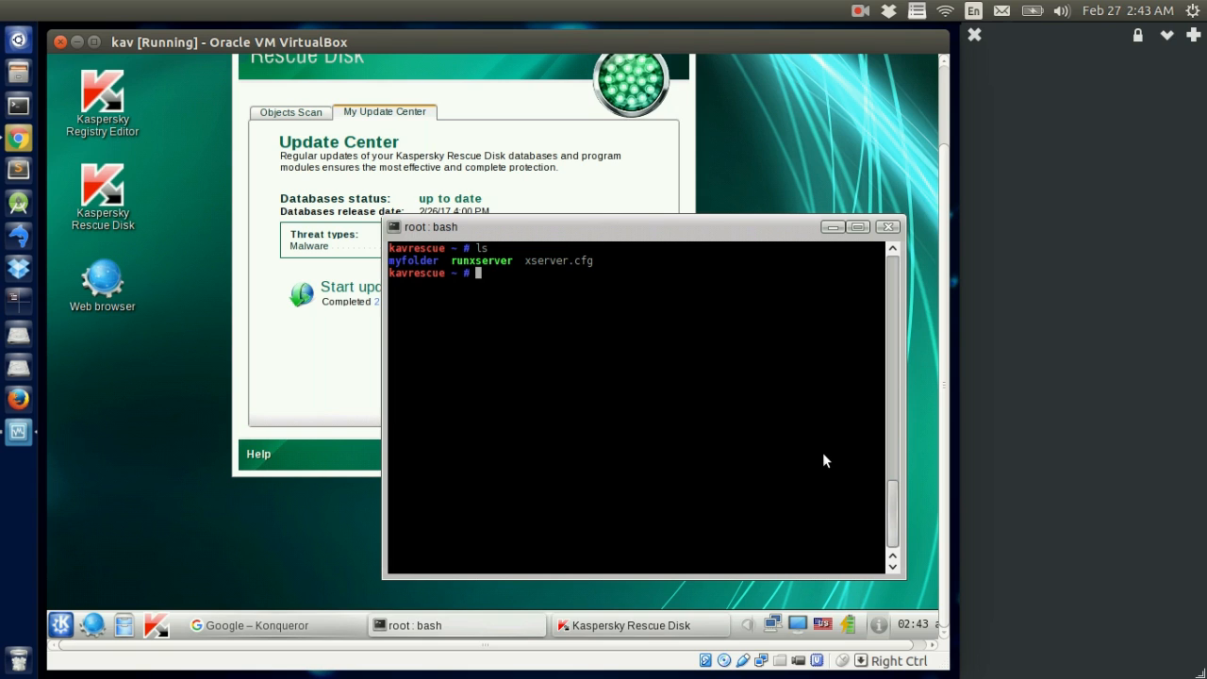
type("rmdir m")
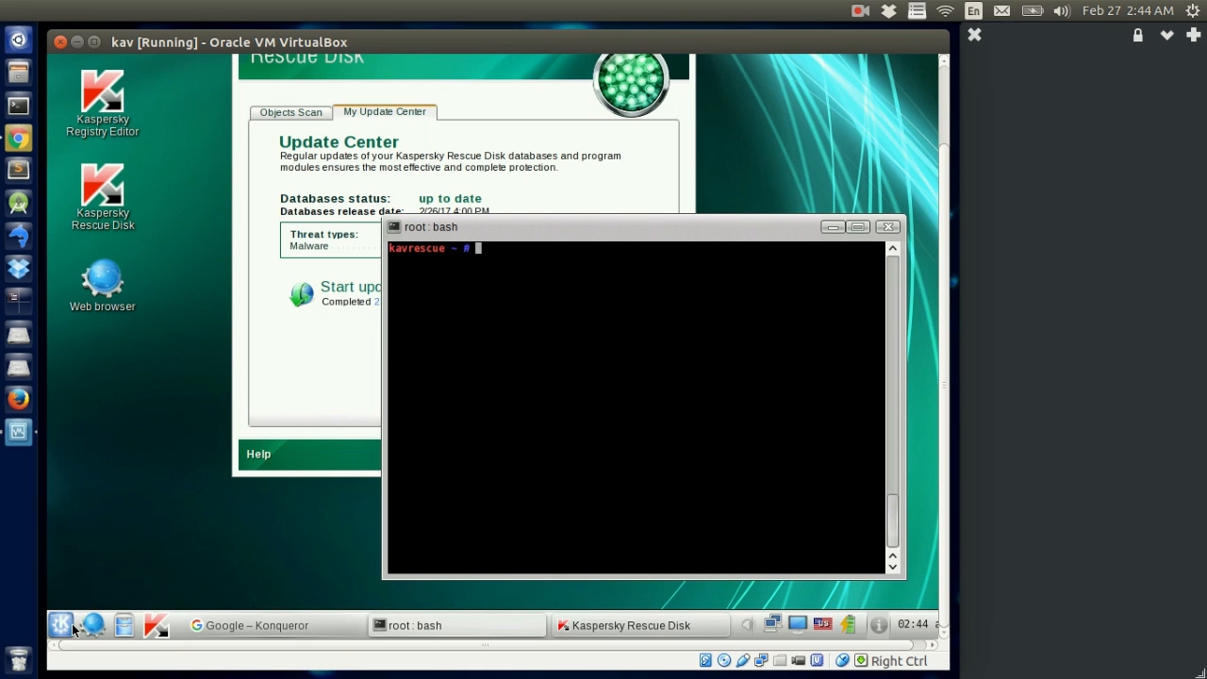
Step: View the About box showing Kaspersky Rescue Disk version 10.0.32.17 and dismiss it
left_click(60, 625)
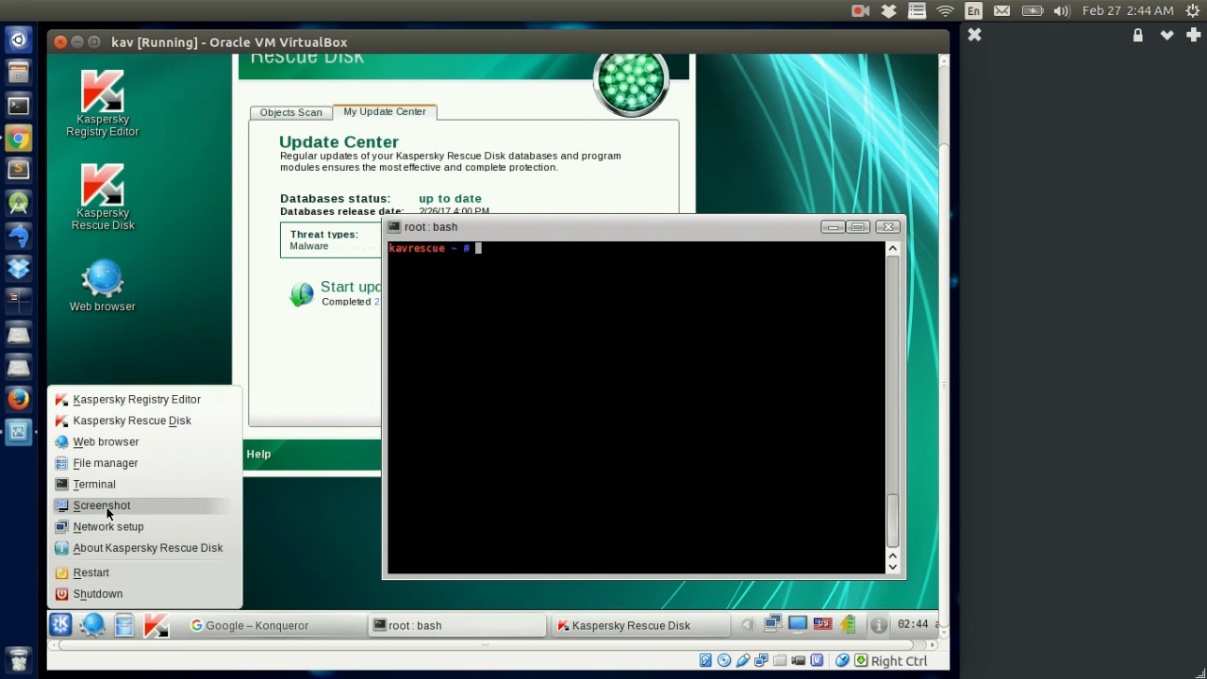
mouse_move(106, 464)
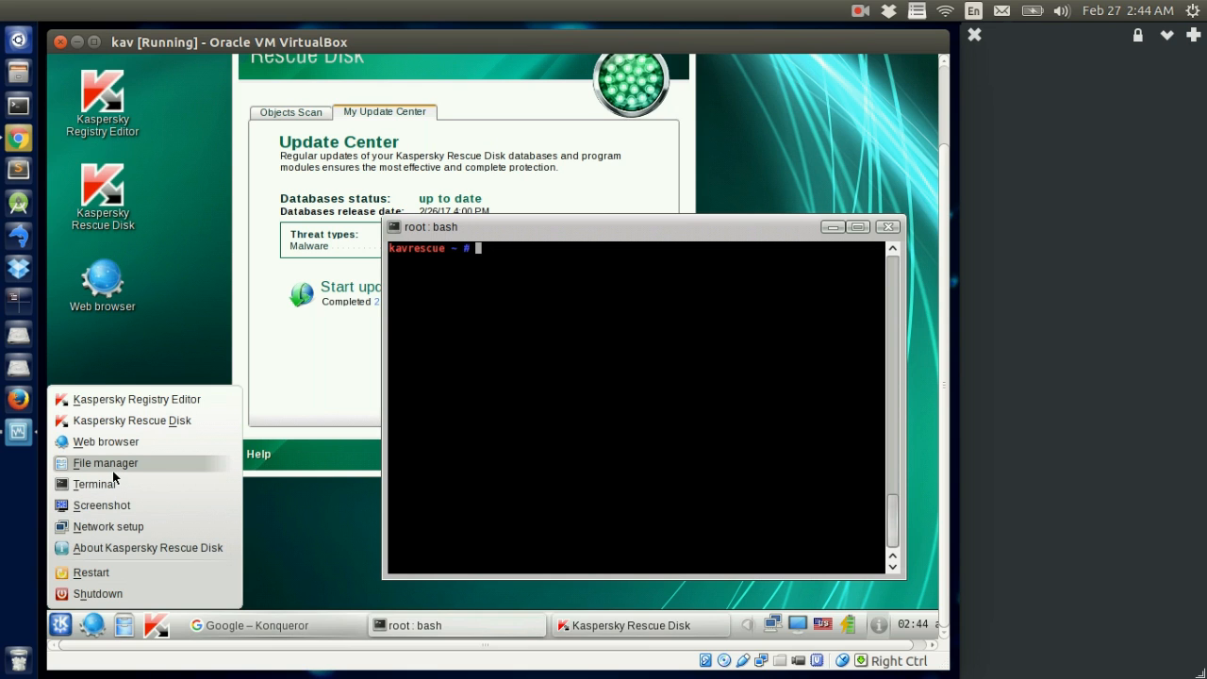
mouse_move(129, 547)
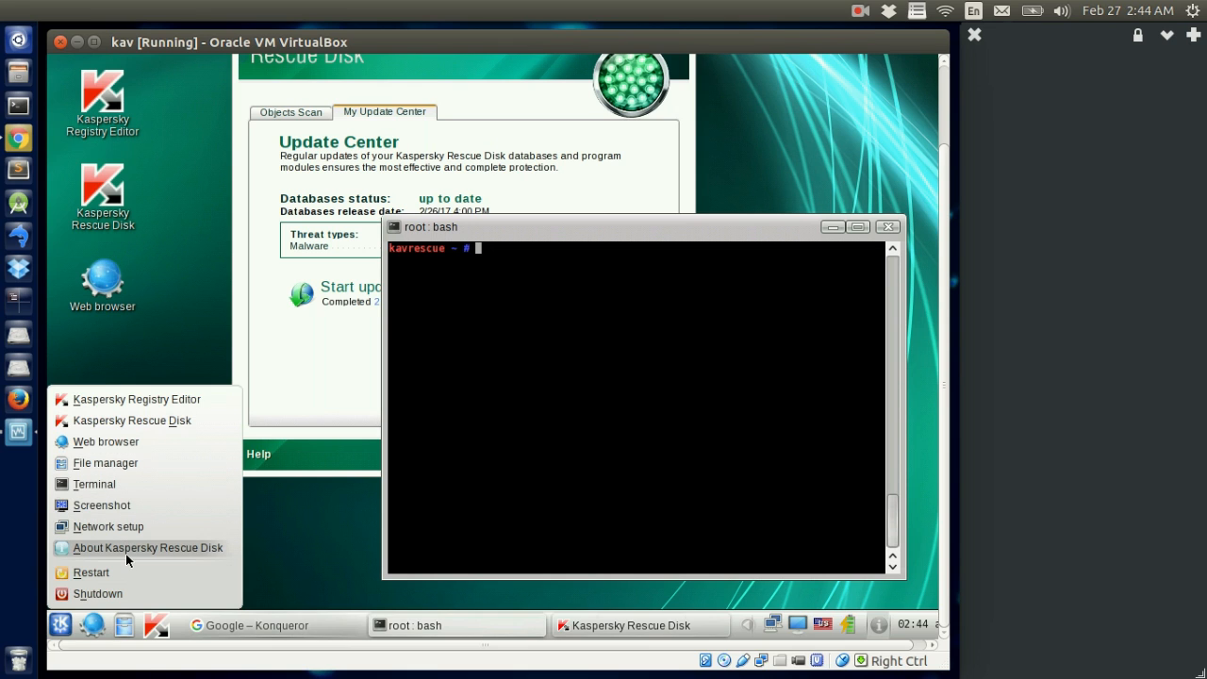
left_click(147, 547)
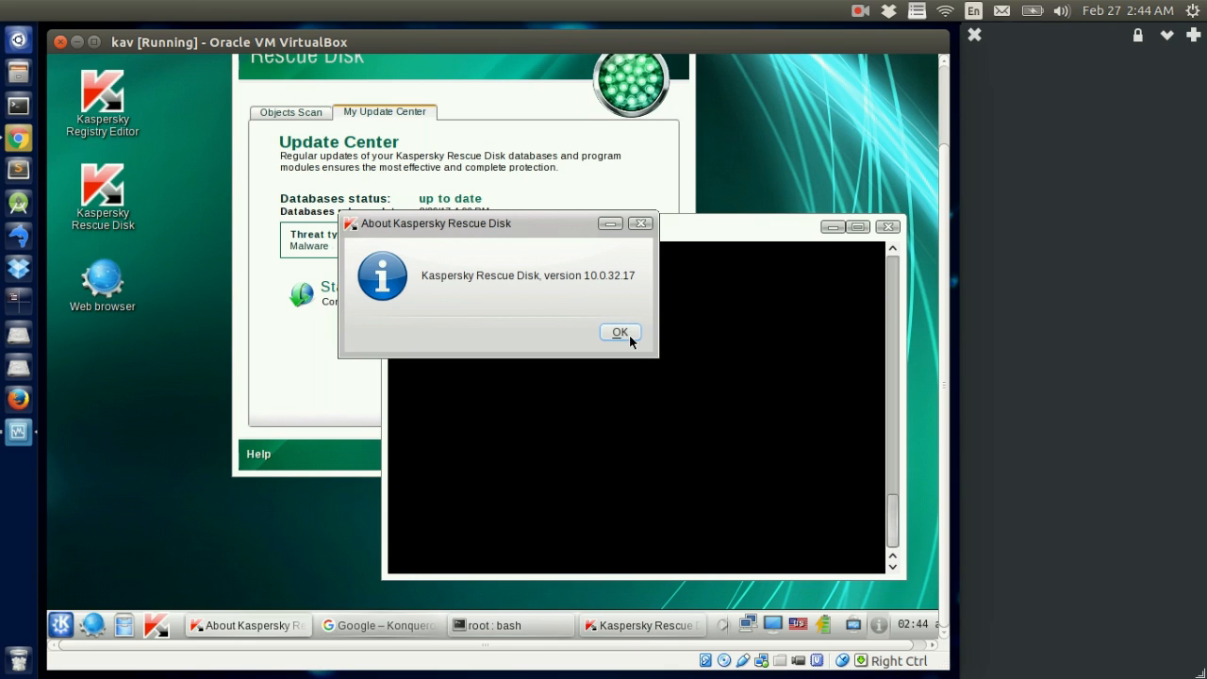
left_click(618, 332)
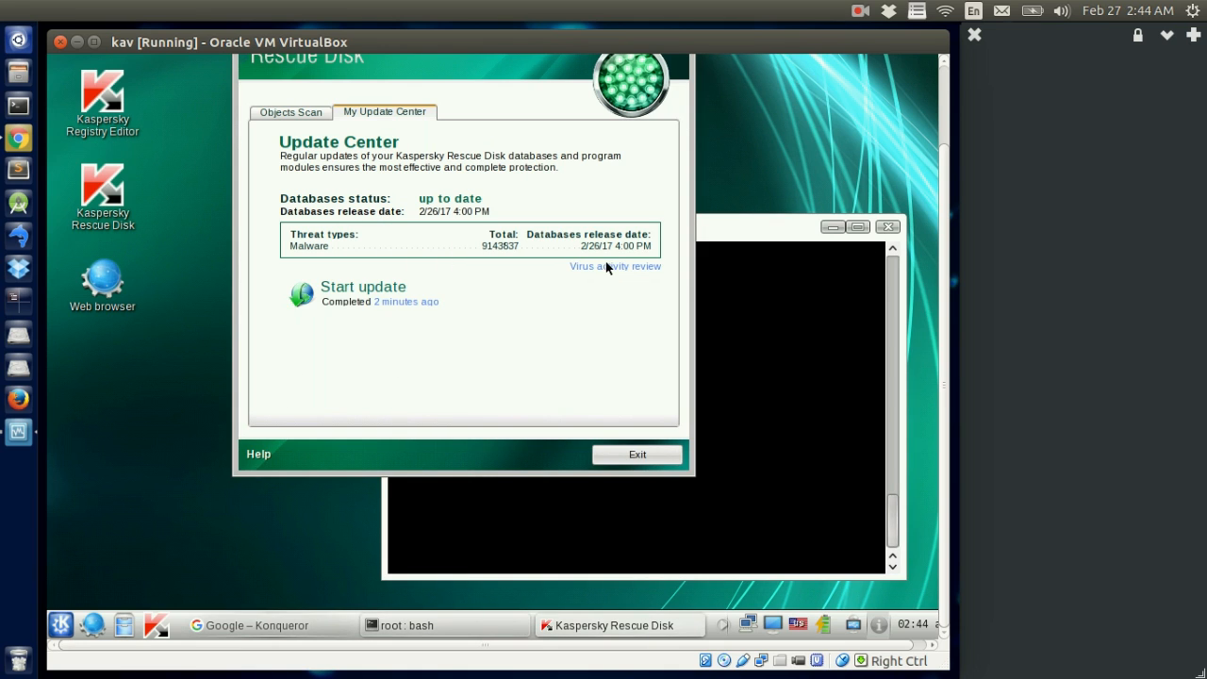
Step: Switch to the Objects Scan page and exit the rescue disk scanner
left_click(291, 112)
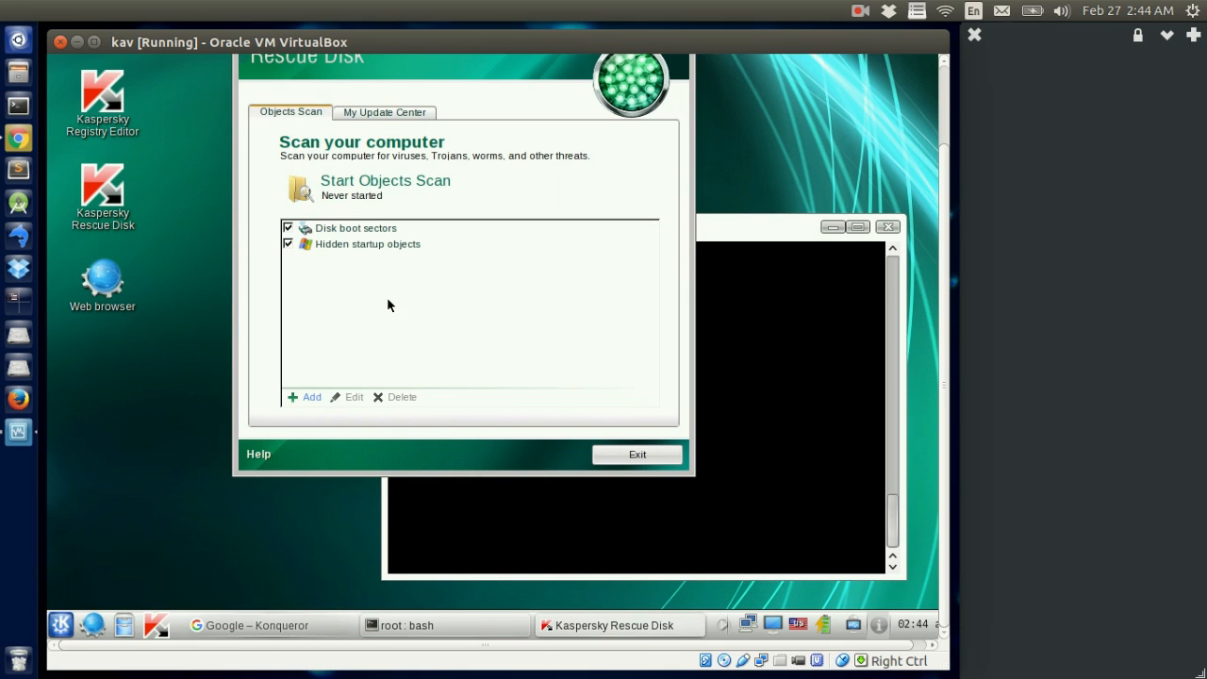
left_click(385, 111)
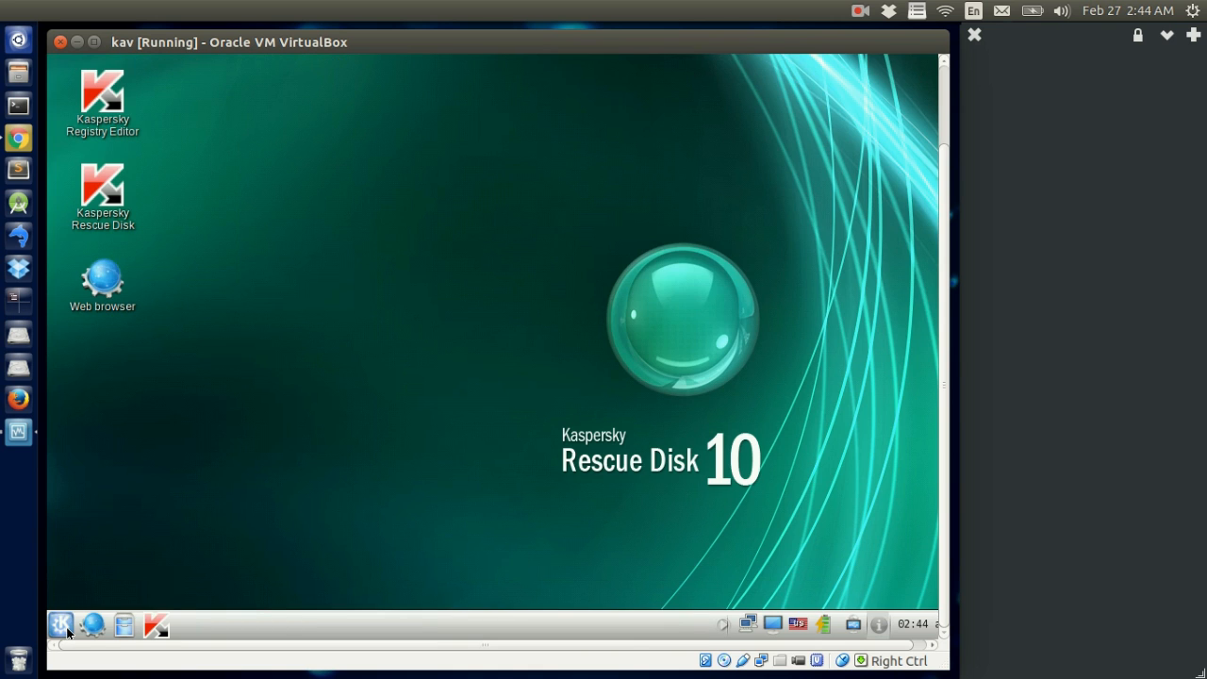
left_click(61, 625)
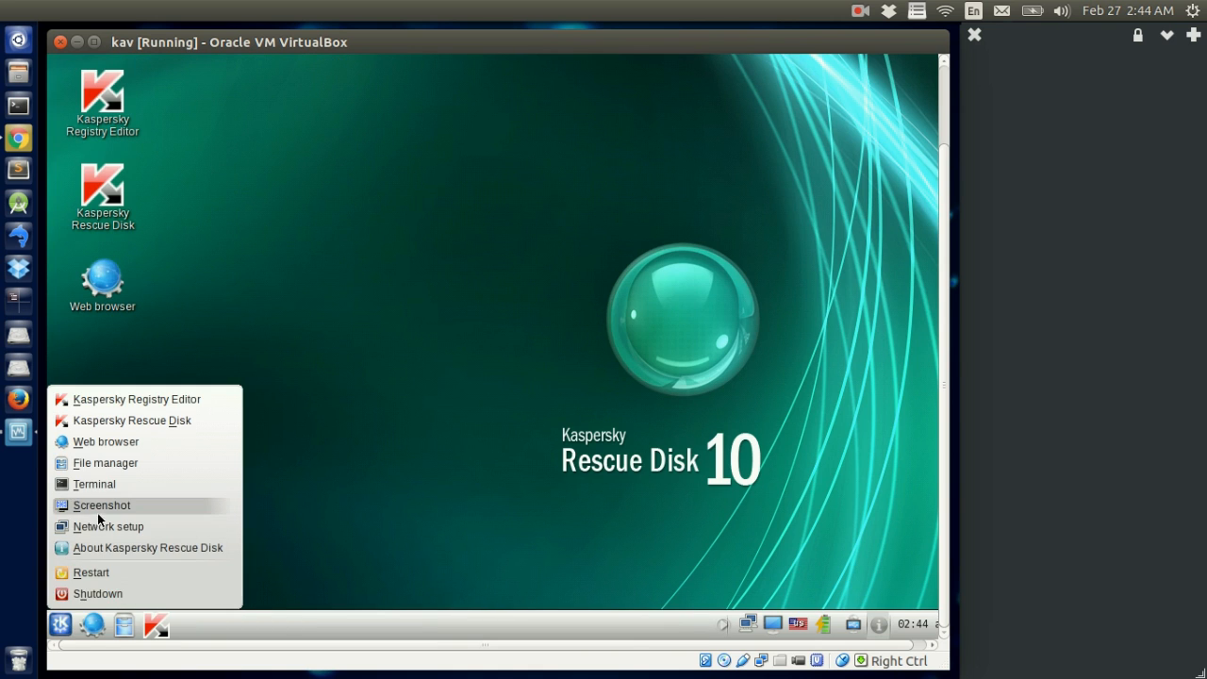
mouse_move(98, 592)
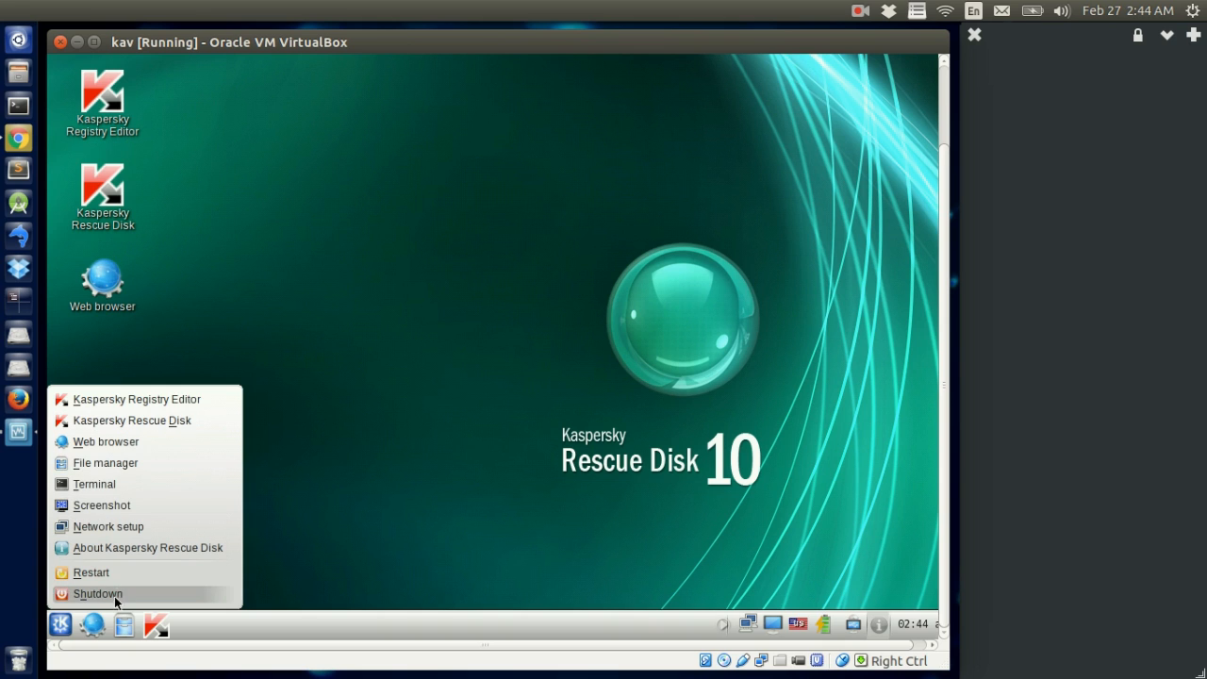
mouse_move(140, 526)
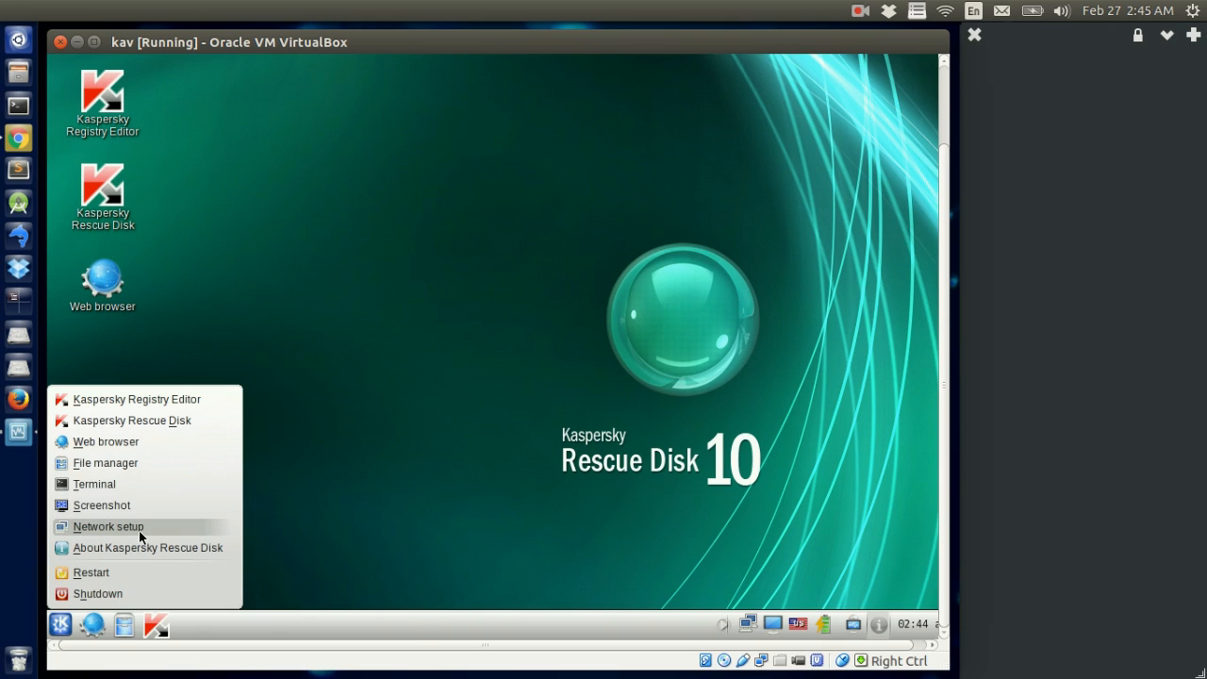
left_click(107, 527)
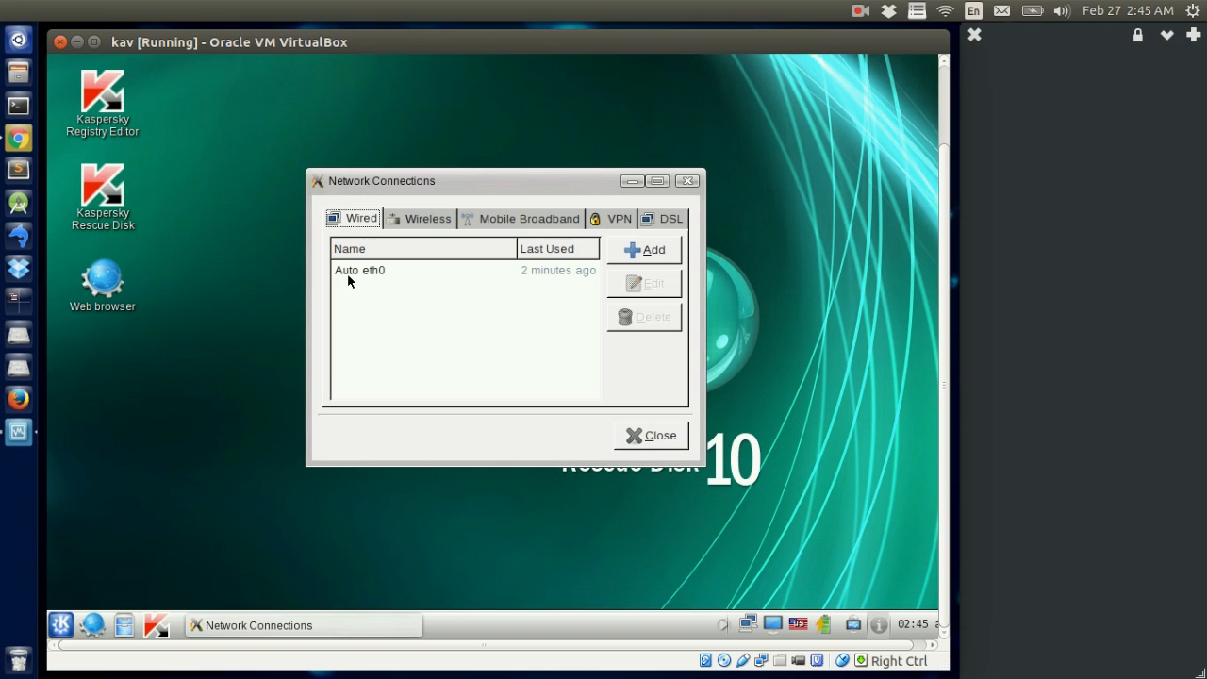
left_click(426, 218)
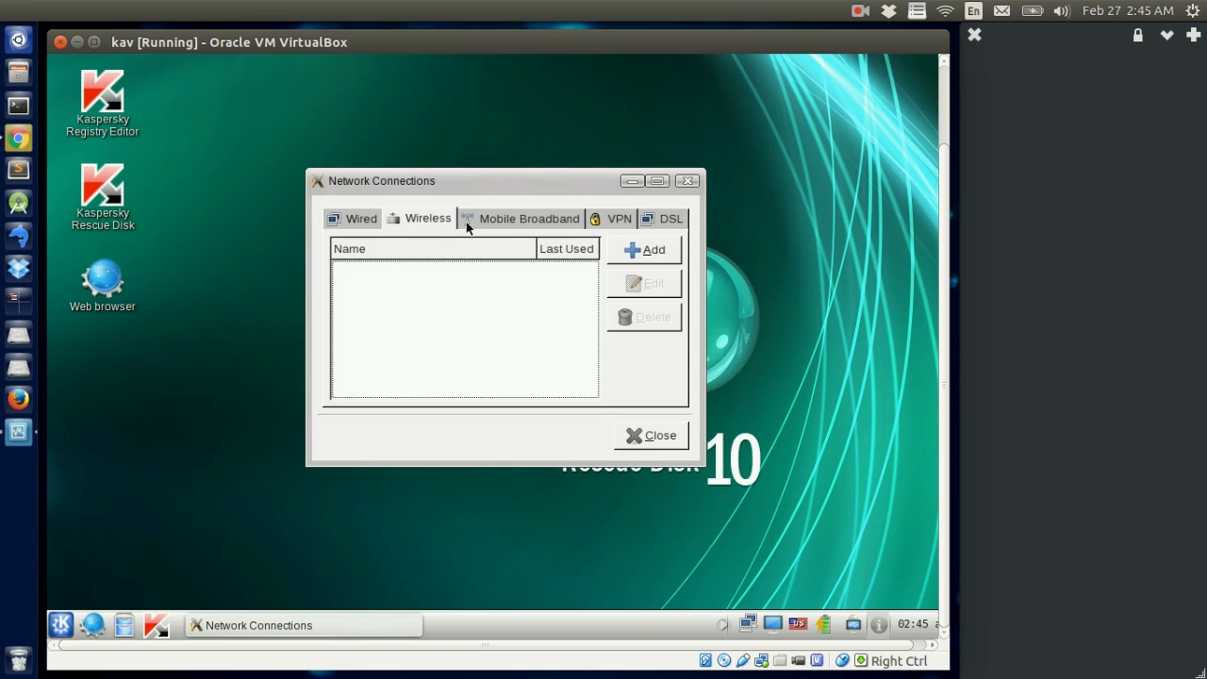
left_click(528, 219)
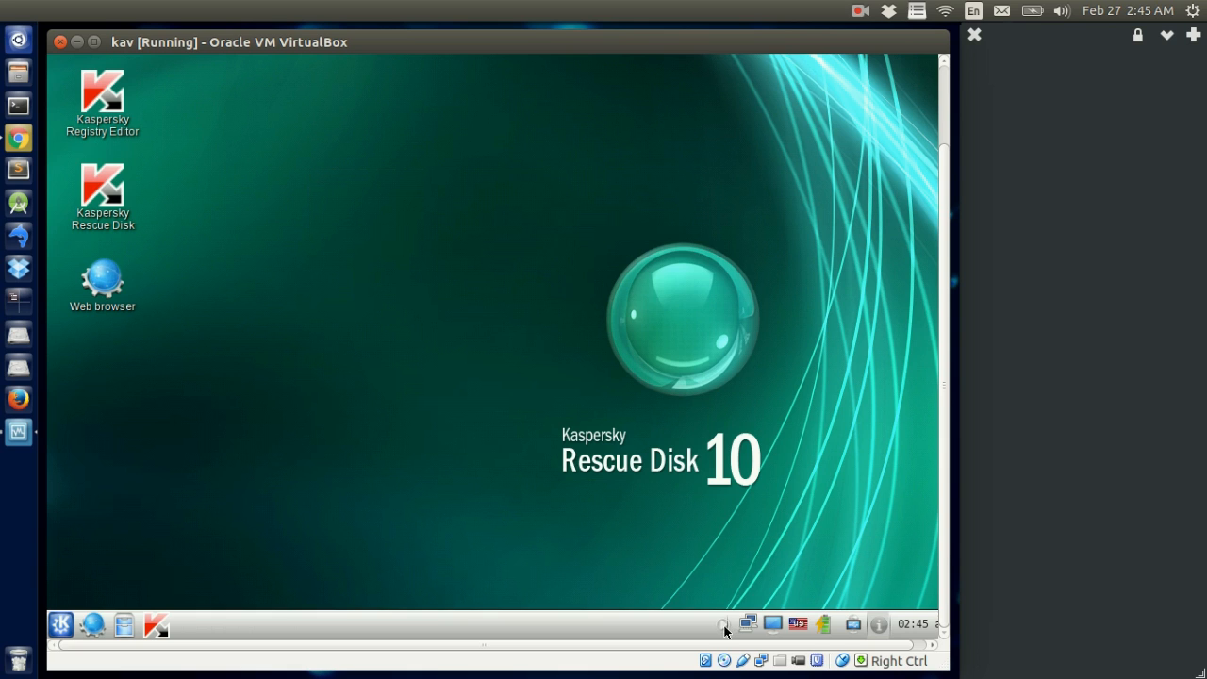
right_click(726, 626)
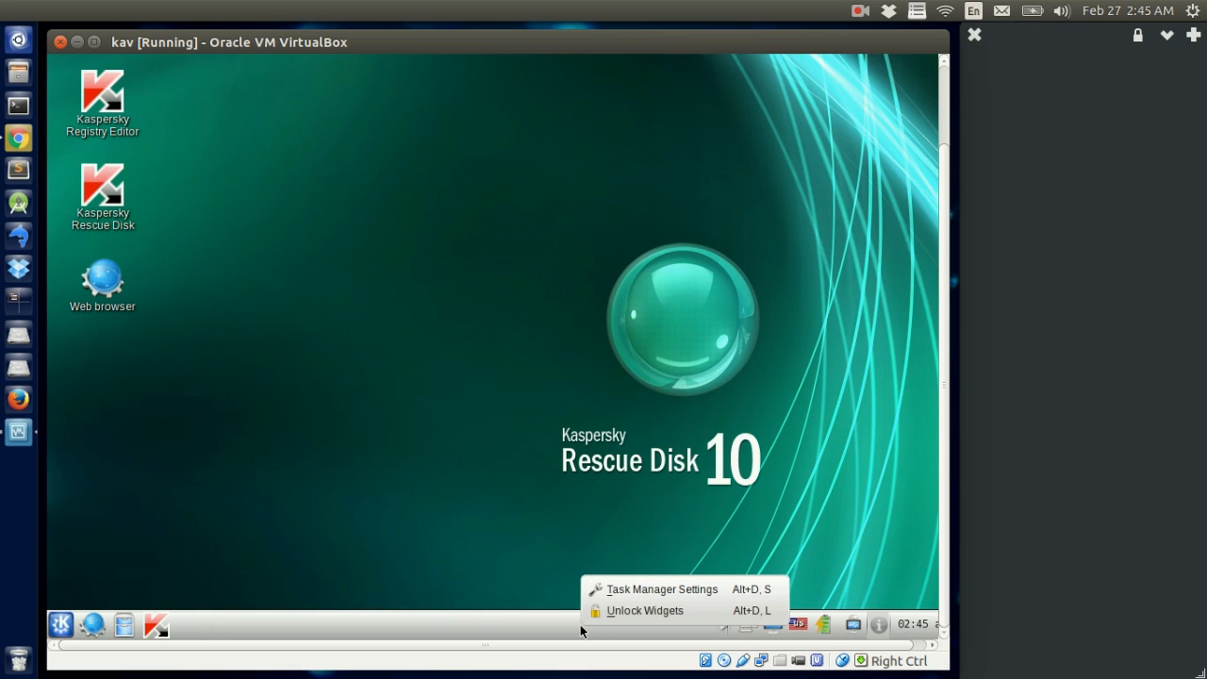
left_click(660, 588)
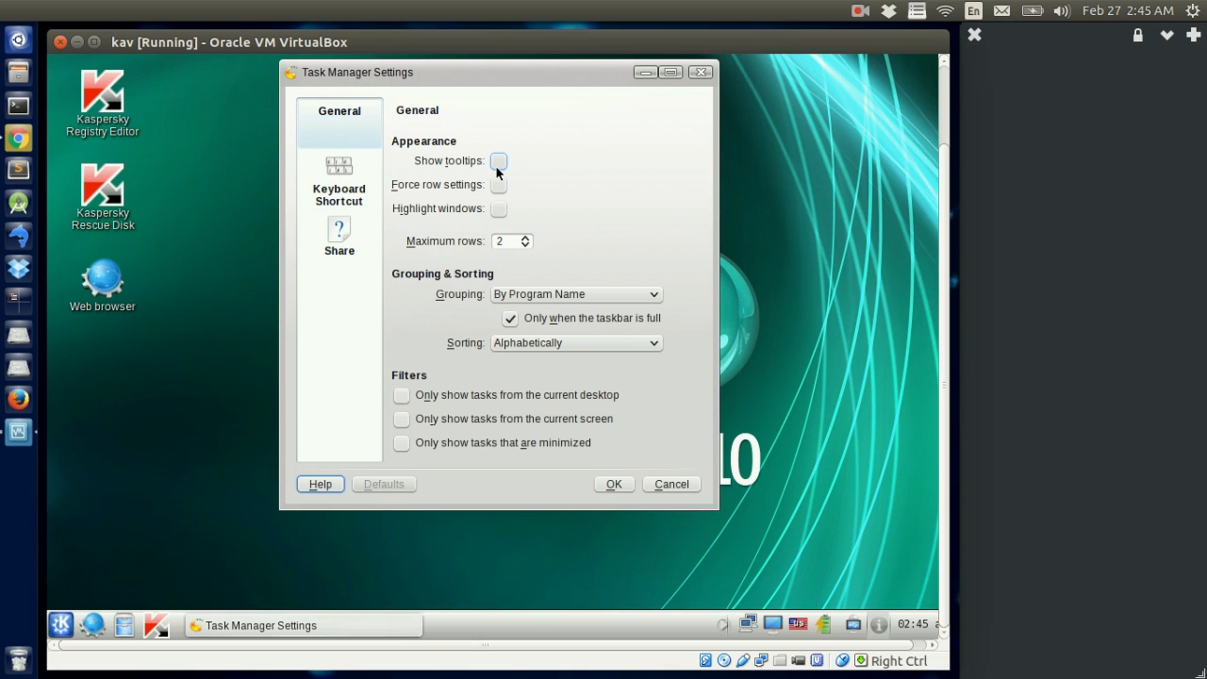
left_click(498, 160)
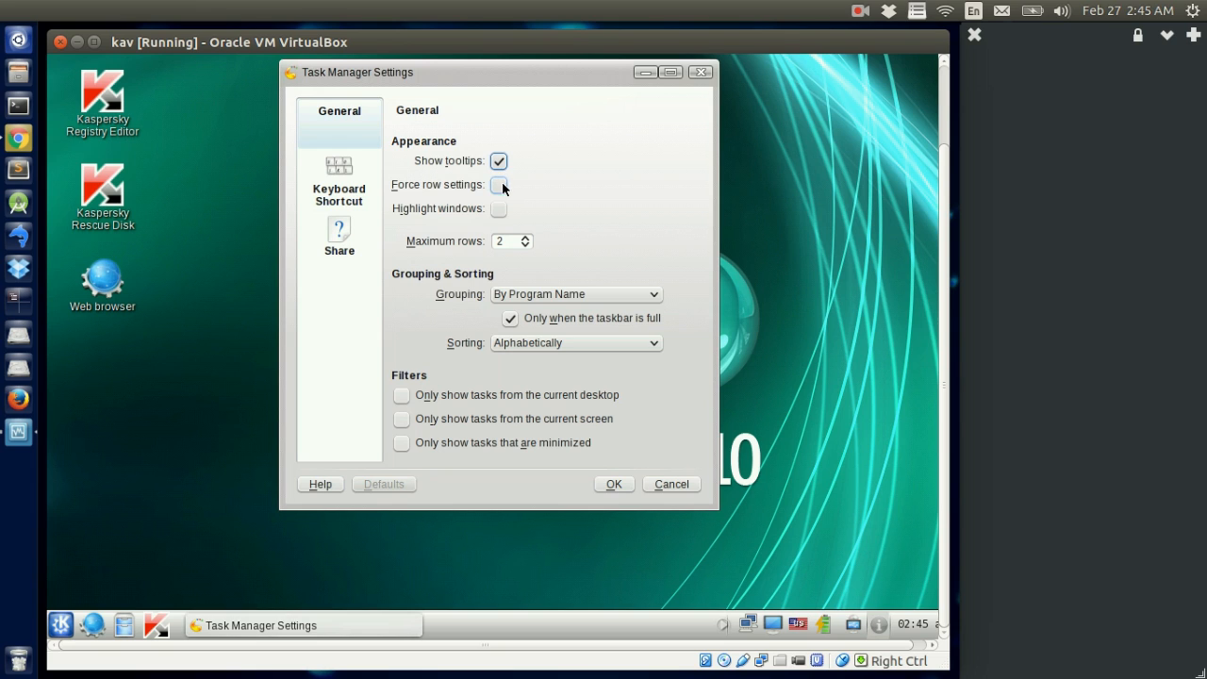
left_click(498, 207)
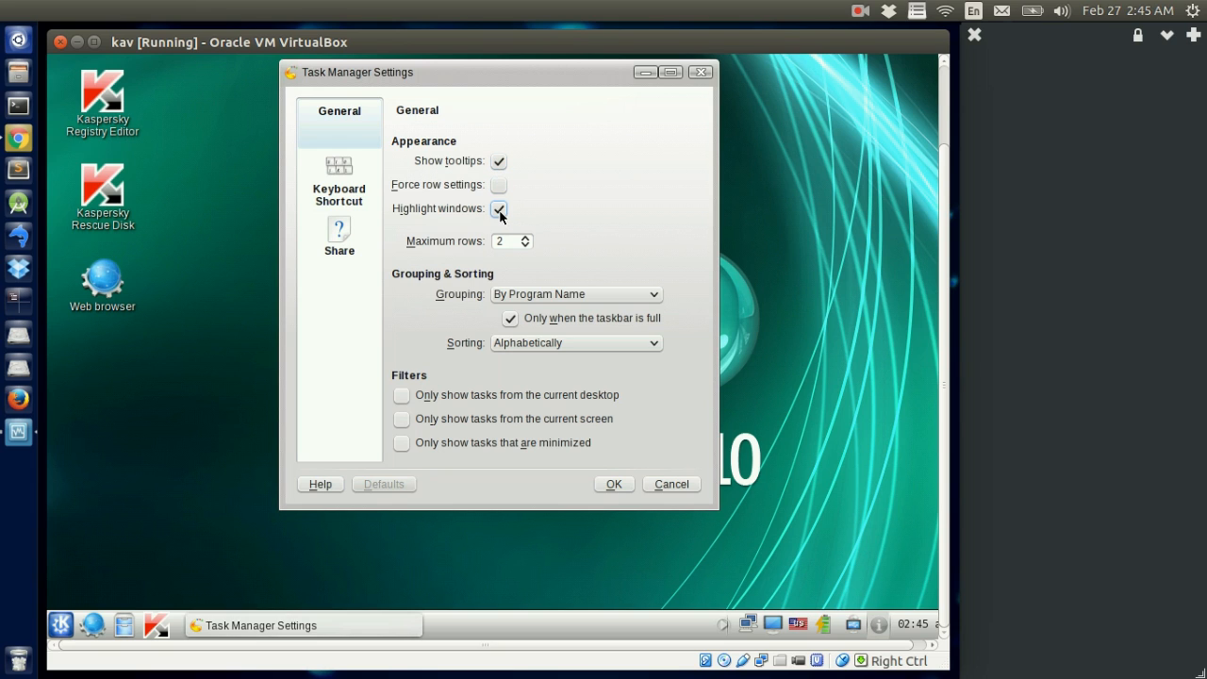
left_click(497, 207)
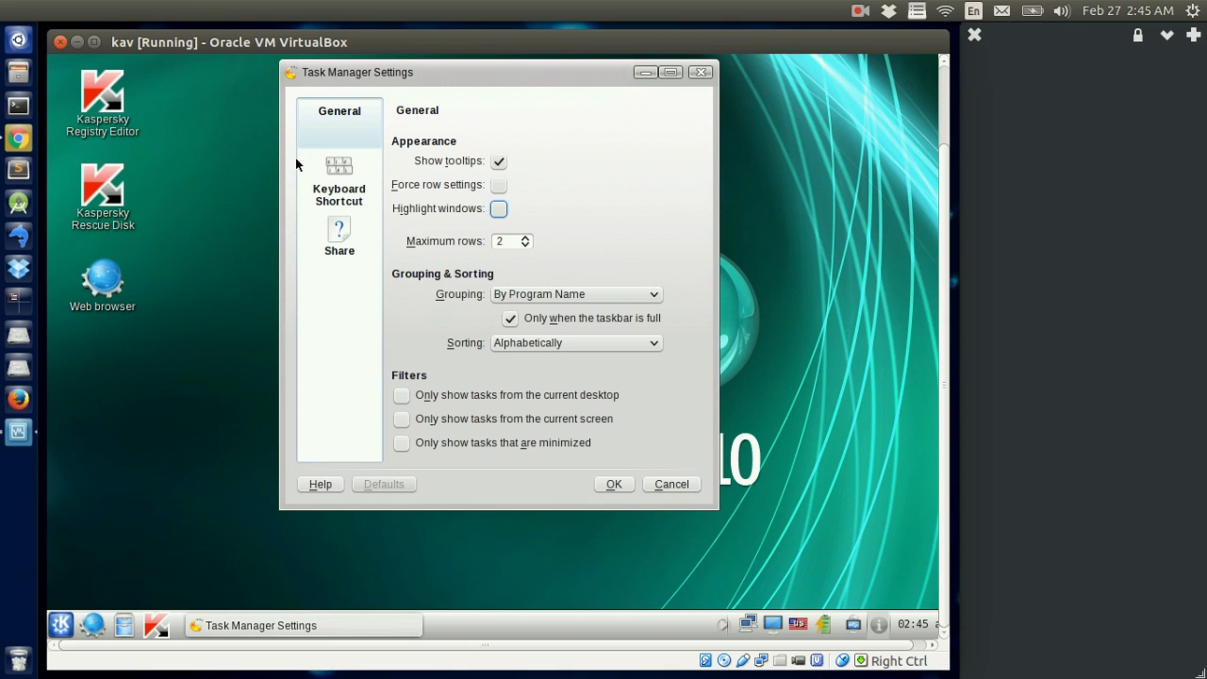
left_click(339, 179)
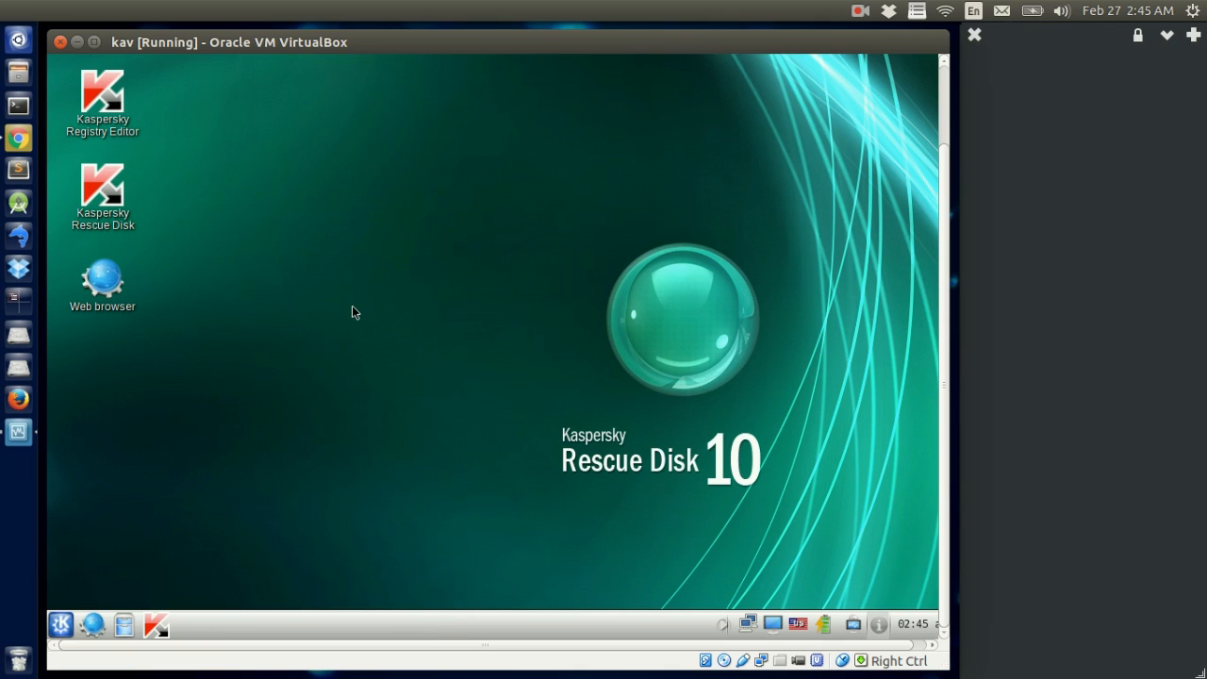
right_click(102, 184)
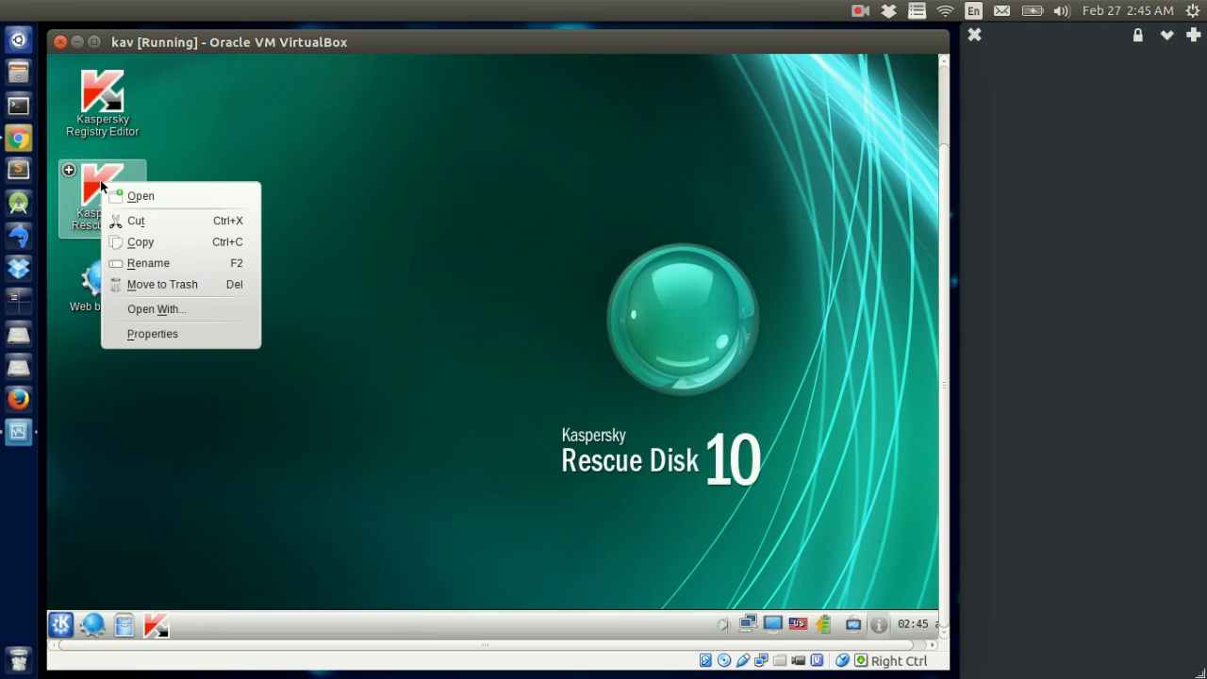
left_click(150, 332)
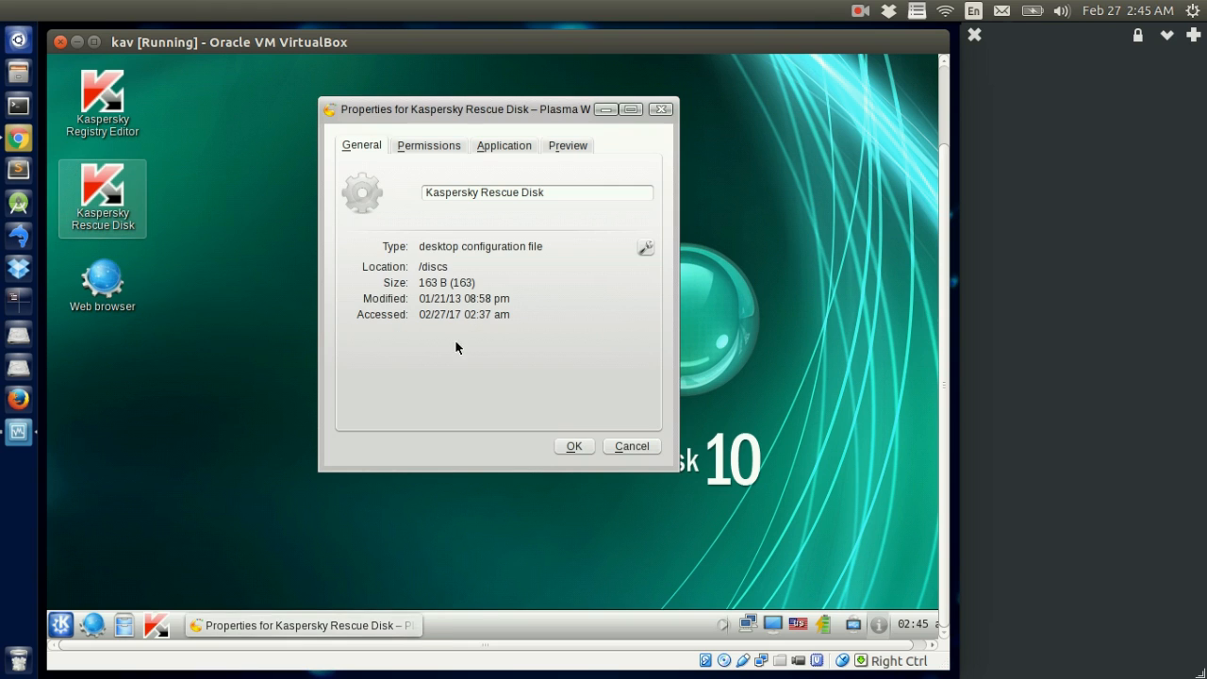
left_click(630, 445)
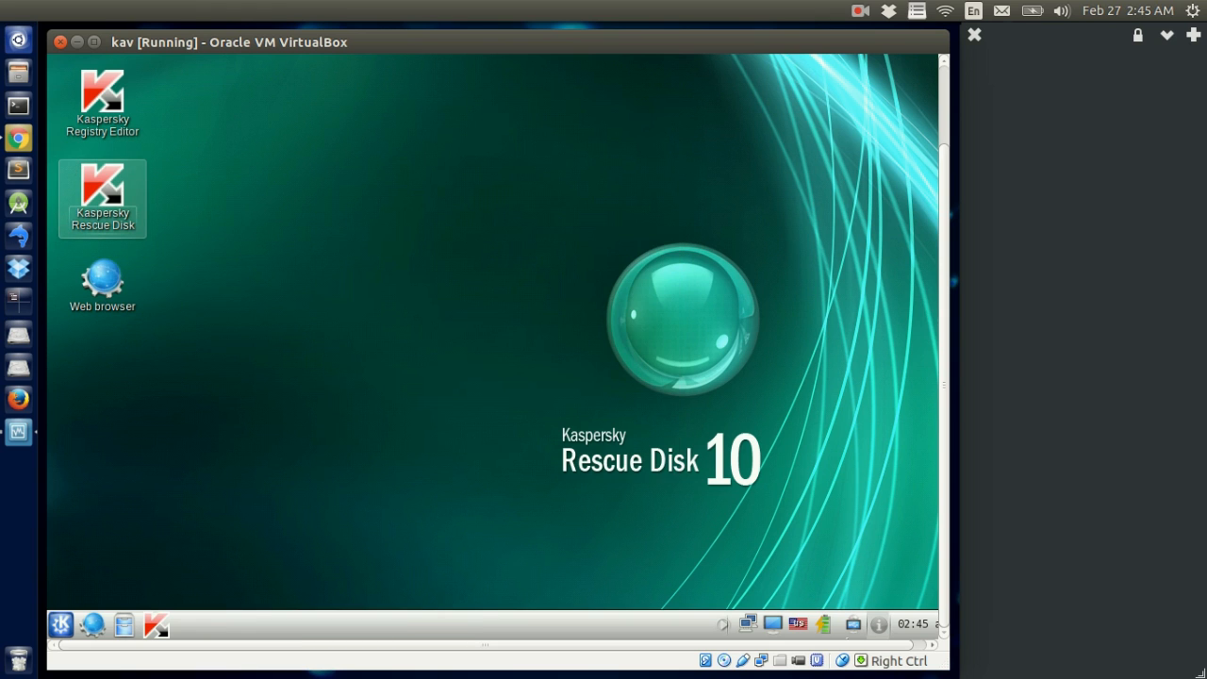
mouse_move(618, 279)
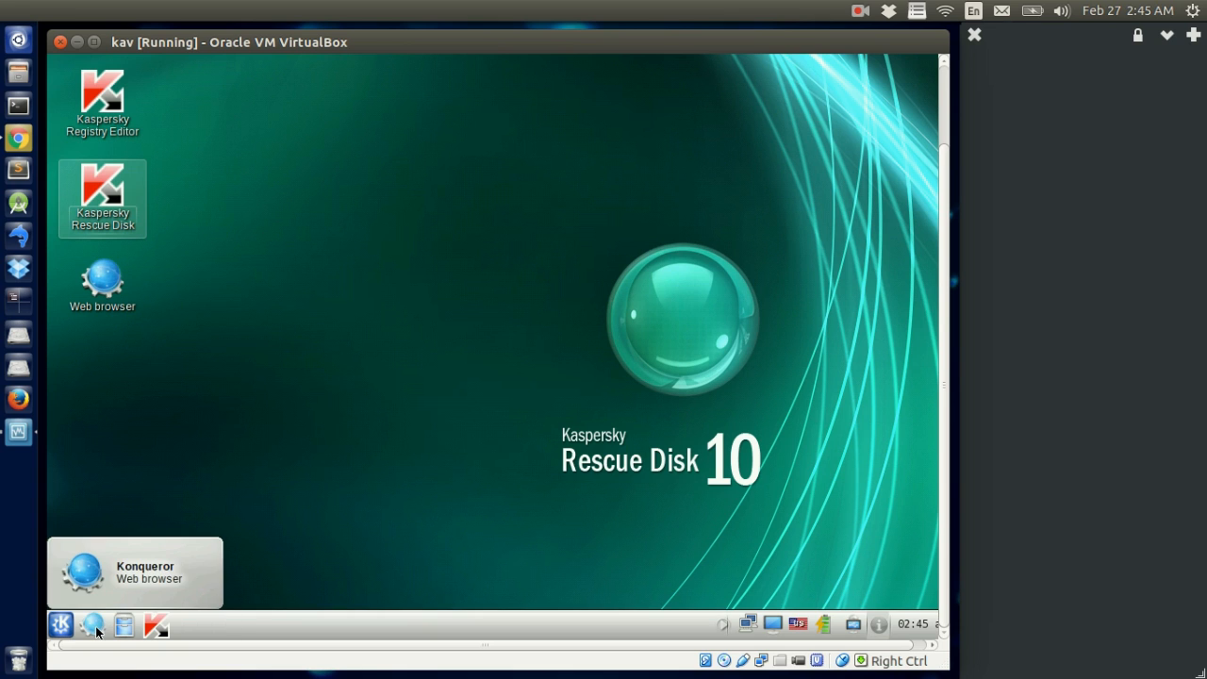
Step: Restart the Rescue Disk guest from its start menu
left_click(60, 624)
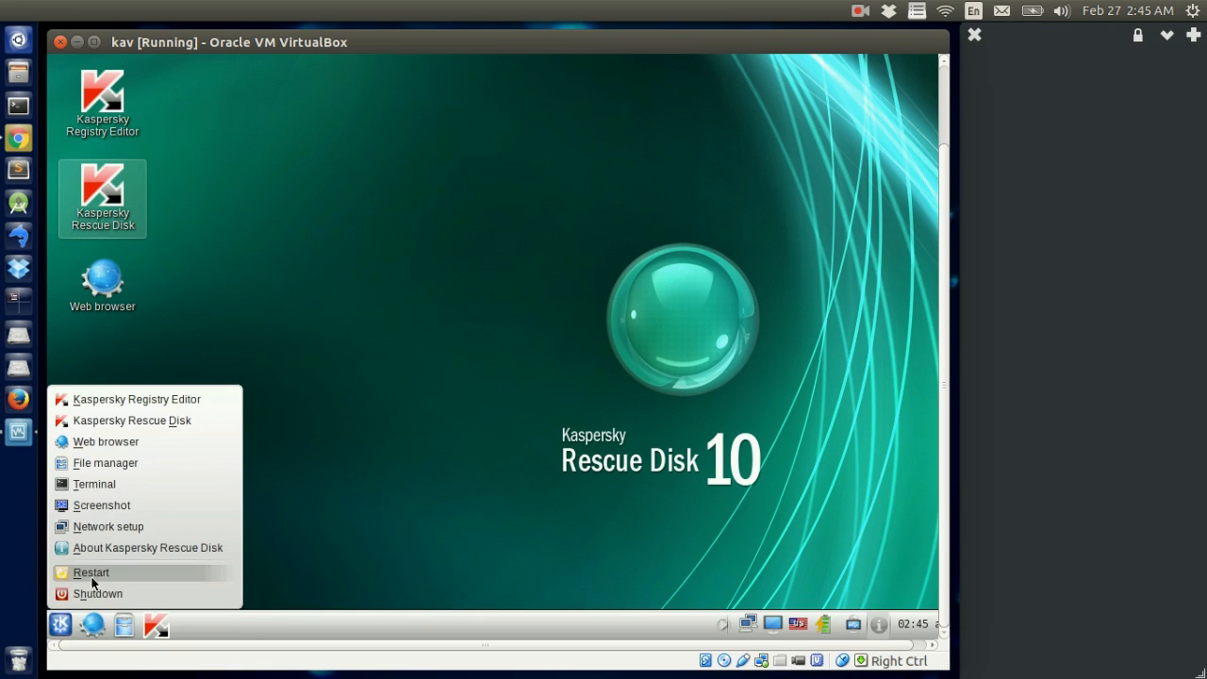
left_click(91, 573)
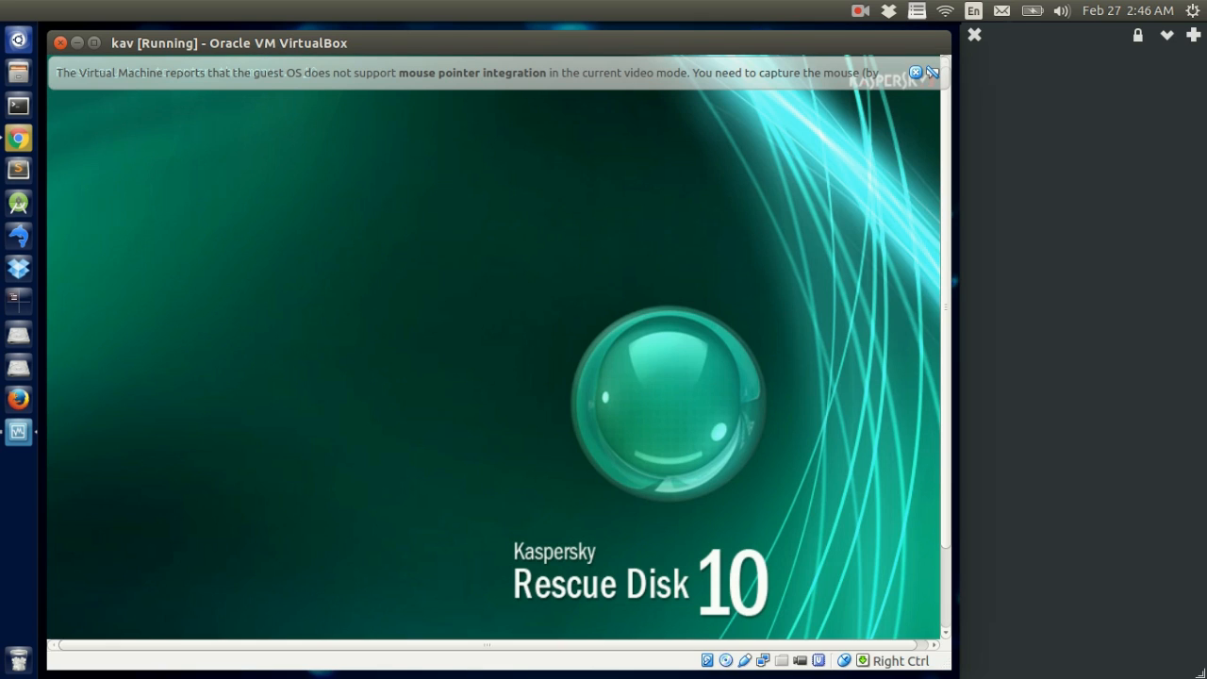
mouse_move(66, 626)
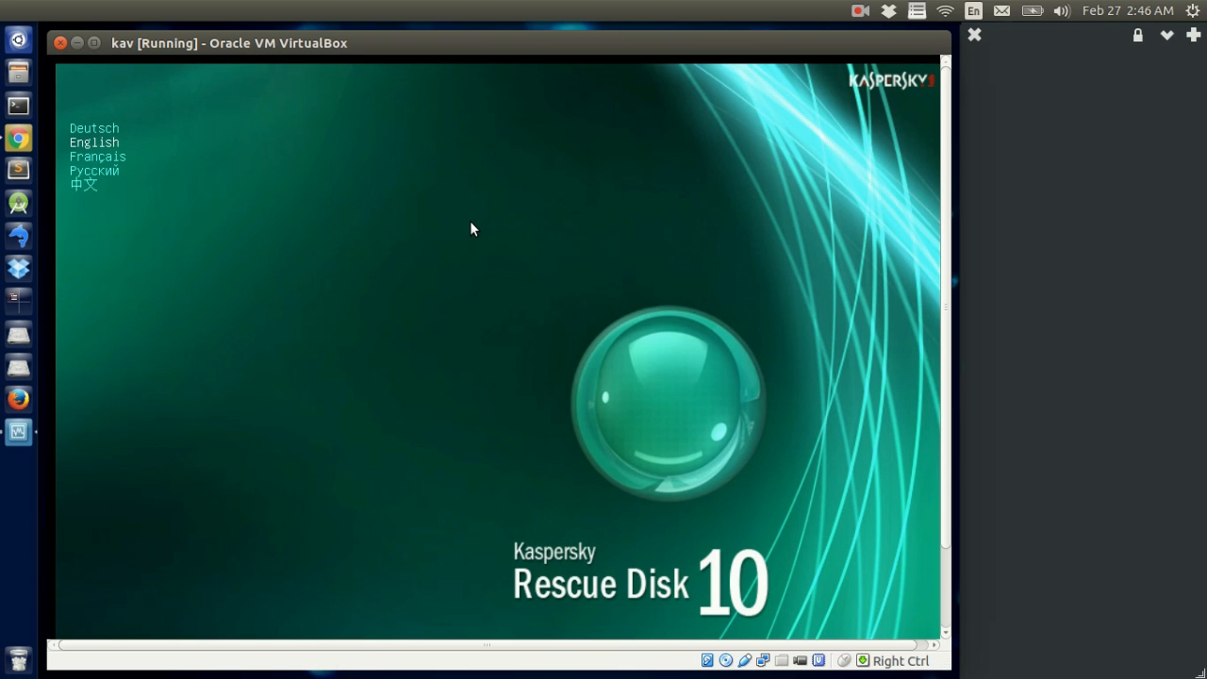
Step: Reach the license agreement prompt and choose to shut the computer down, powering off kav
left_click(94, 143)
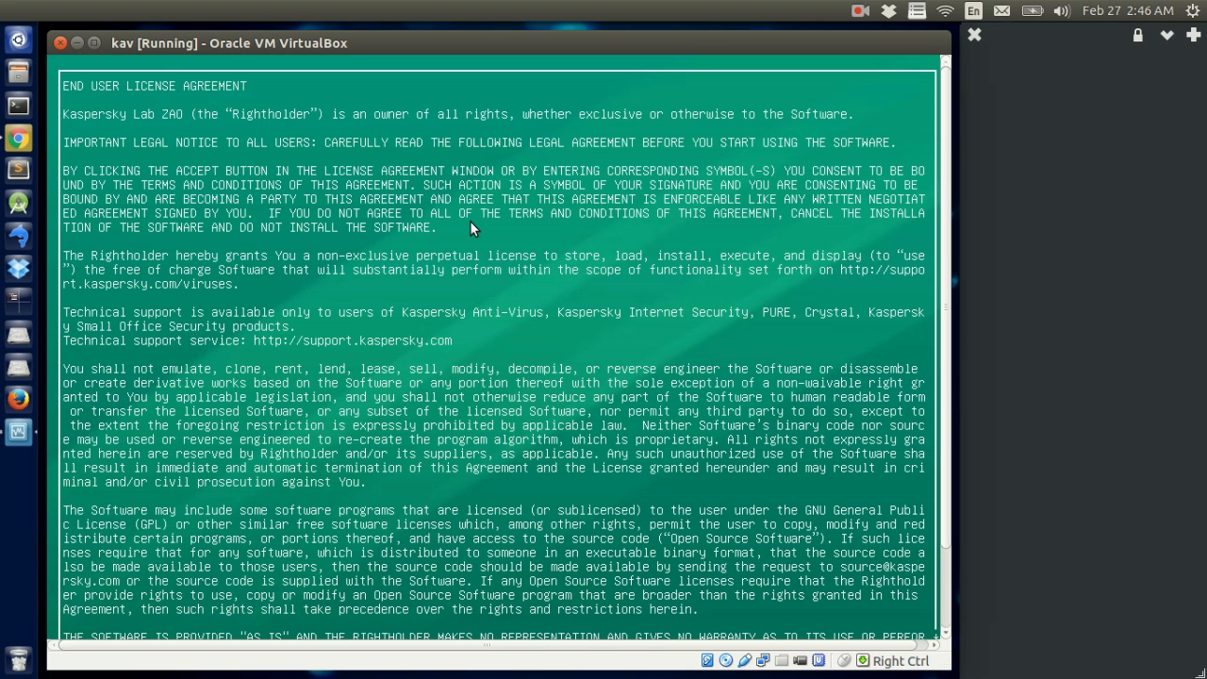
mouse_move(845, 174)
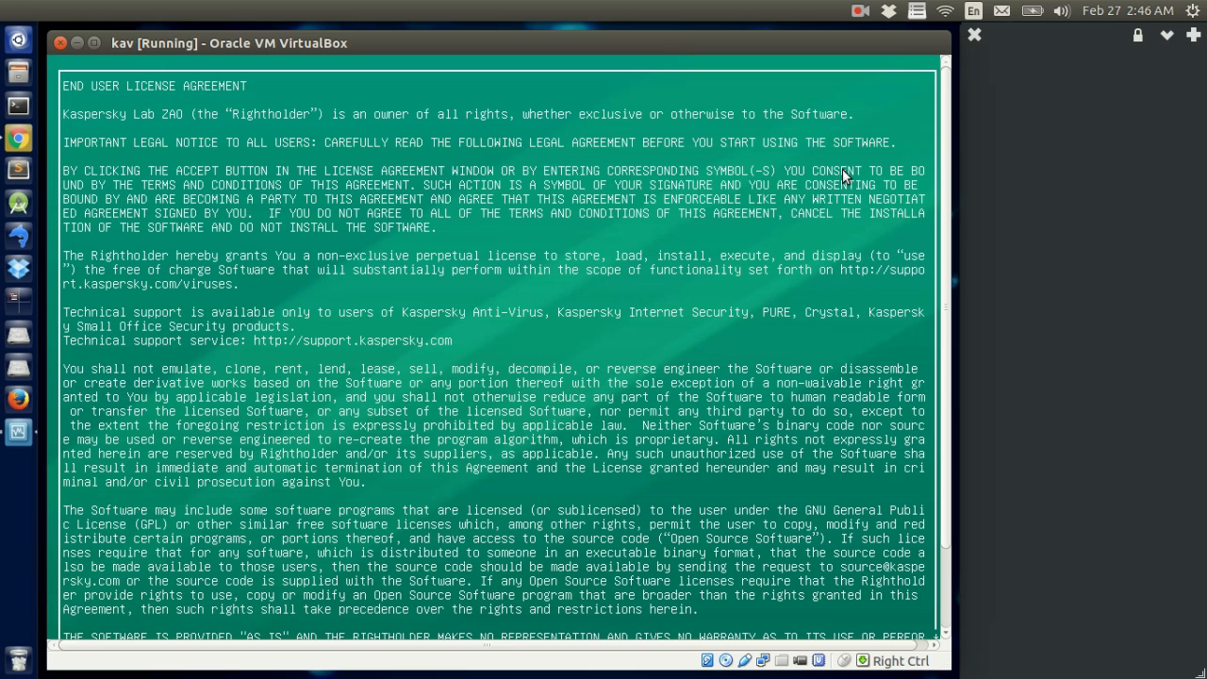
scroll("down", 3)
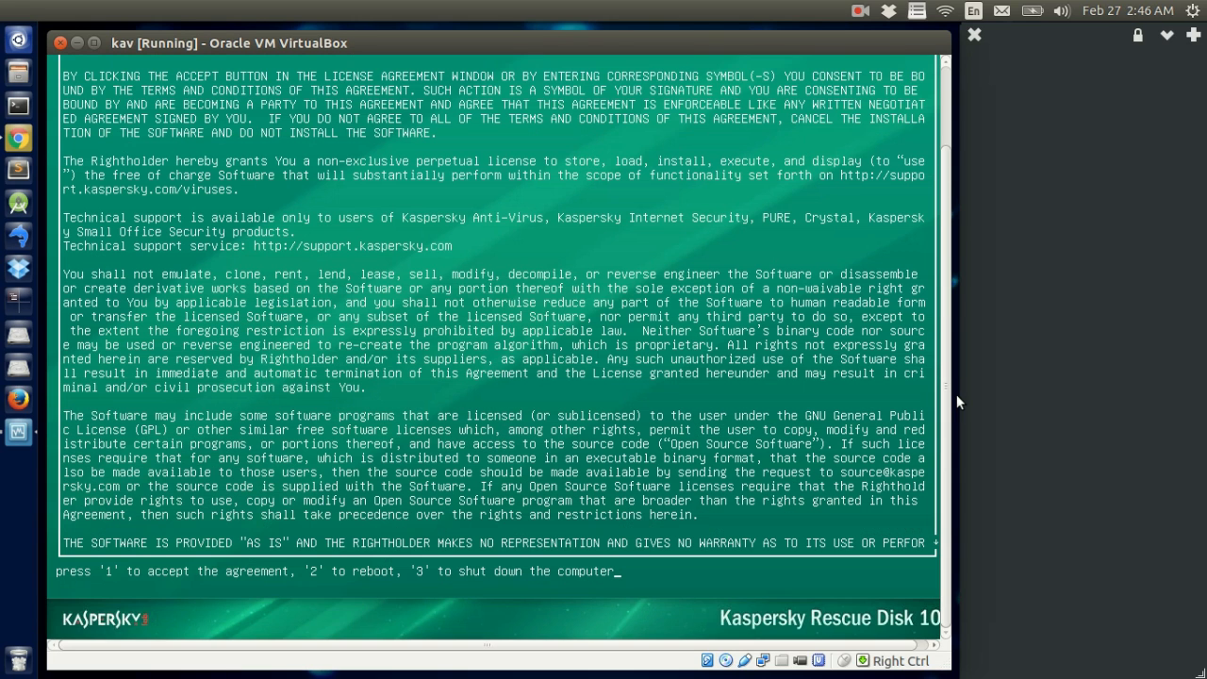
mouse_move(901, 437)
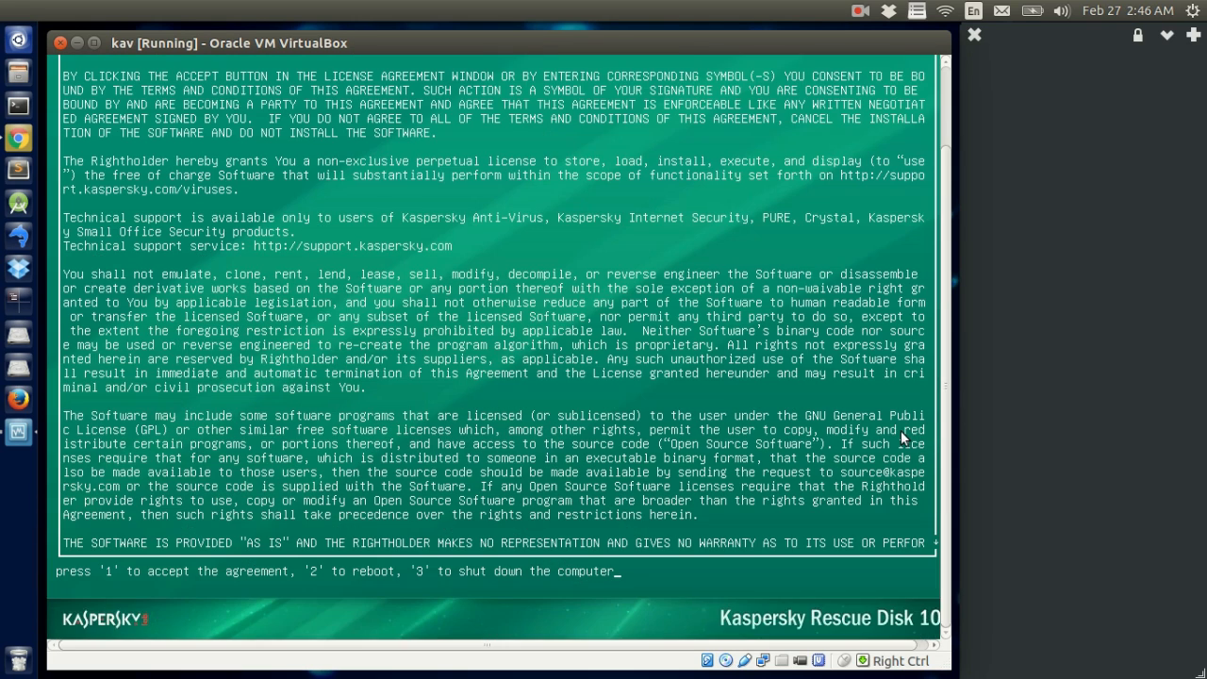
mouse_move(573, 551)
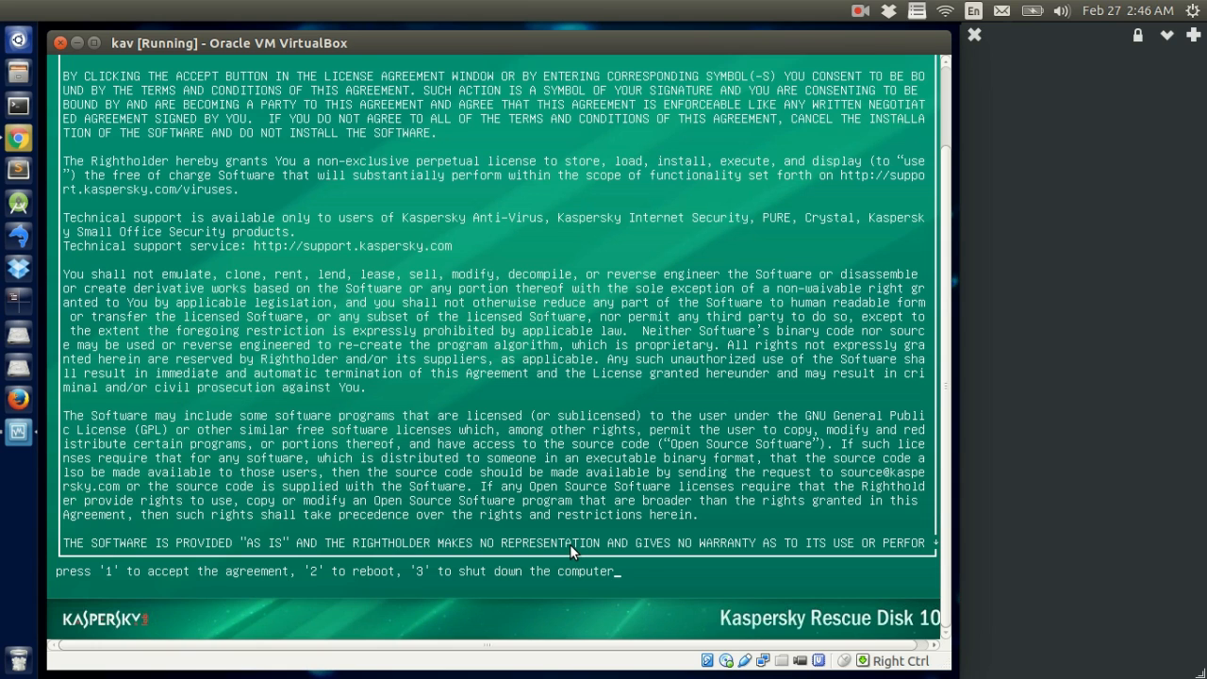
key("1")
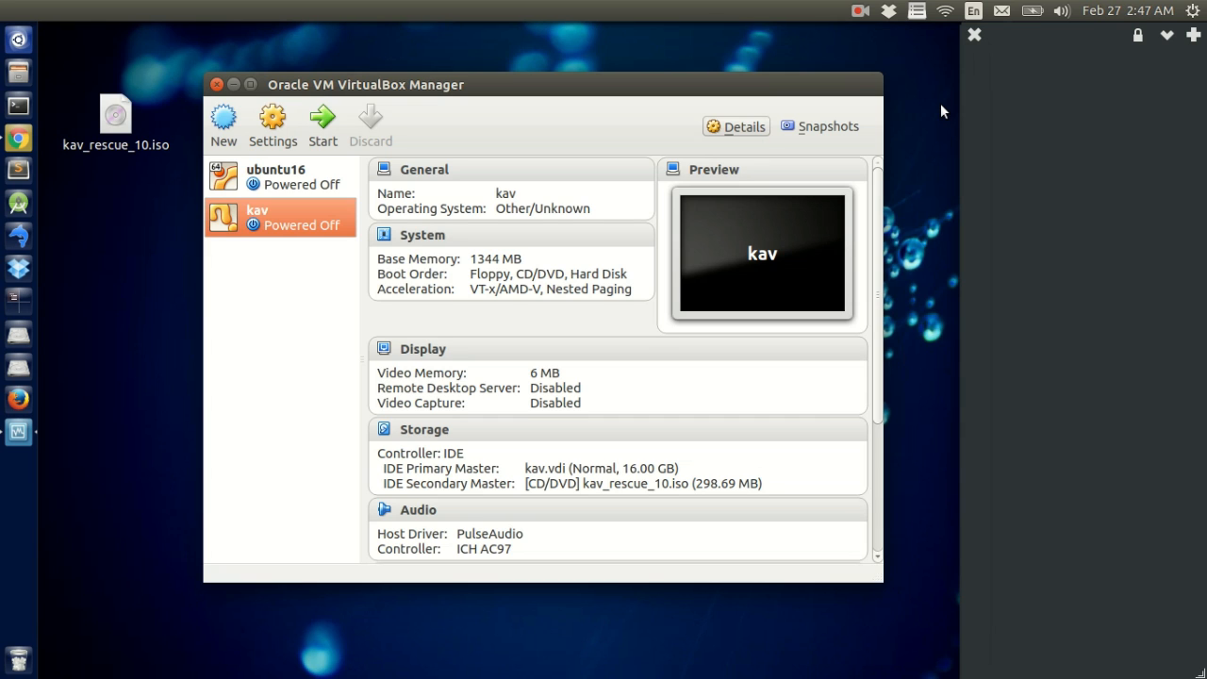
left_click(858, 11)
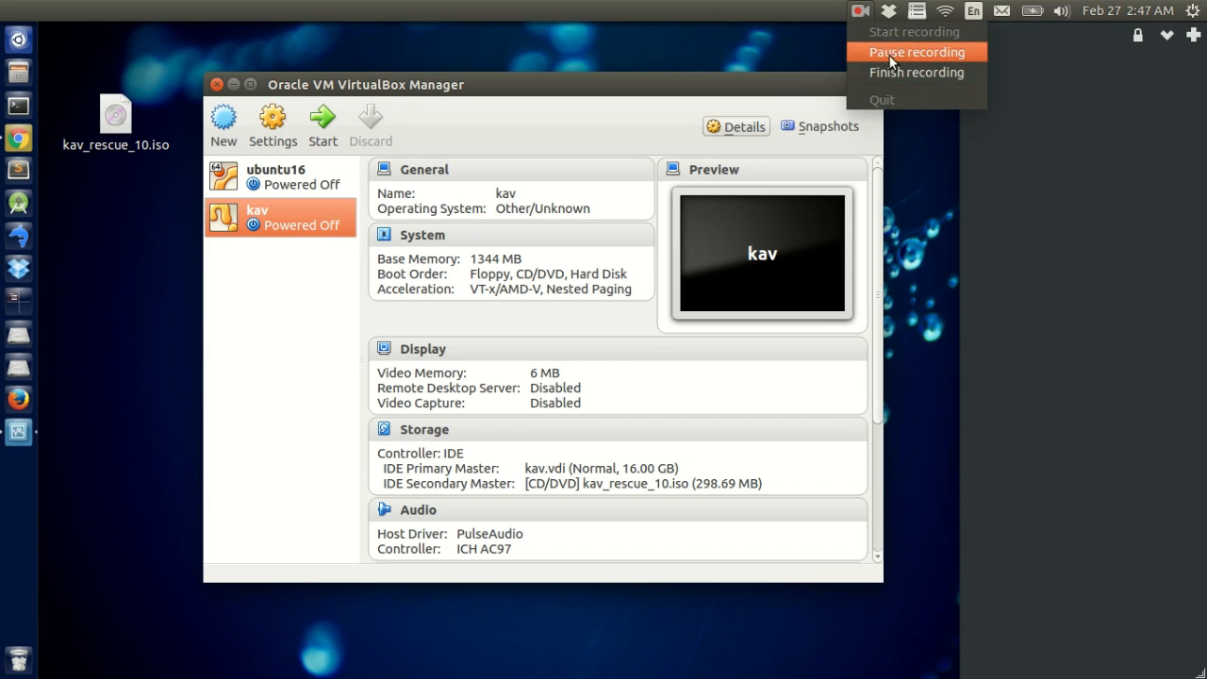